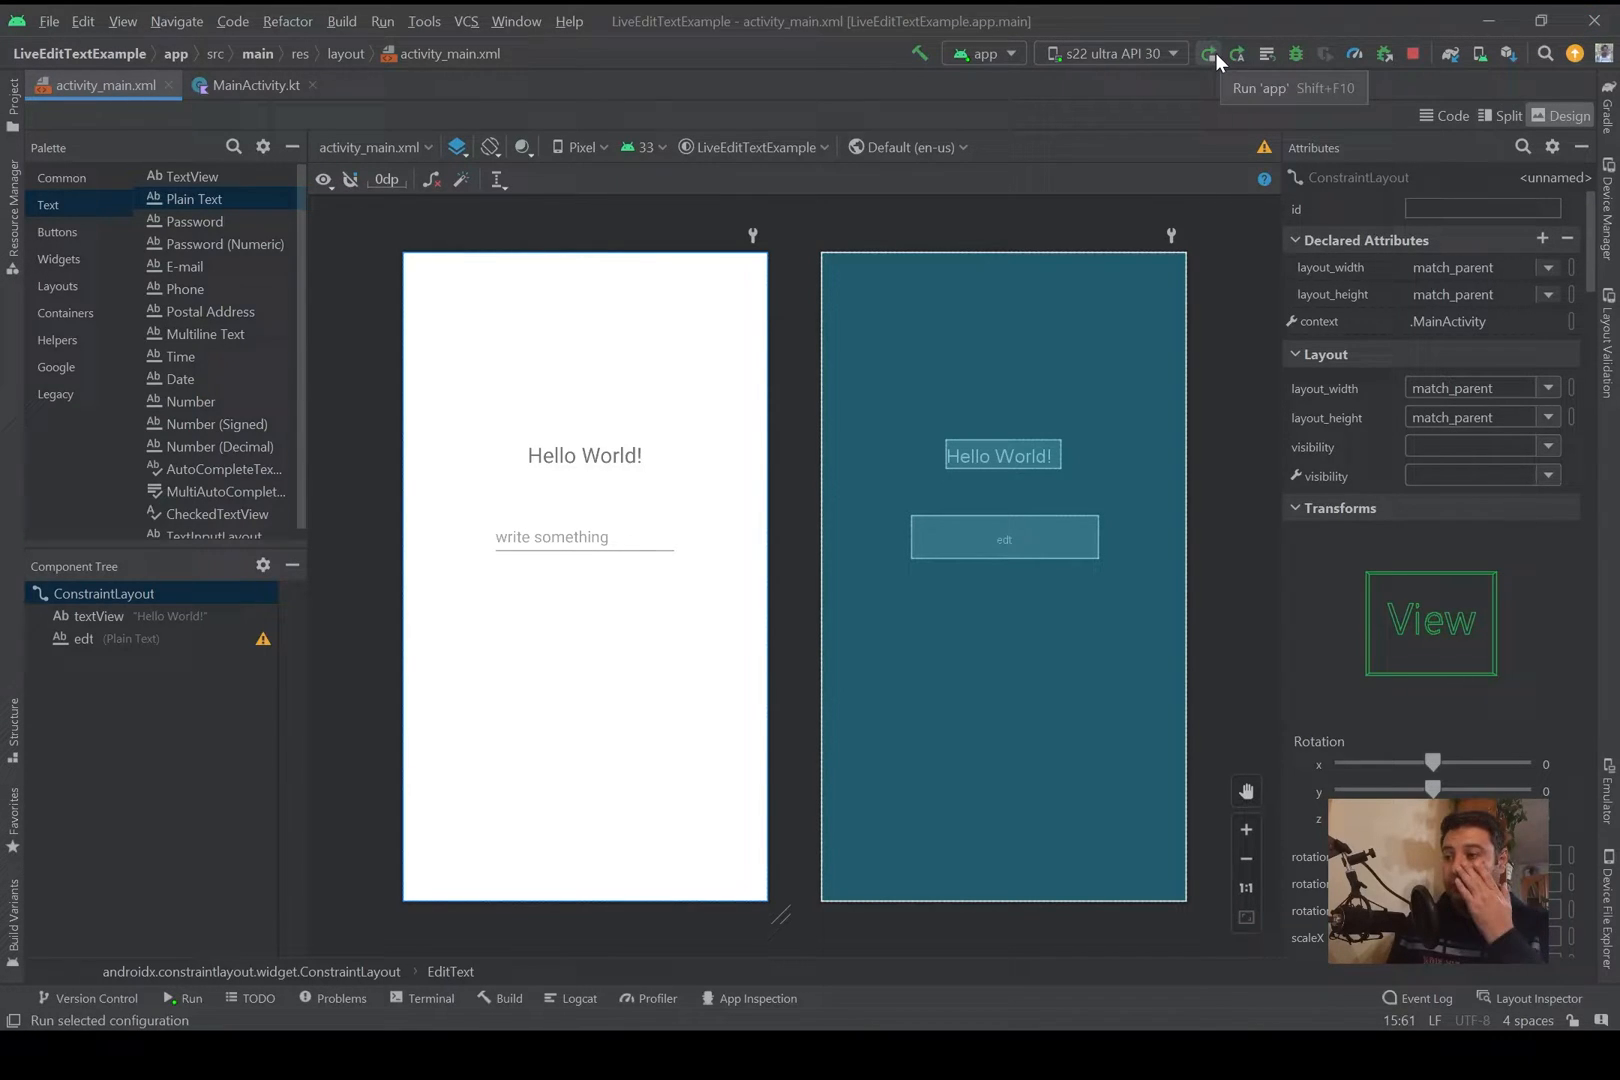
Step: Run the LiveEditTextExample app on the s22 ultra API 30 emulator
click(1208, 54)
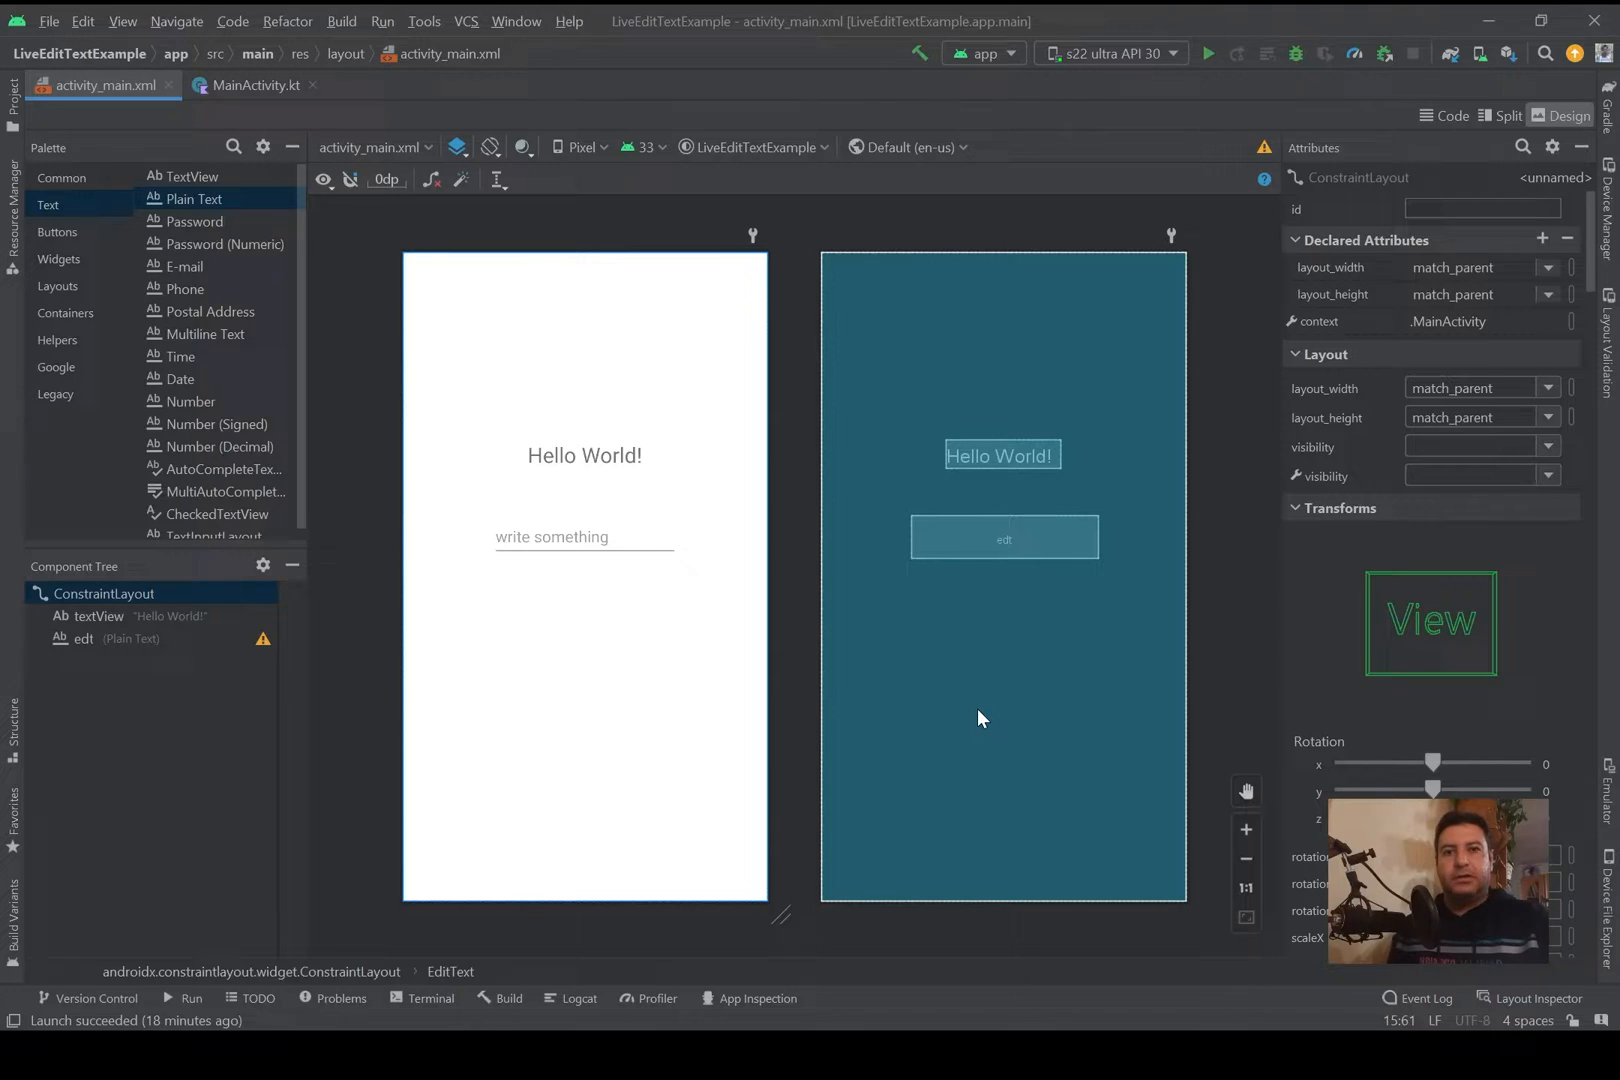
Step: Enter 'nhg' in the running app's Name field and tap its BUTTON to test it
click(1206, 52)
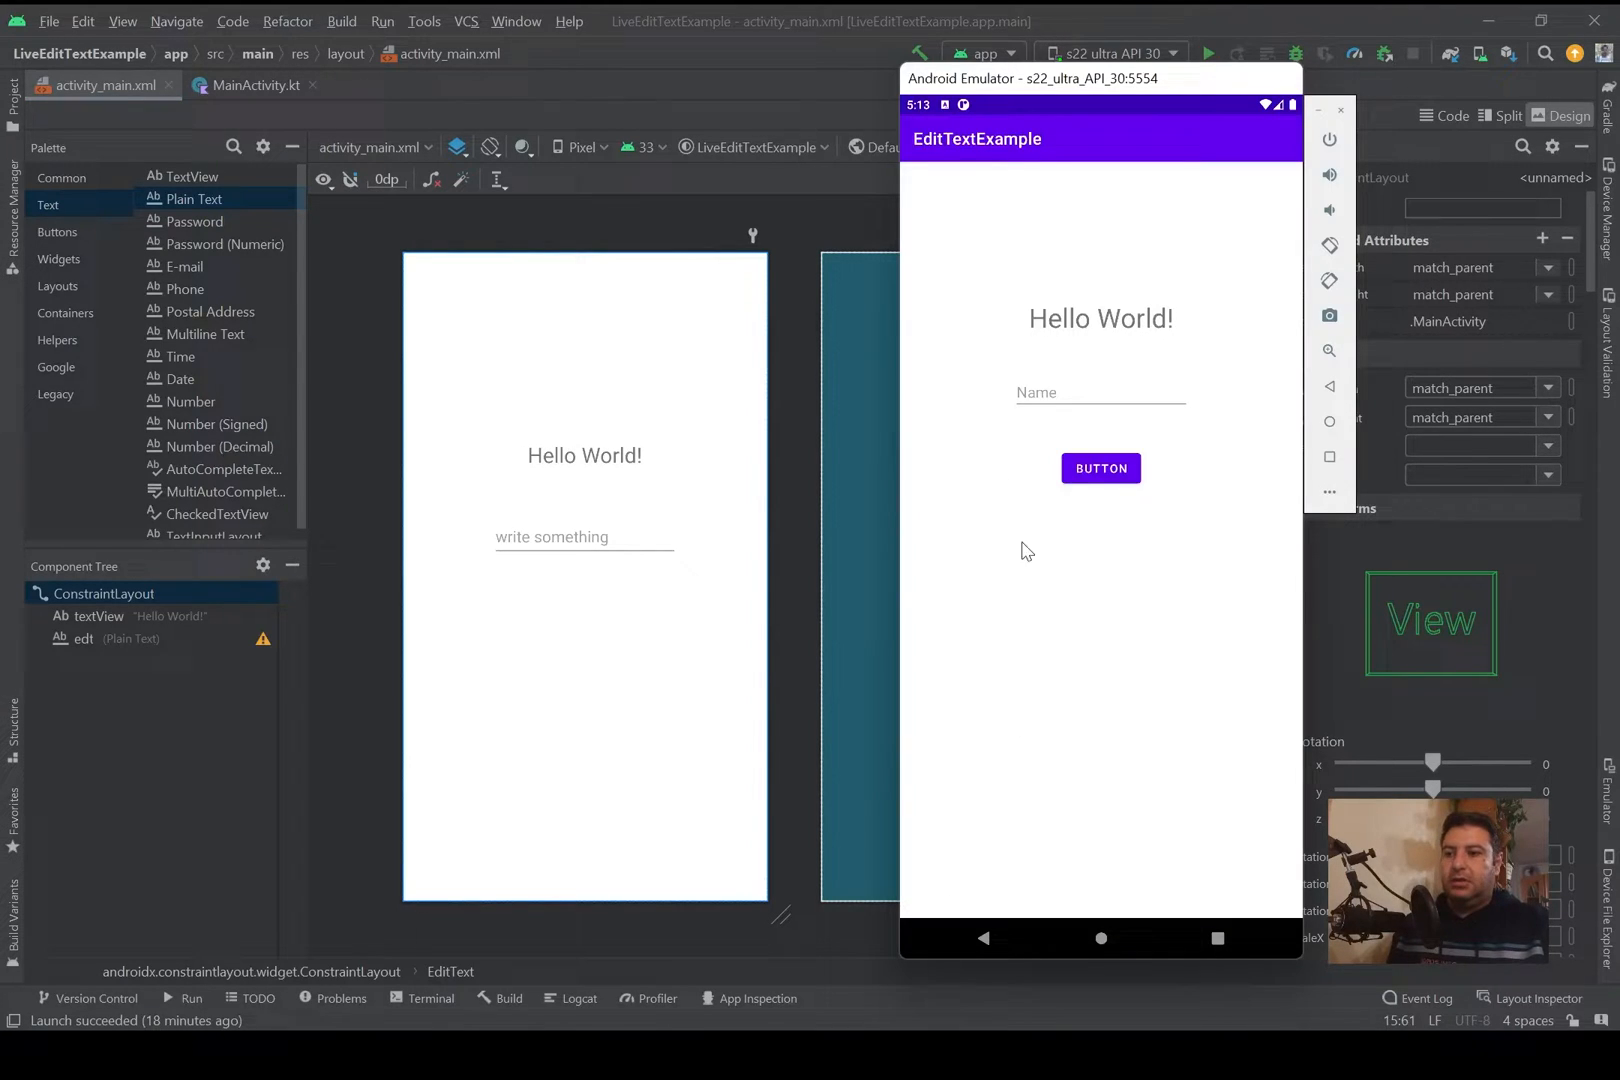
click(1098, 392)
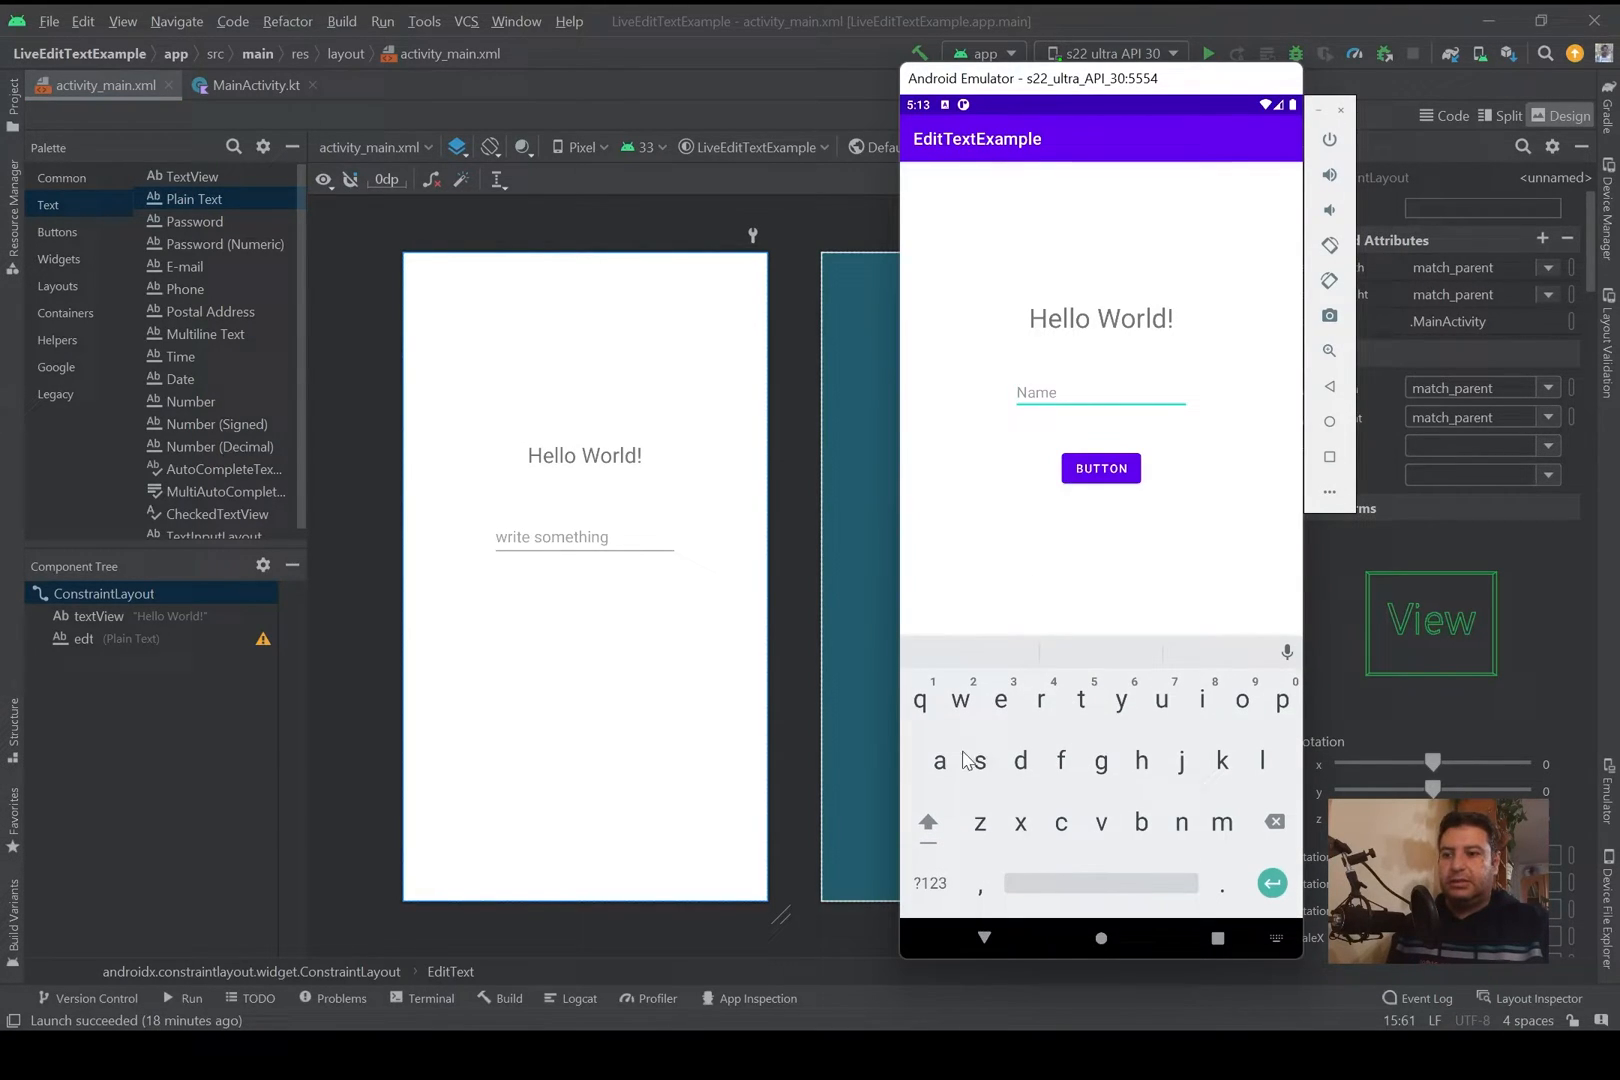
text(nh)
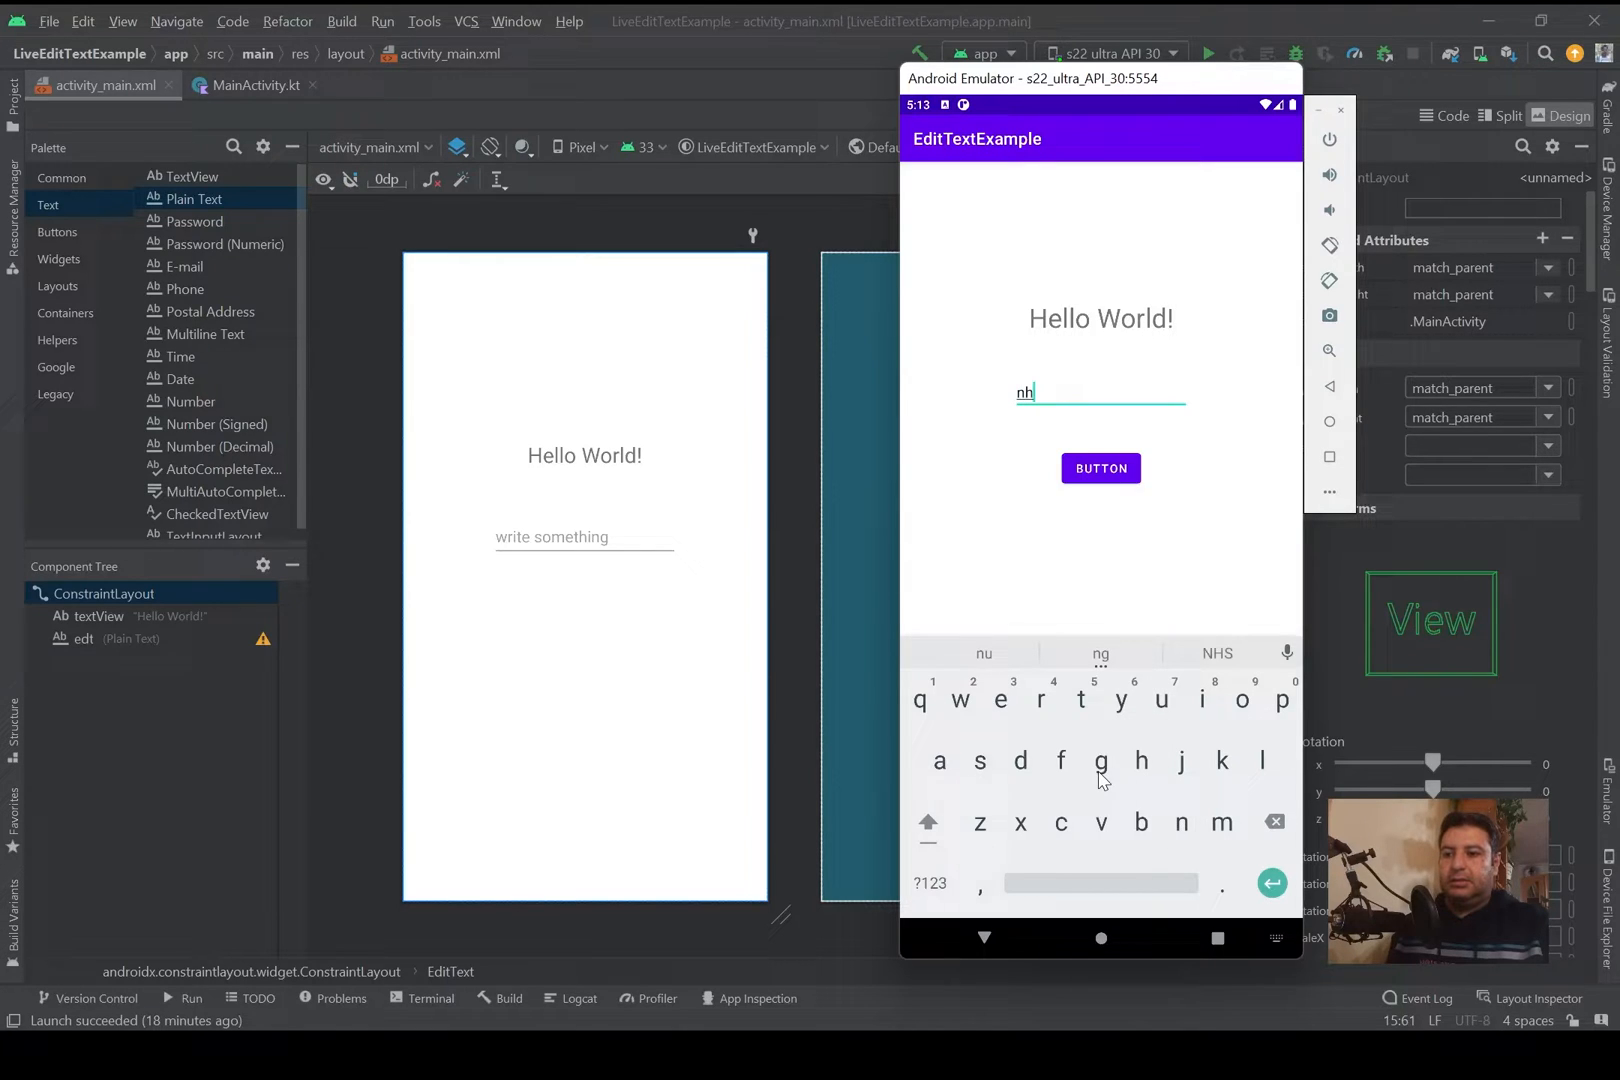
text(g)
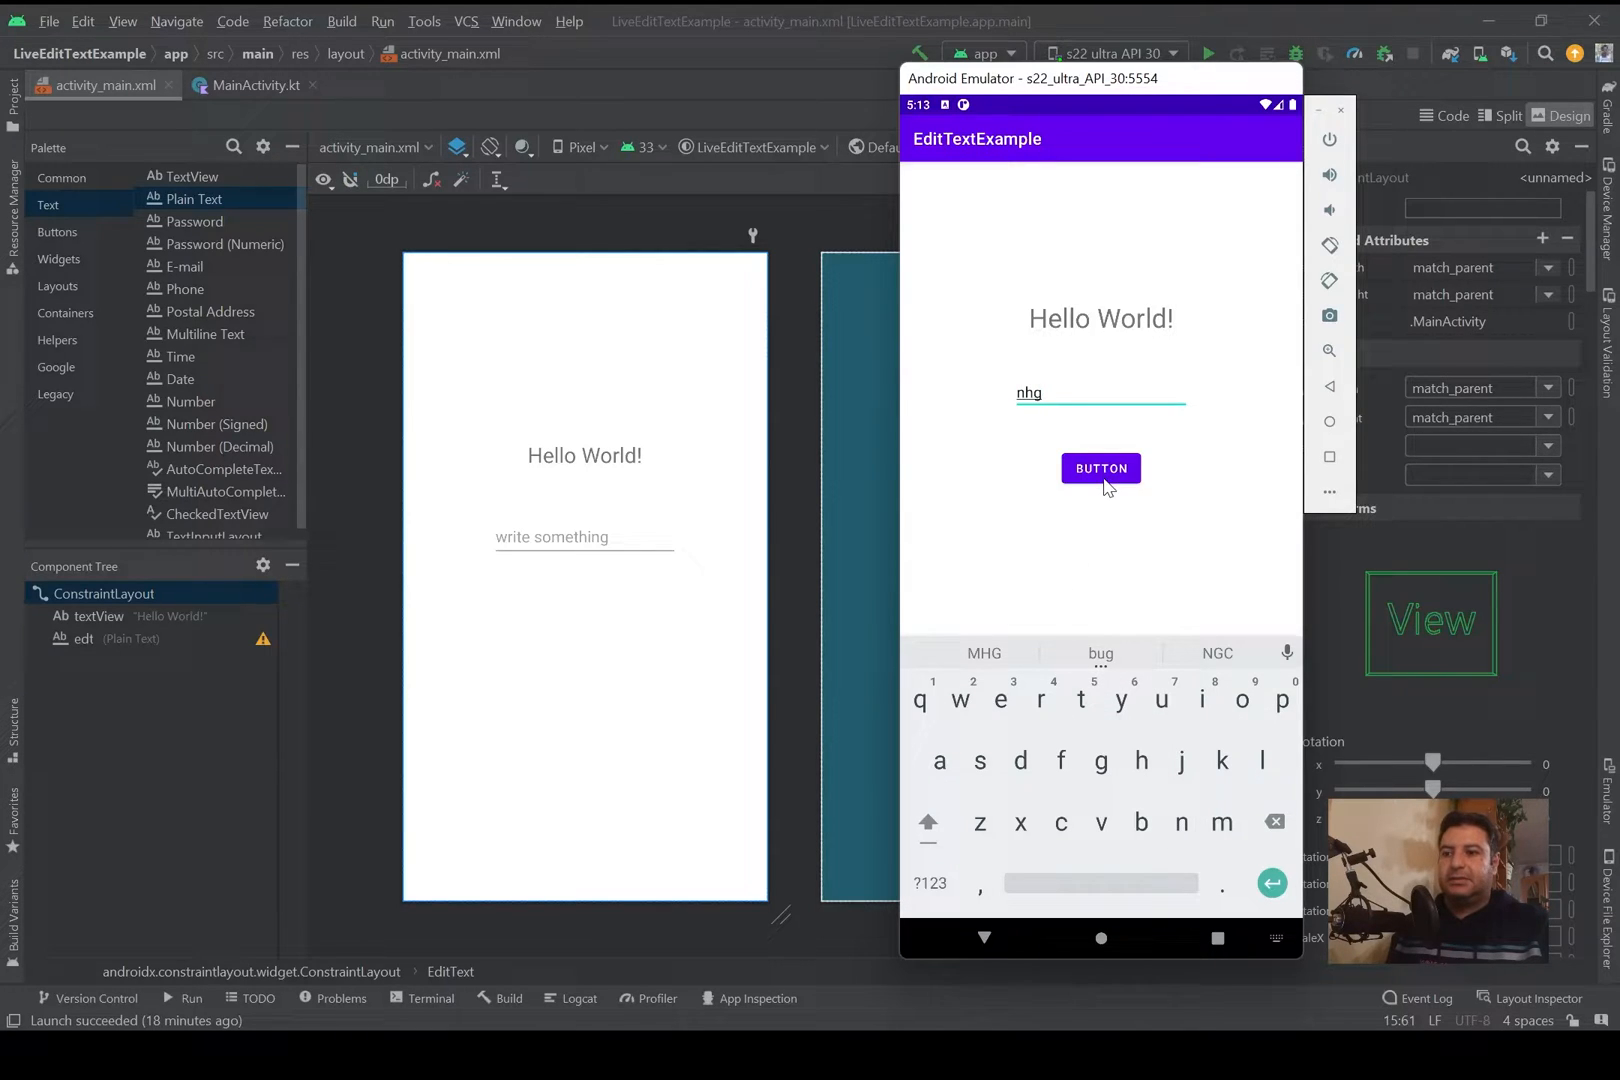
click(1100, 468)
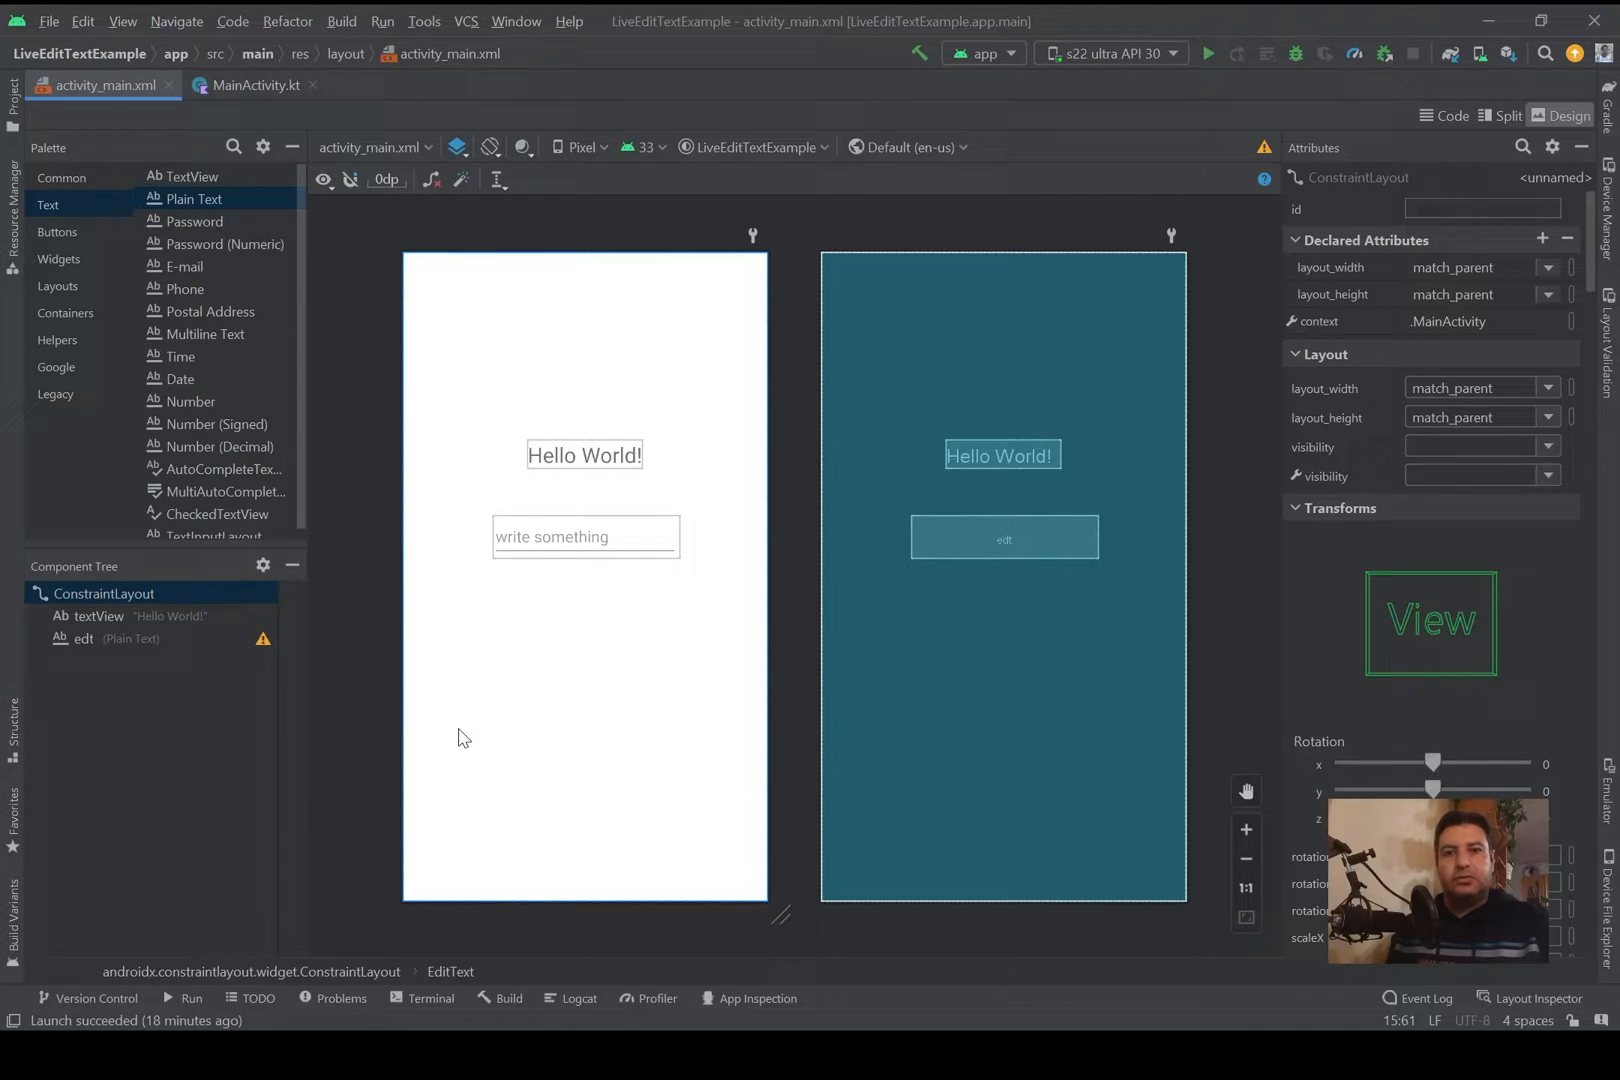
Step: Switch to MainActivity.kt where the EditText and TextView are looked up by ID
click(254, 84)
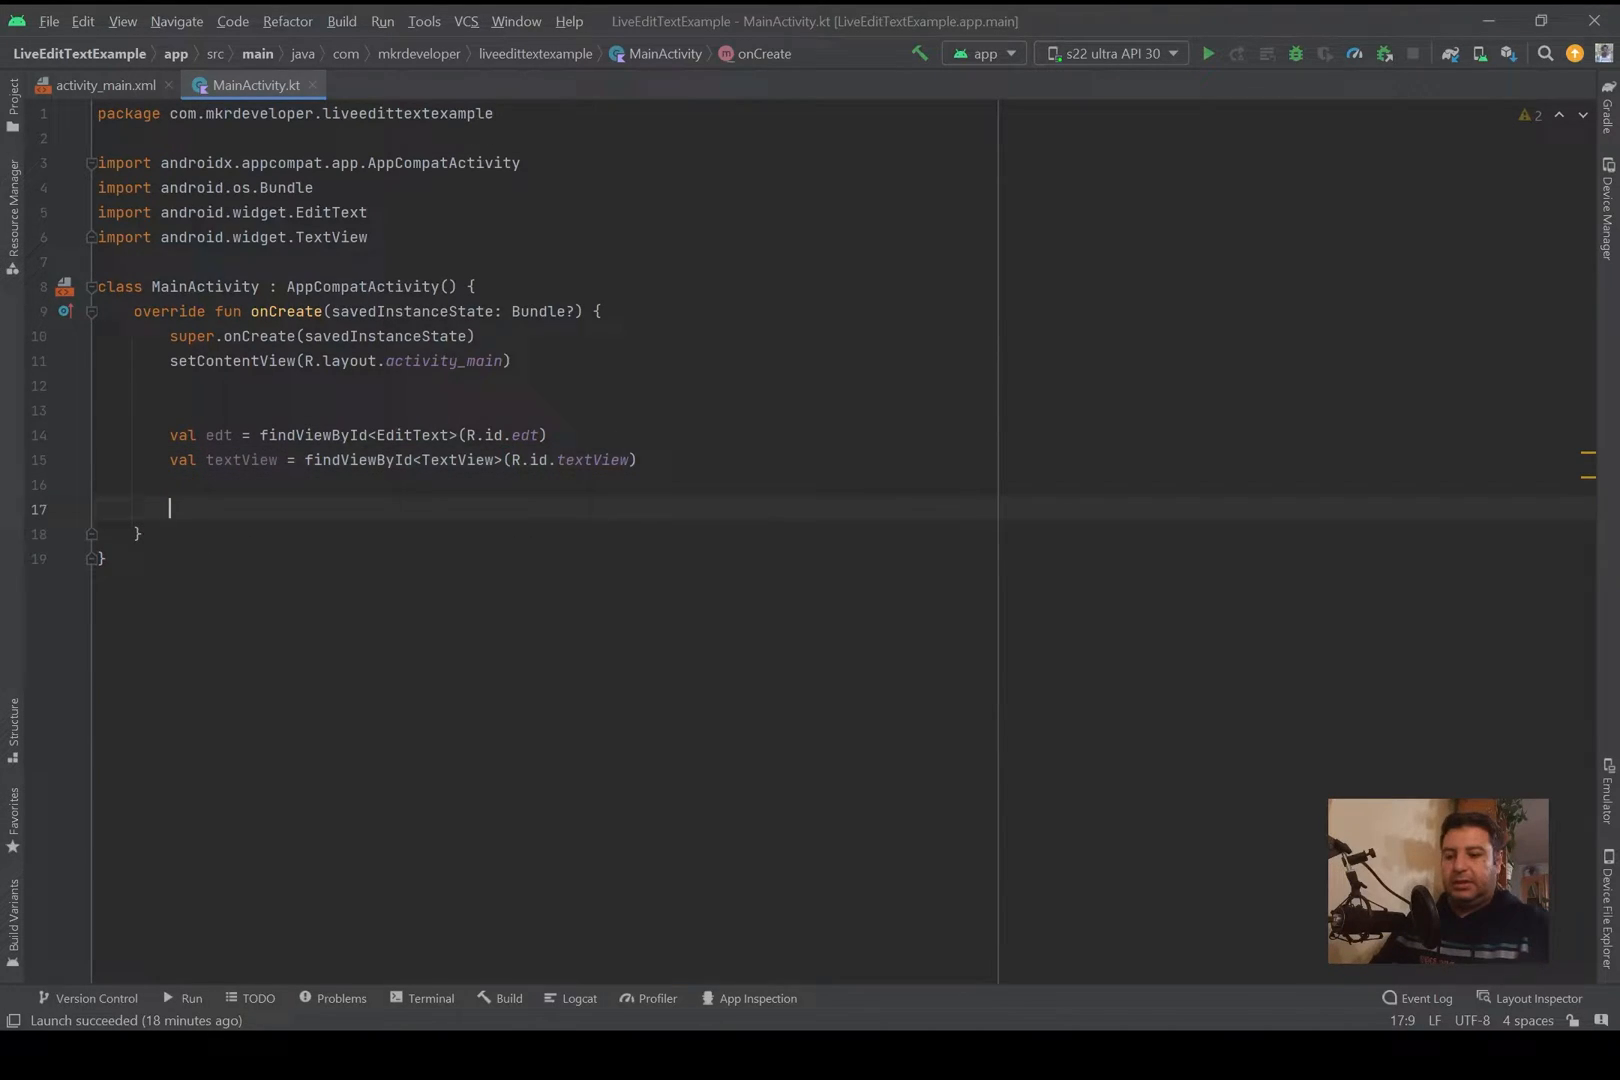
Step: Write edt.addTextChangedListener(object : TextWatcher{ }) in onCreate, importing TextWatcher via autocomplete
text(edt)
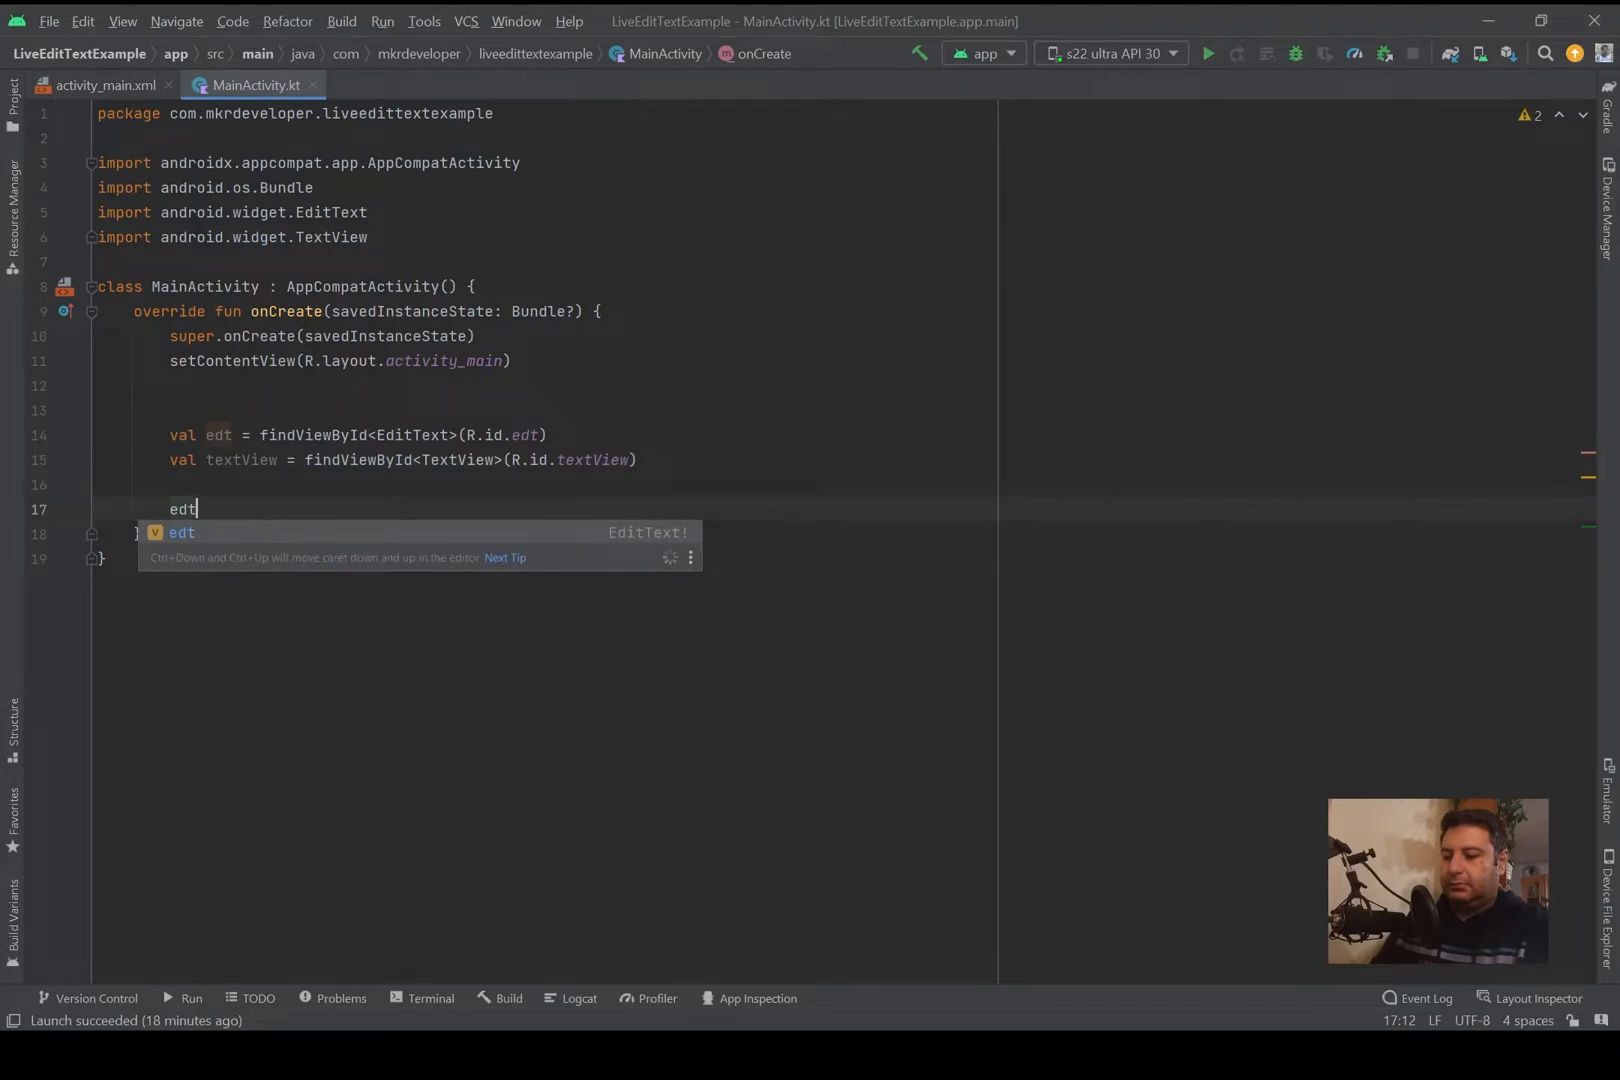
text(.)
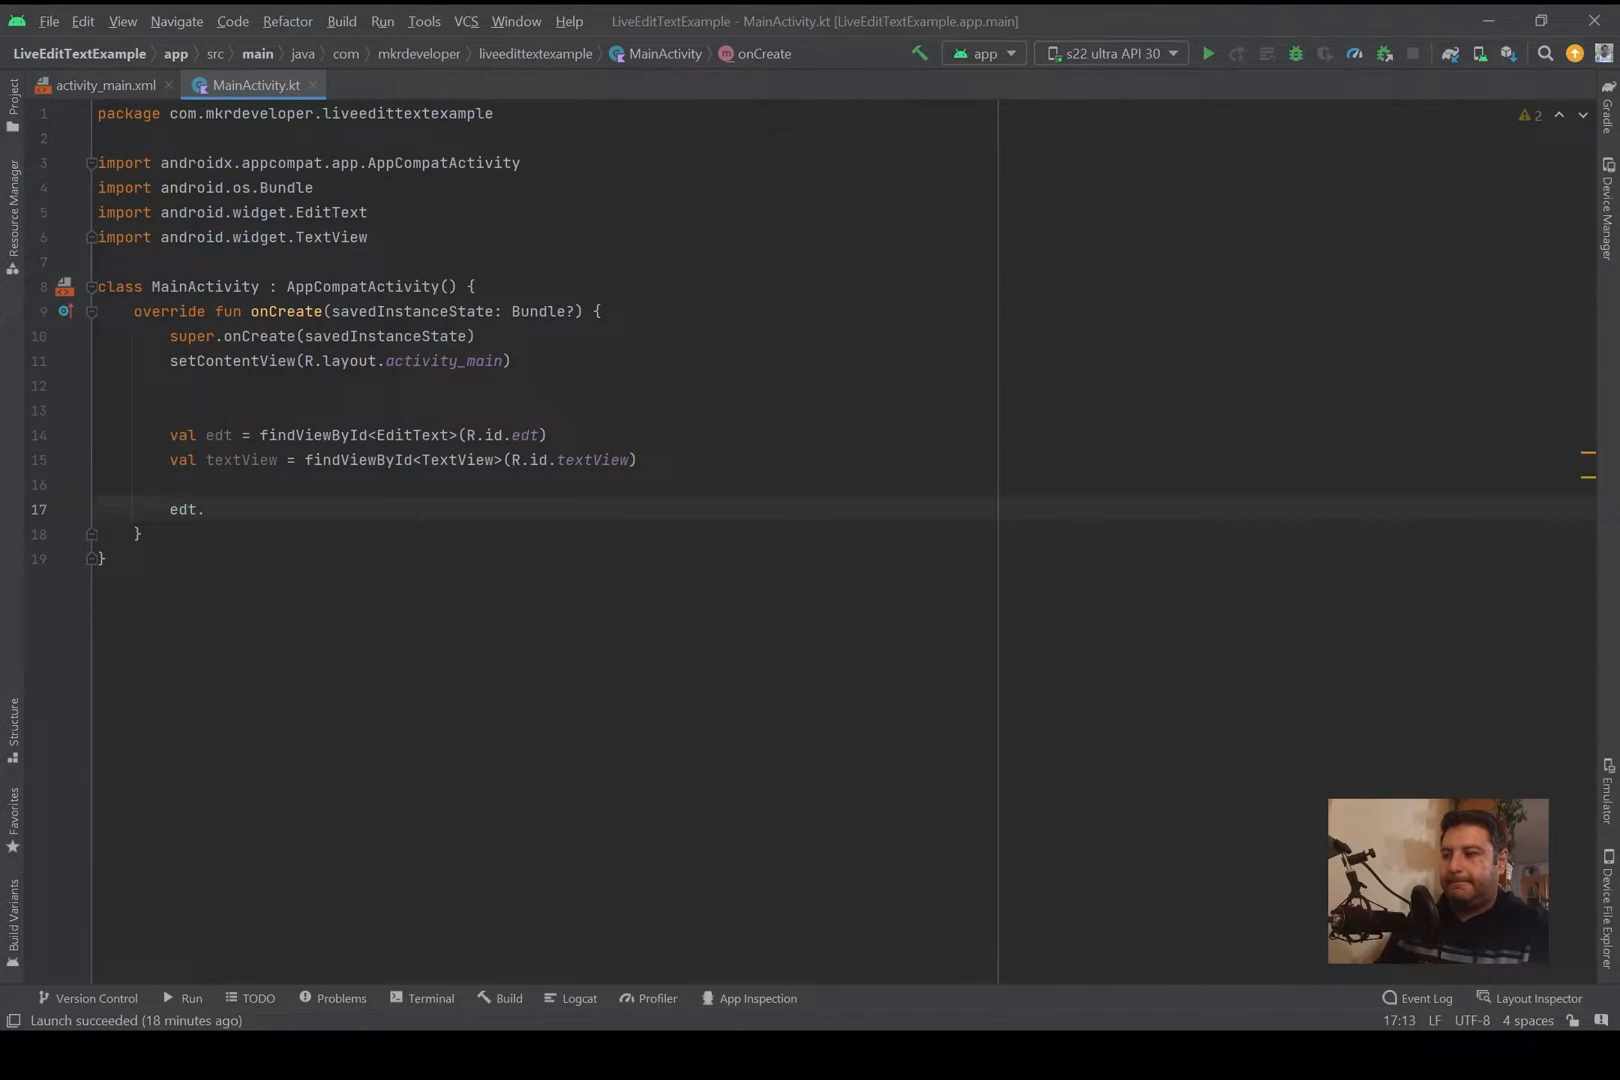
text(addTextChangedListener()
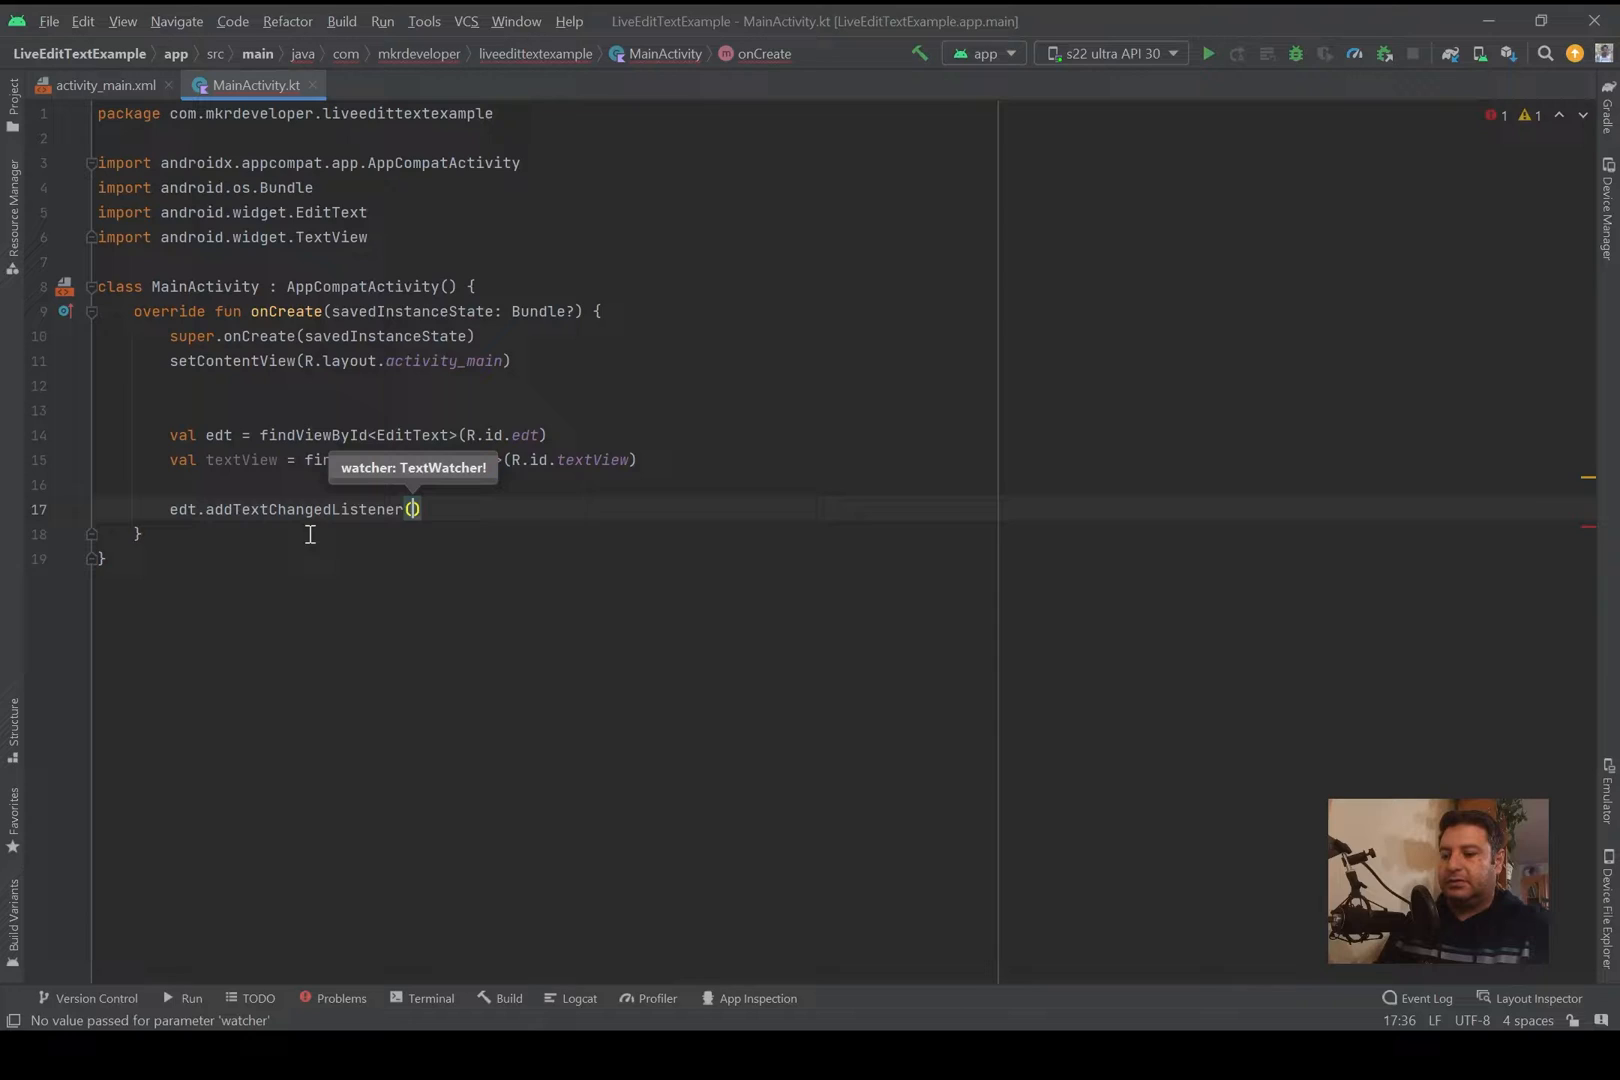
text(object :)
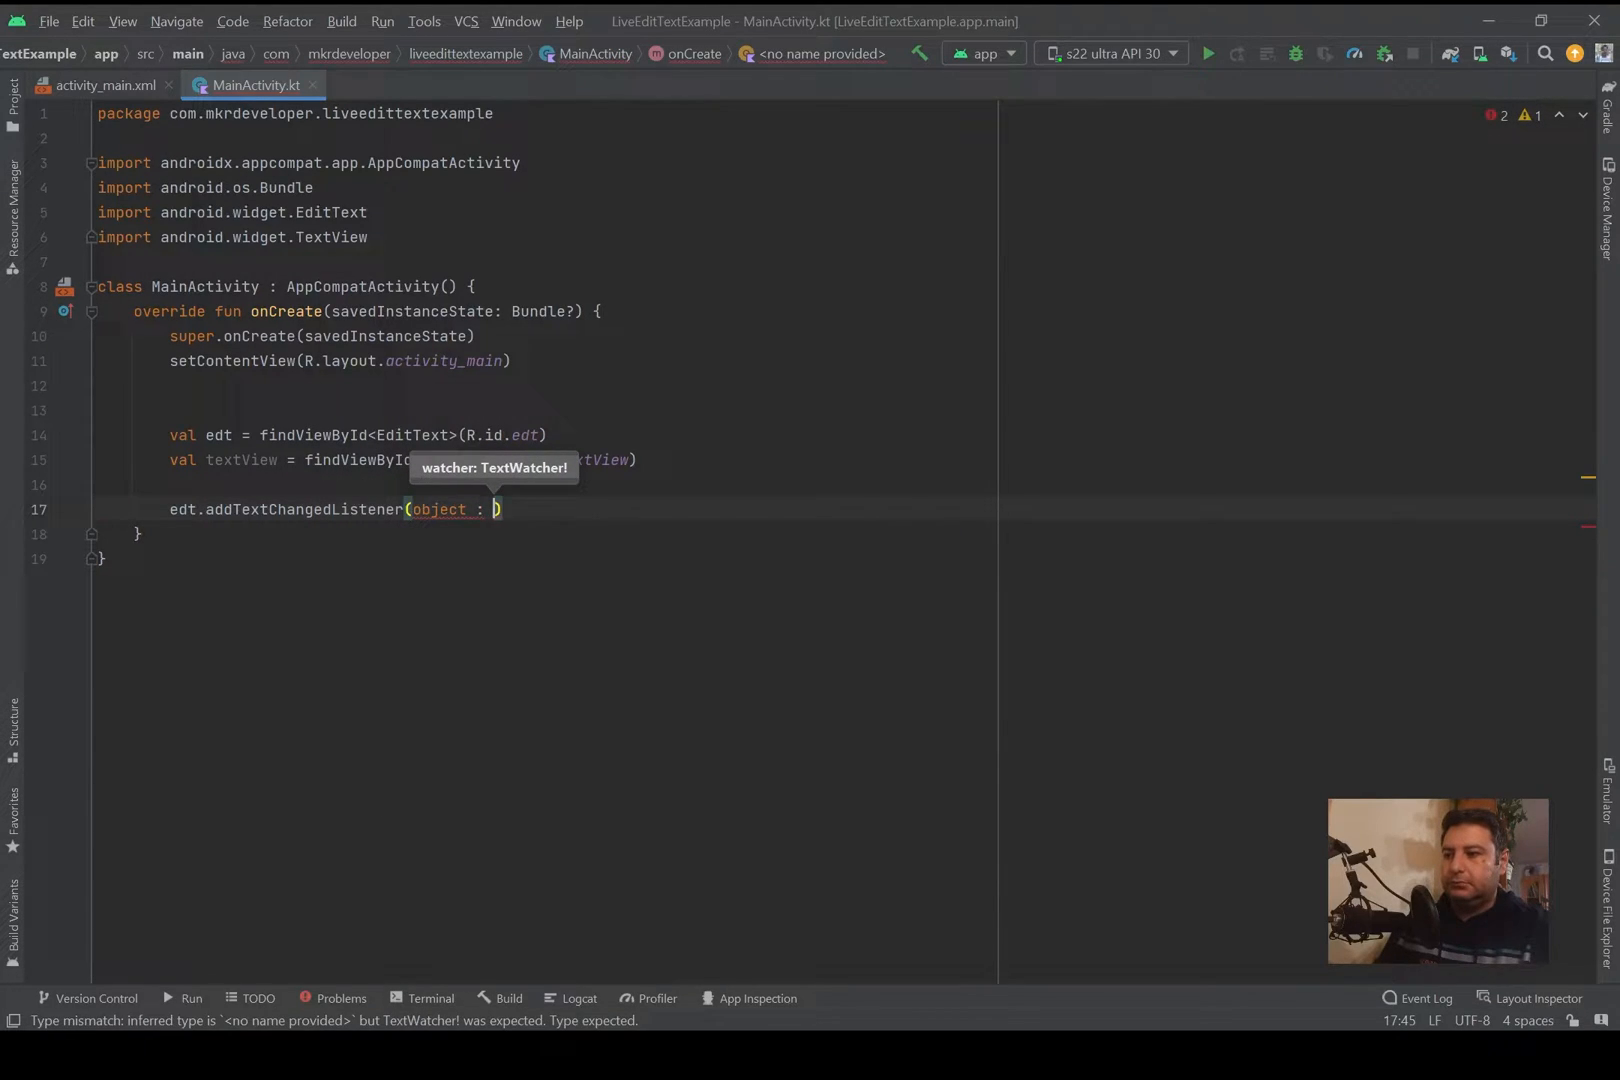
text(Text)
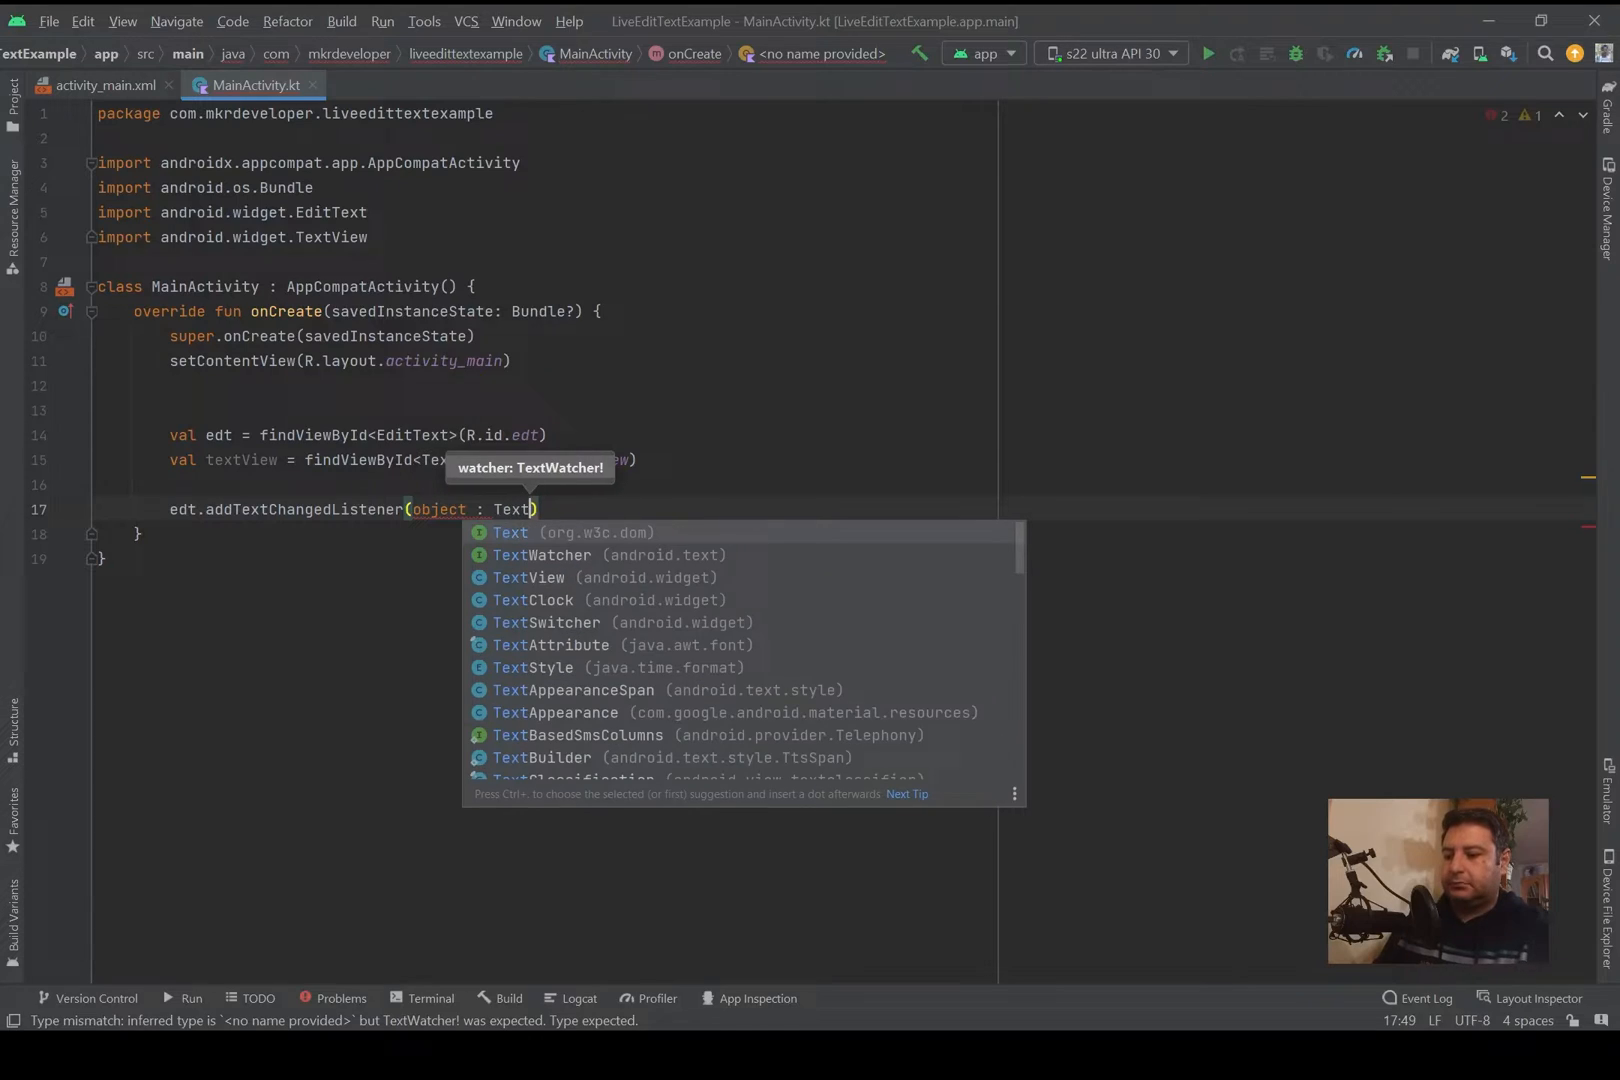
click(542, 554)
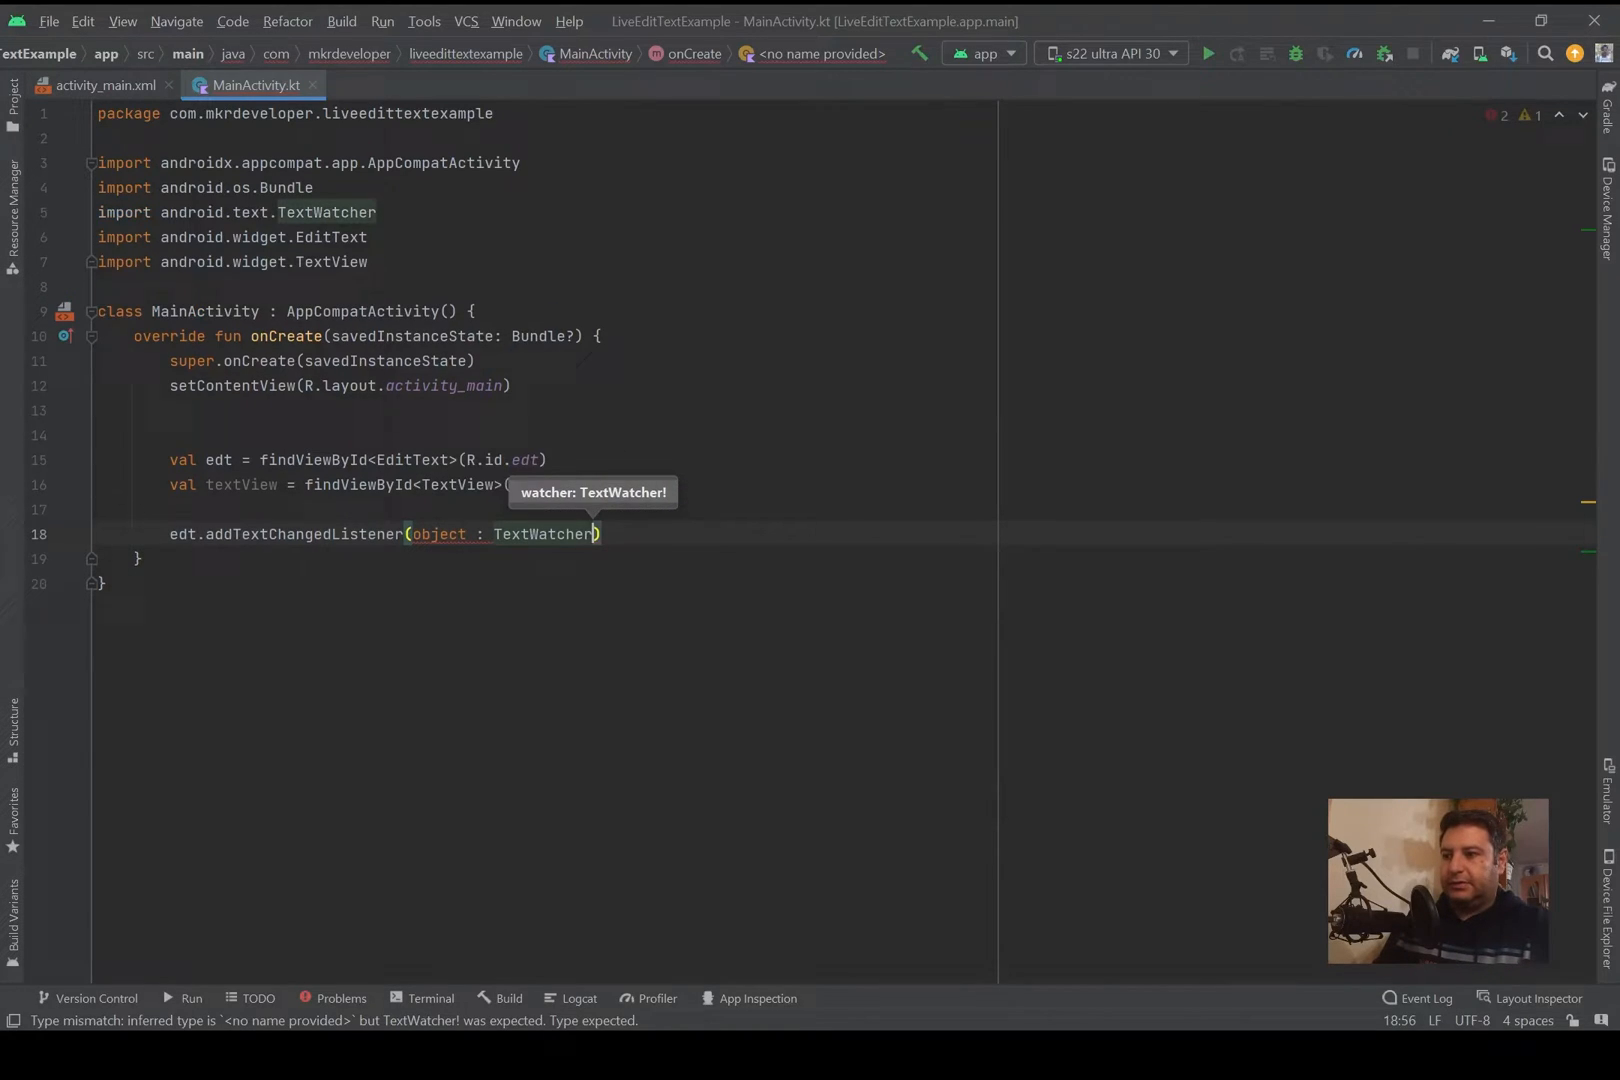
text({)
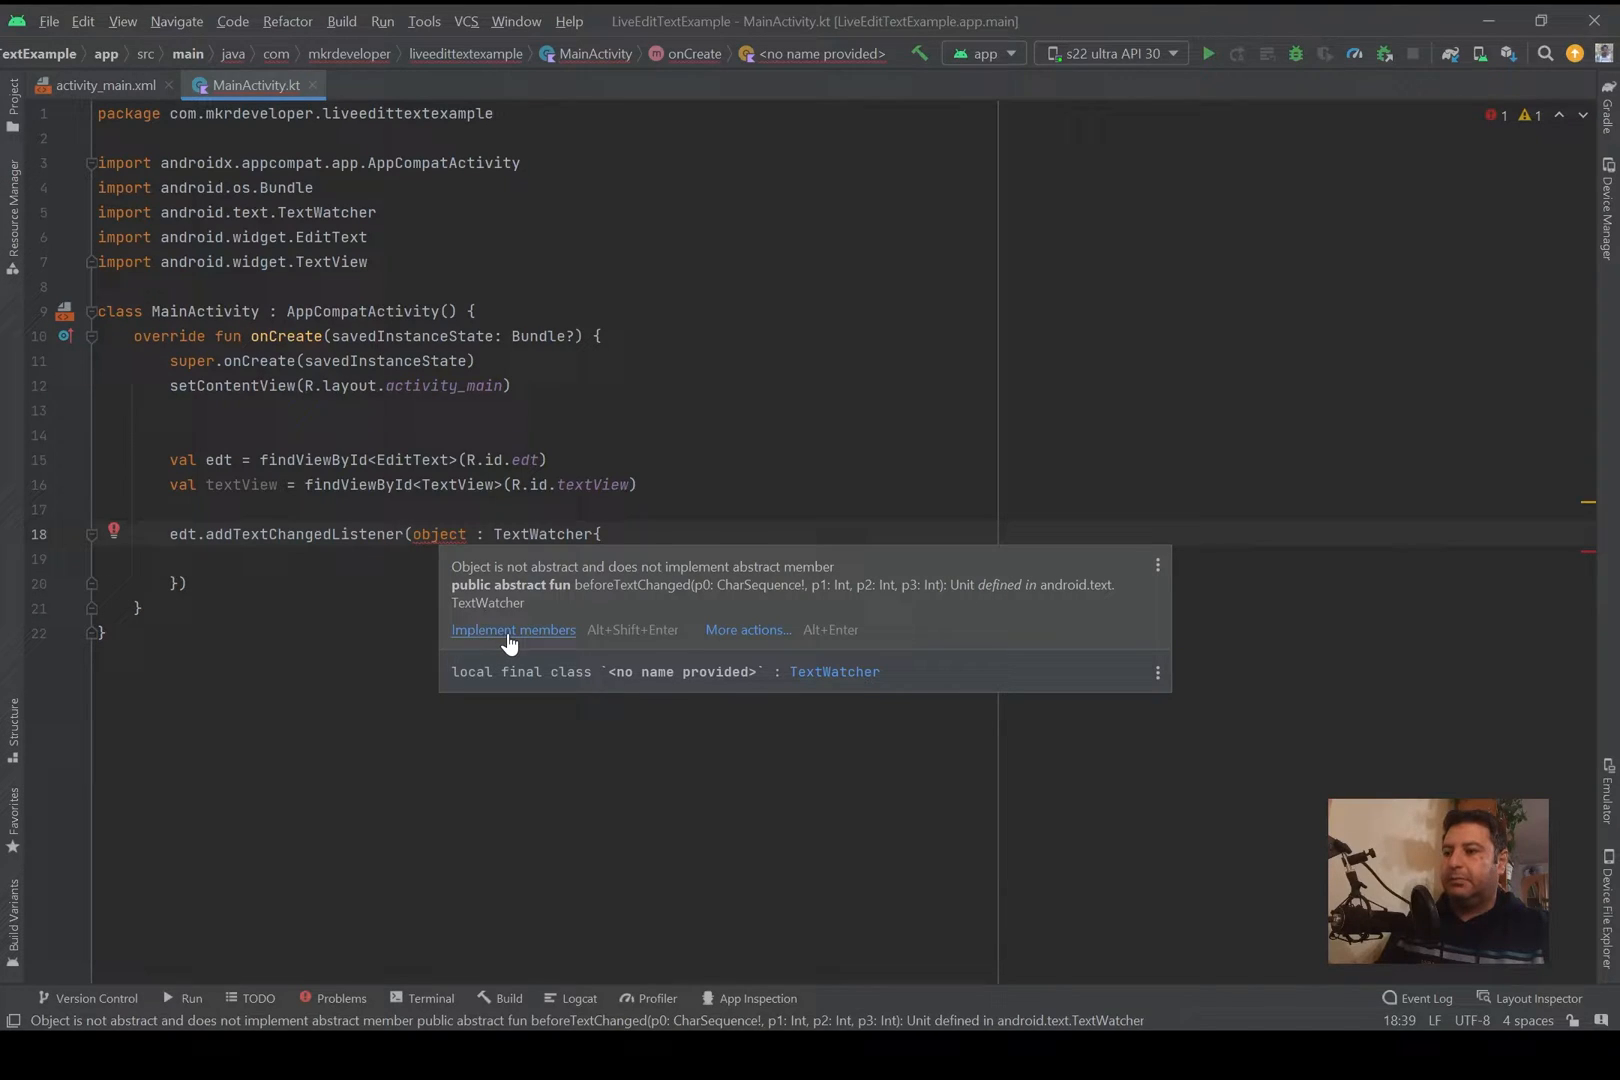
Step: Implement all three TextWatcher members: beforeTextChanged, onTextChanged and afterTextChanged stubs
click(512, 630)
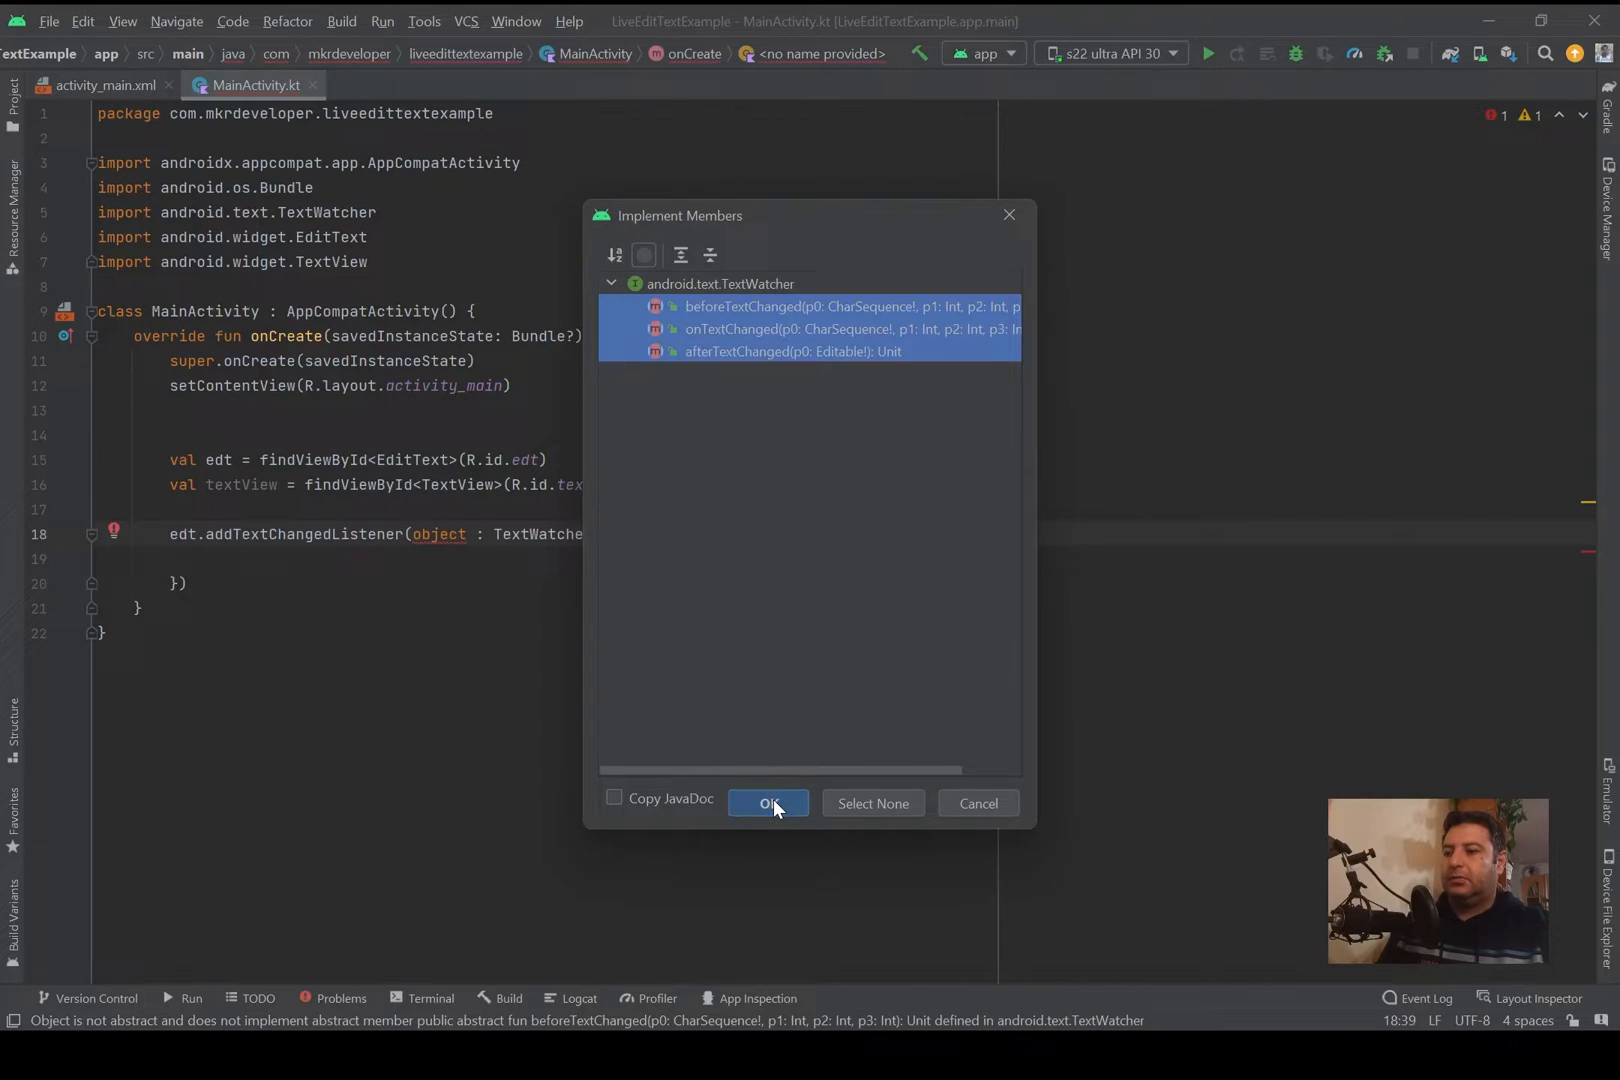
click(766, 804)
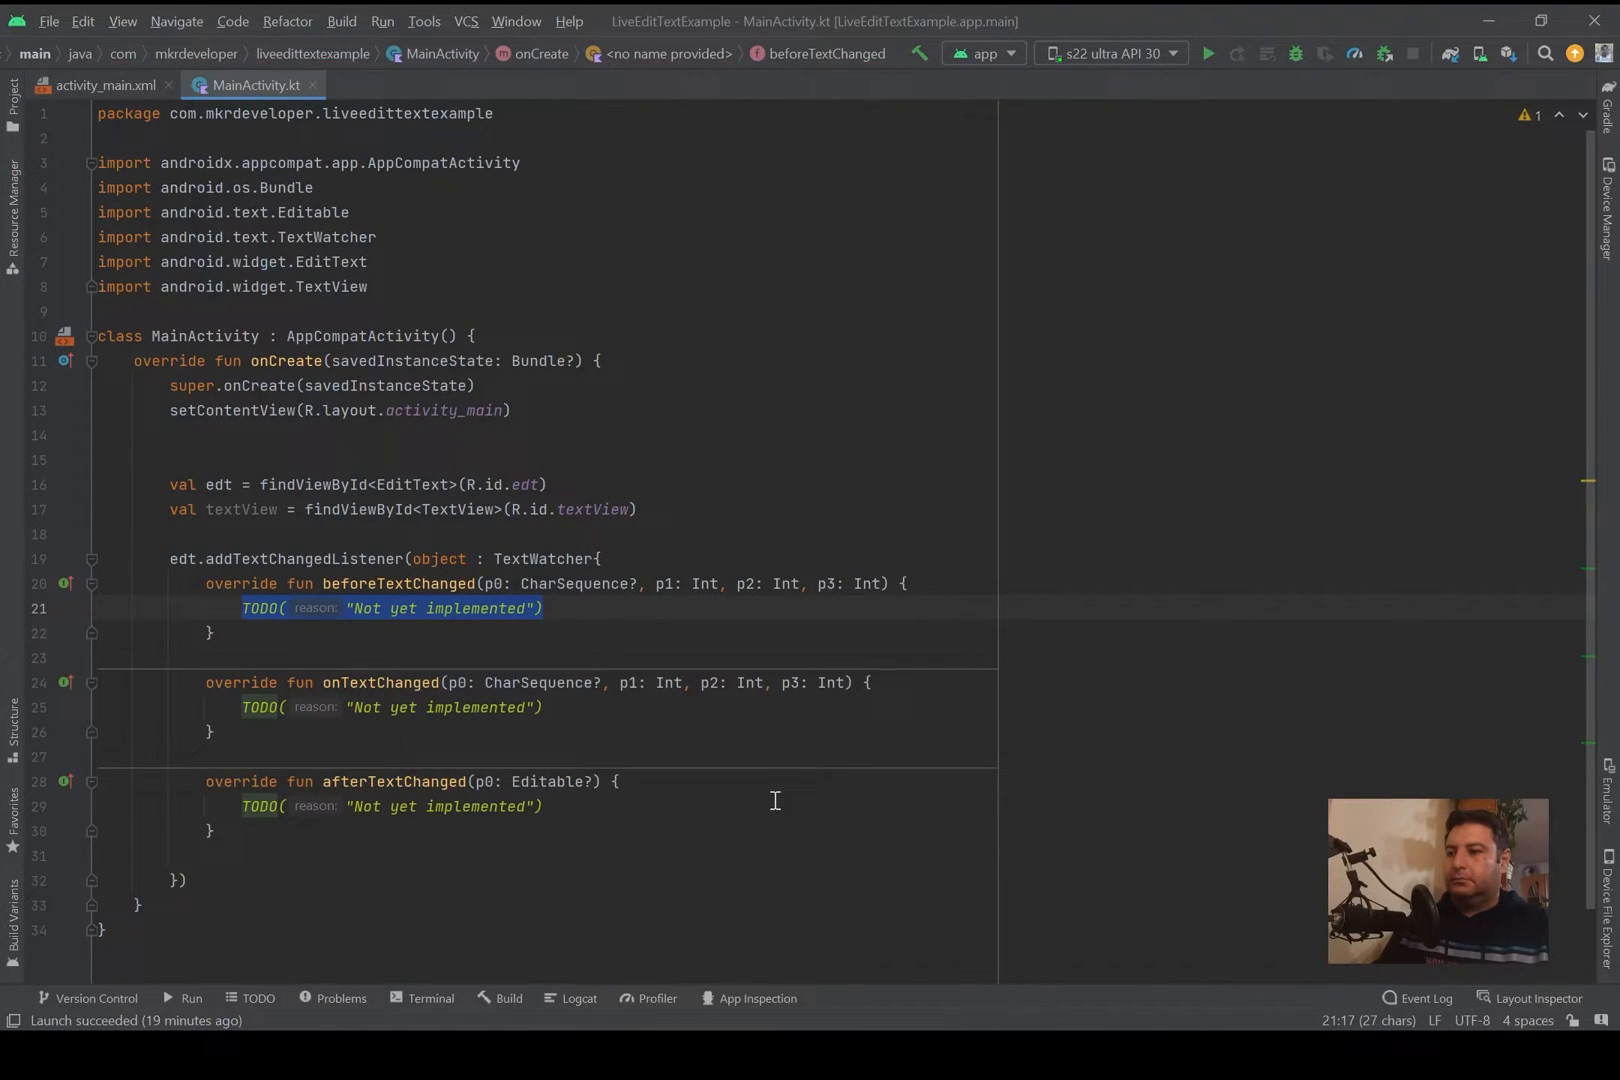
Step: Delete the TODO lines from the three overrides and place the caret in beforeTextChanged's body
key(Delete)
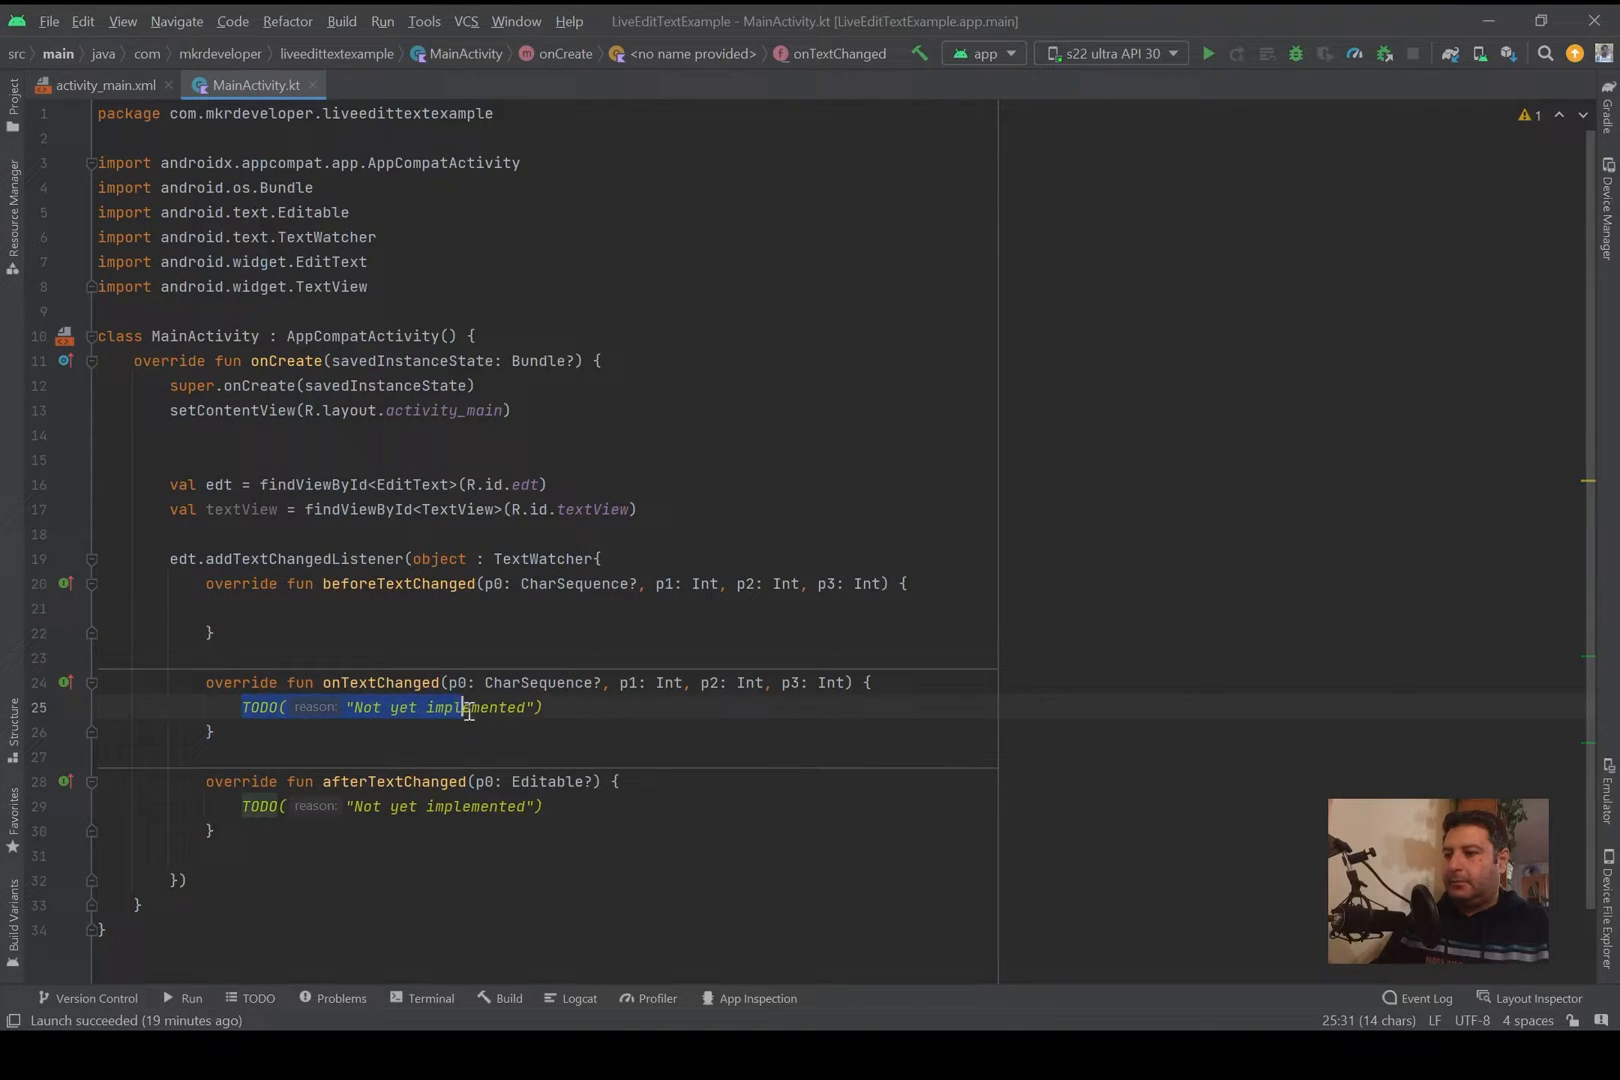
key(Delete)
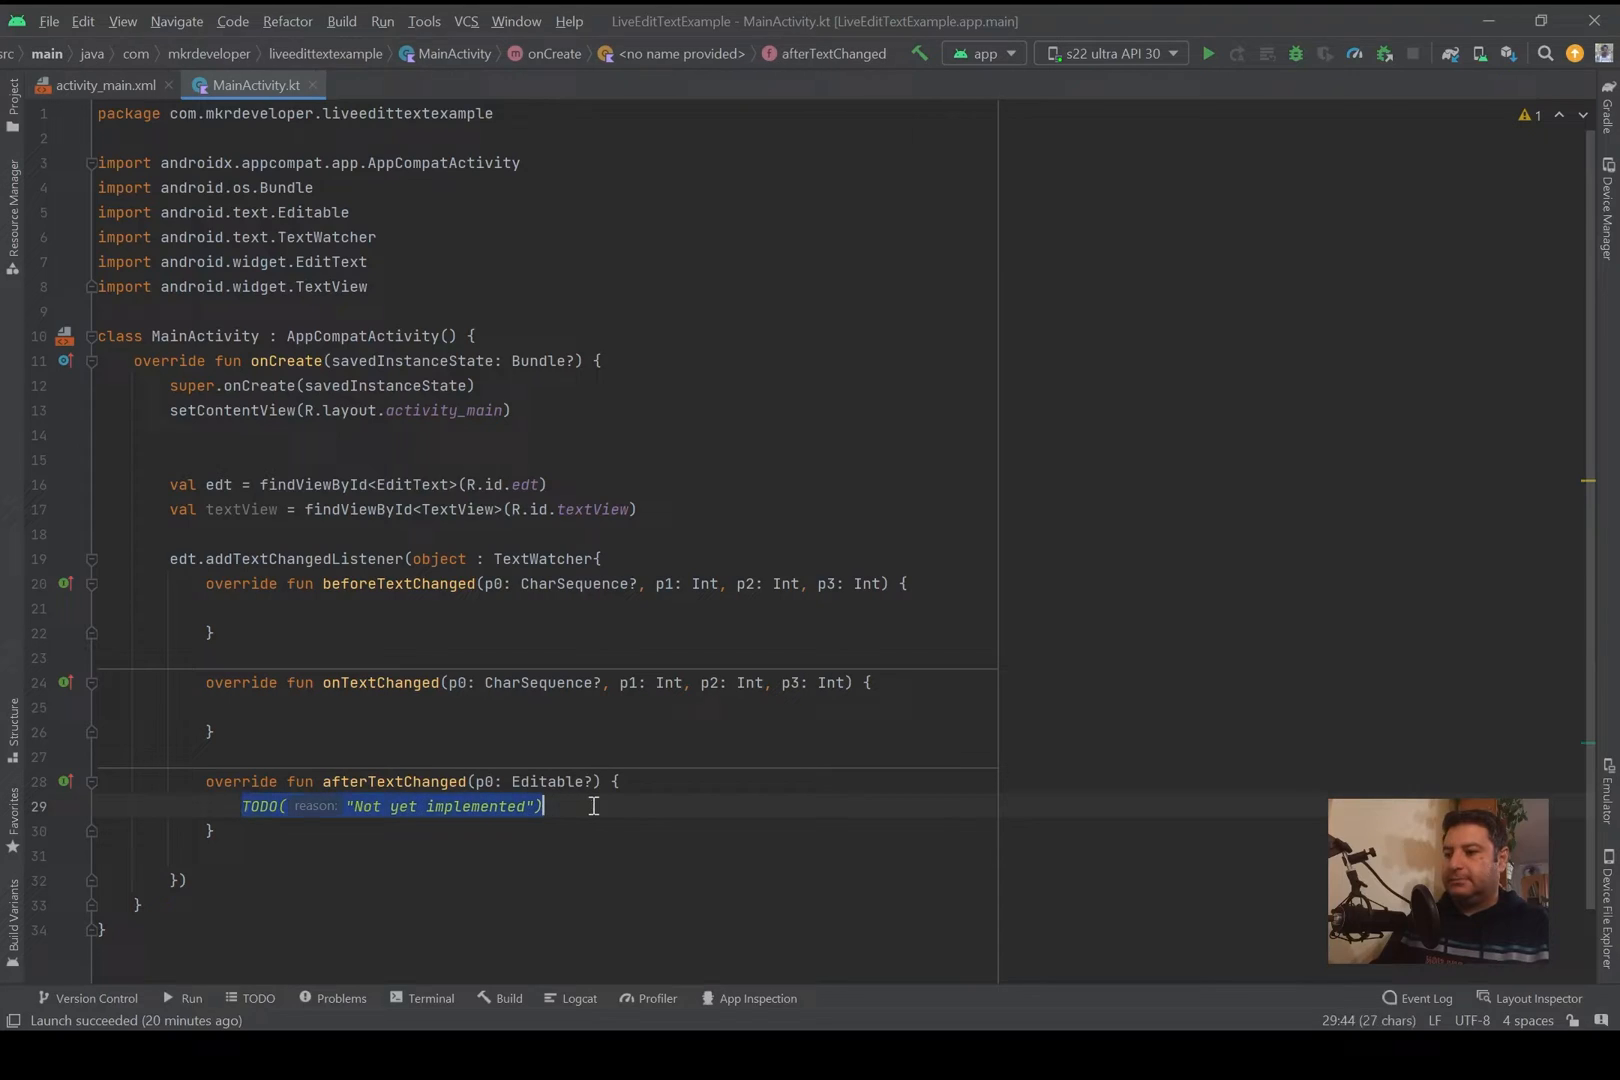
key(Delete)
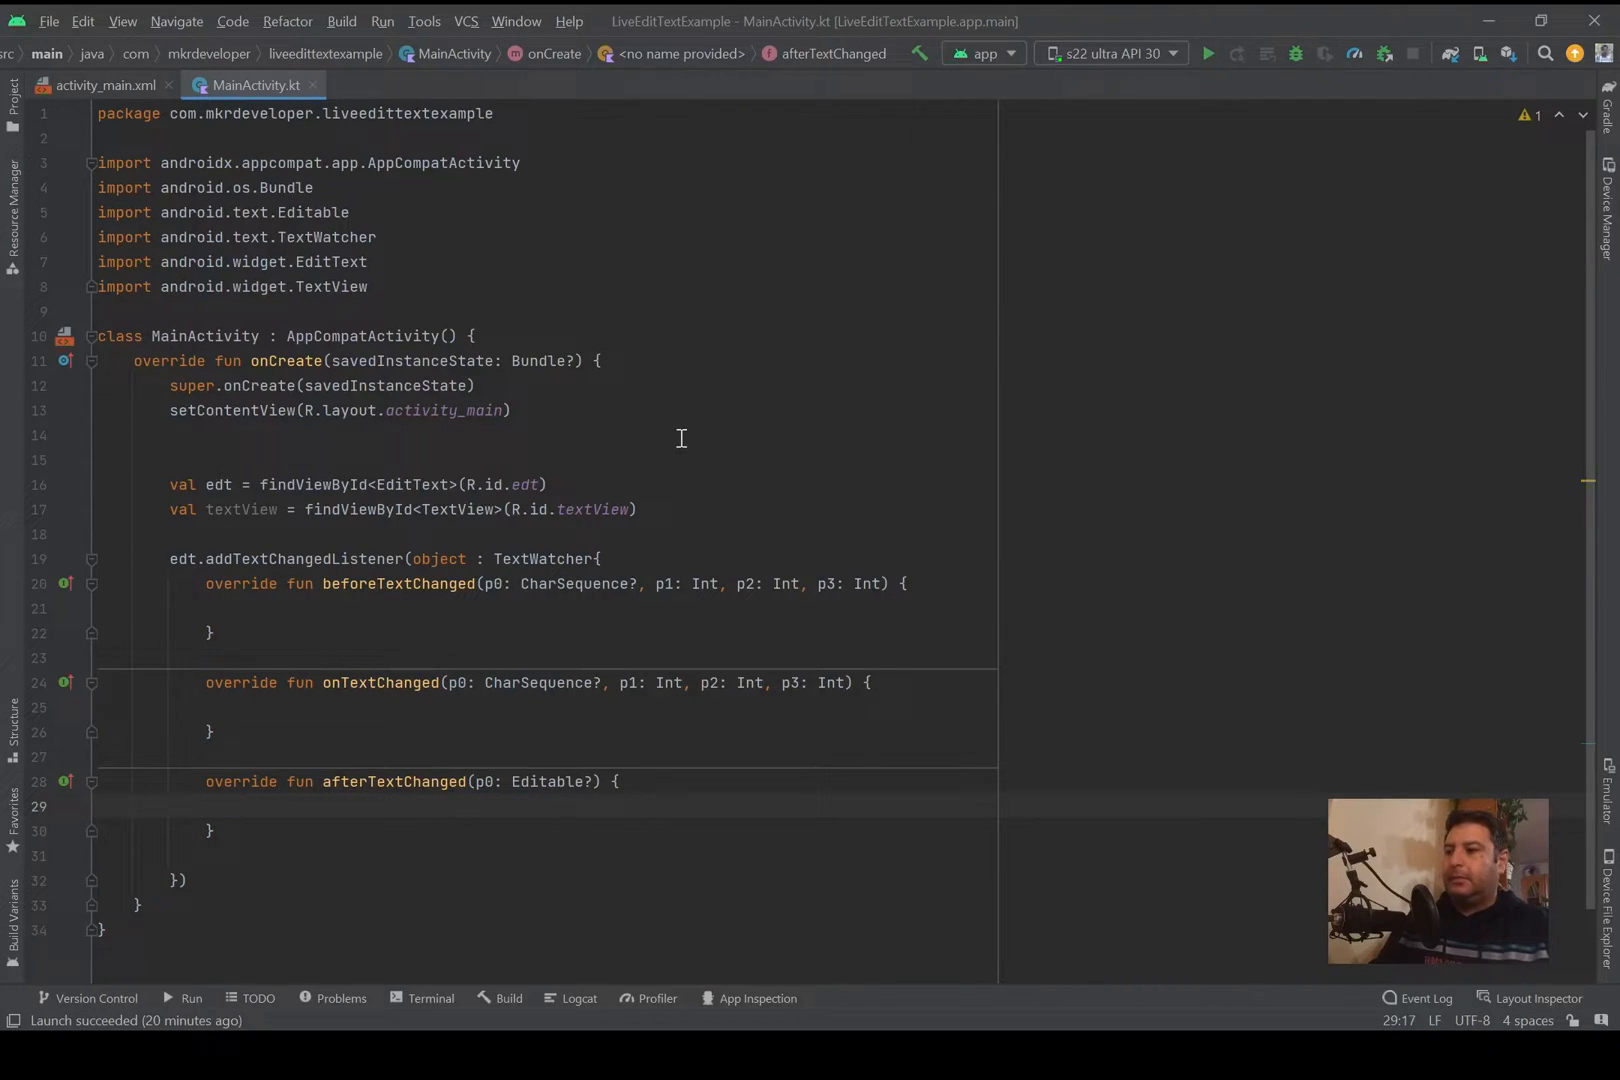
click(242, 608)
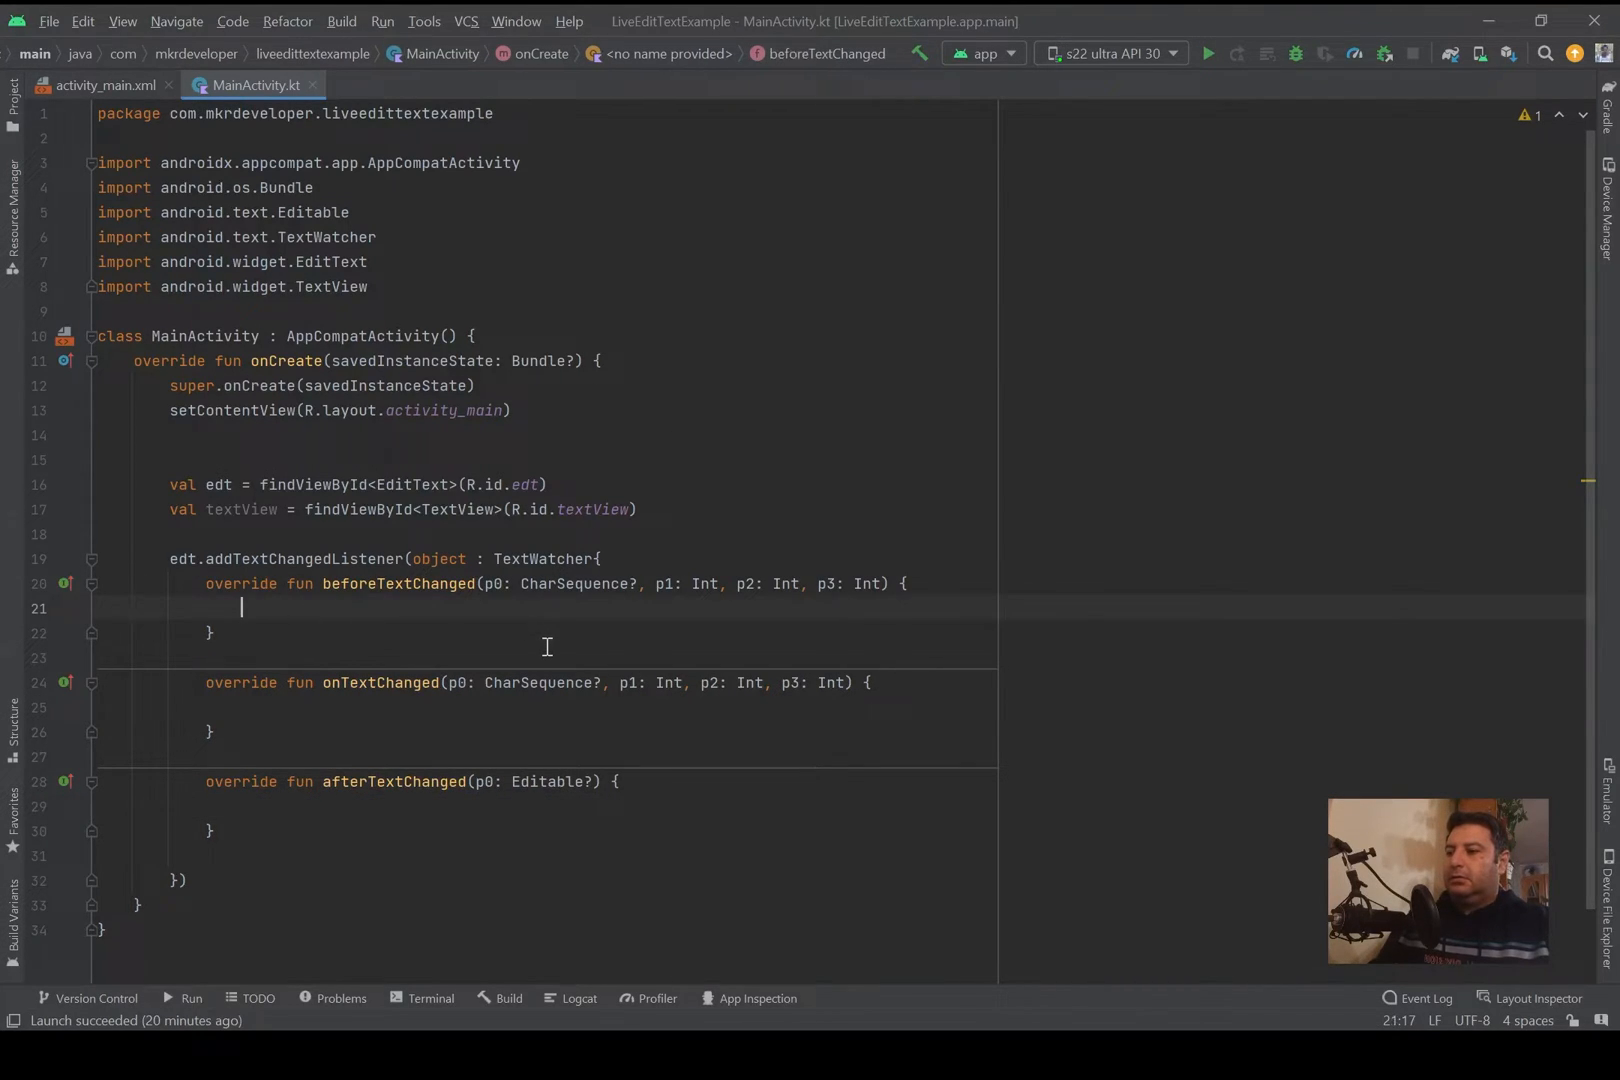
Step: Write textView.text = edt.text.toString() inside beforeTextChanged
text(textView.)
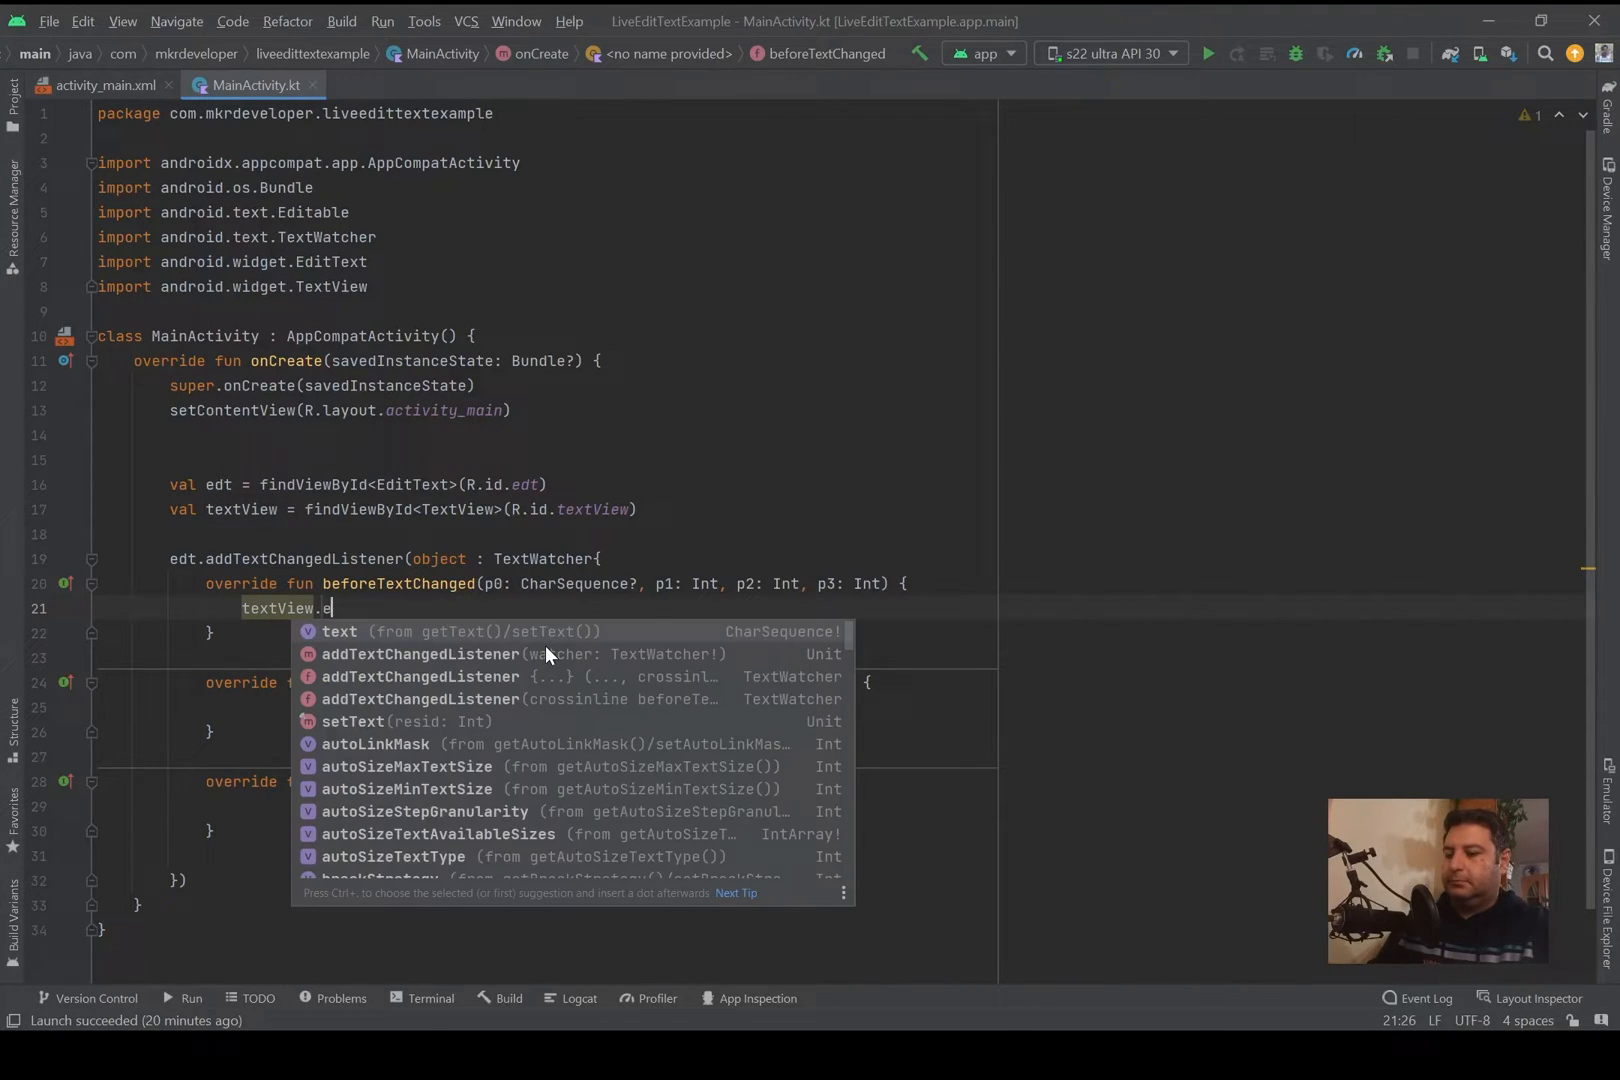
text(ext =)
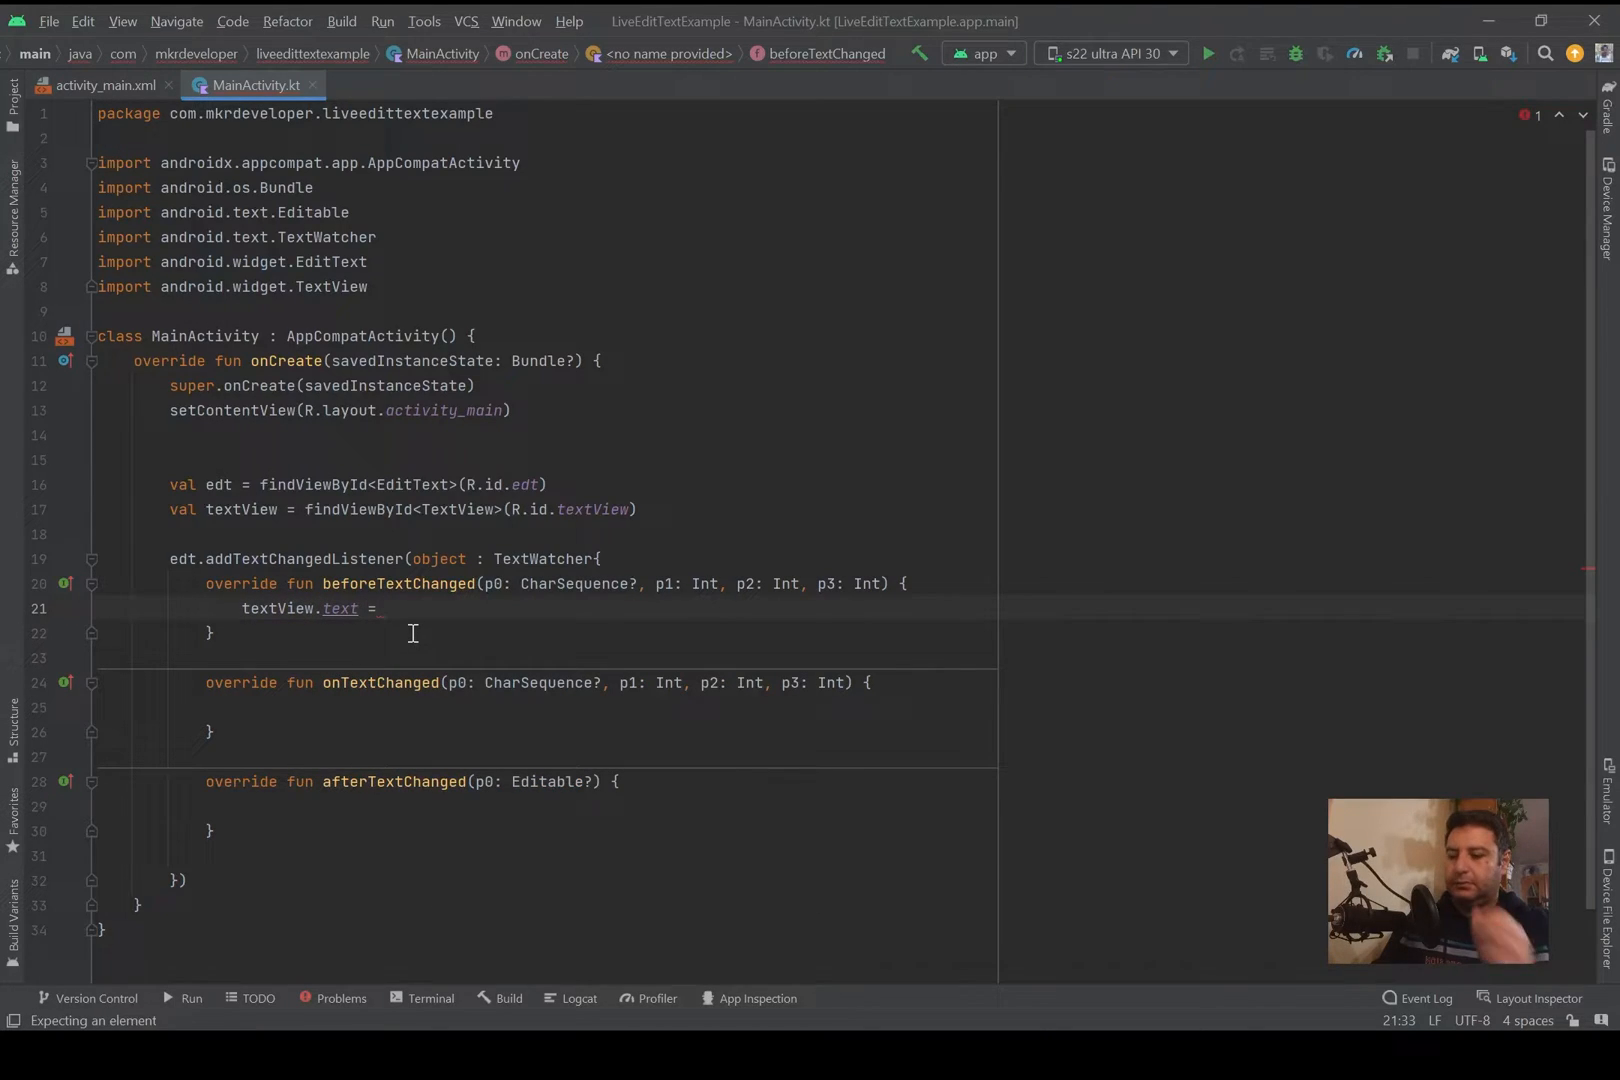
text(ed)
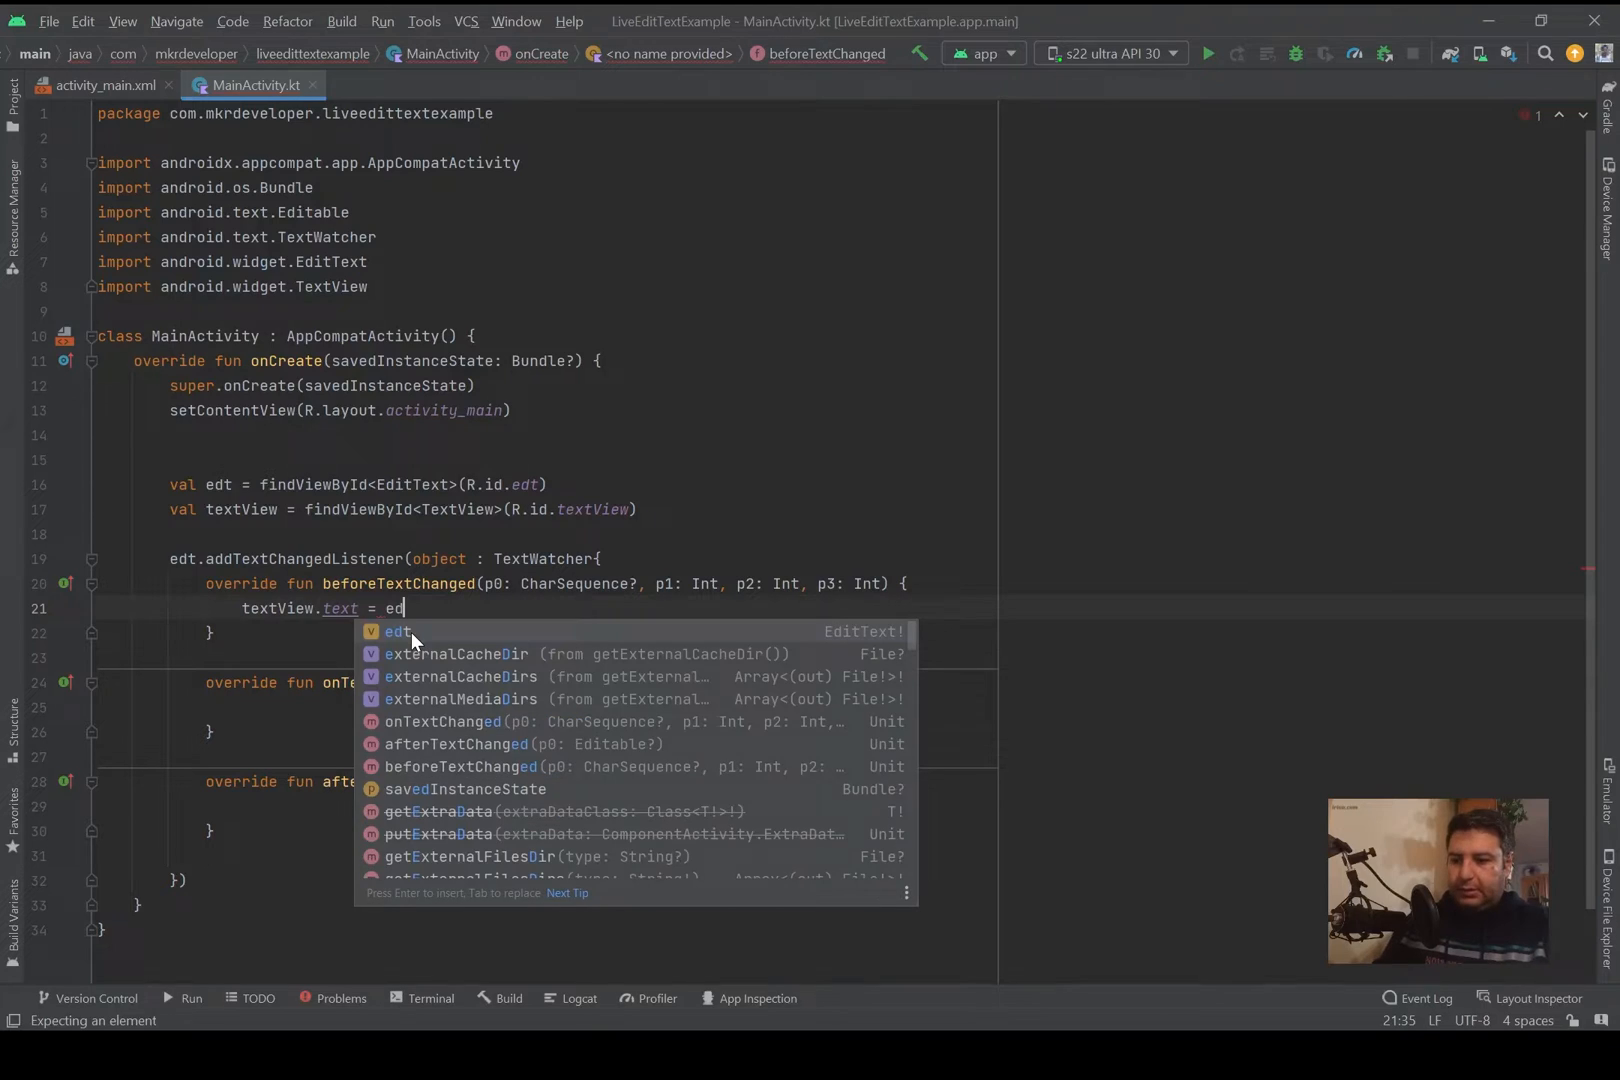
text(.)
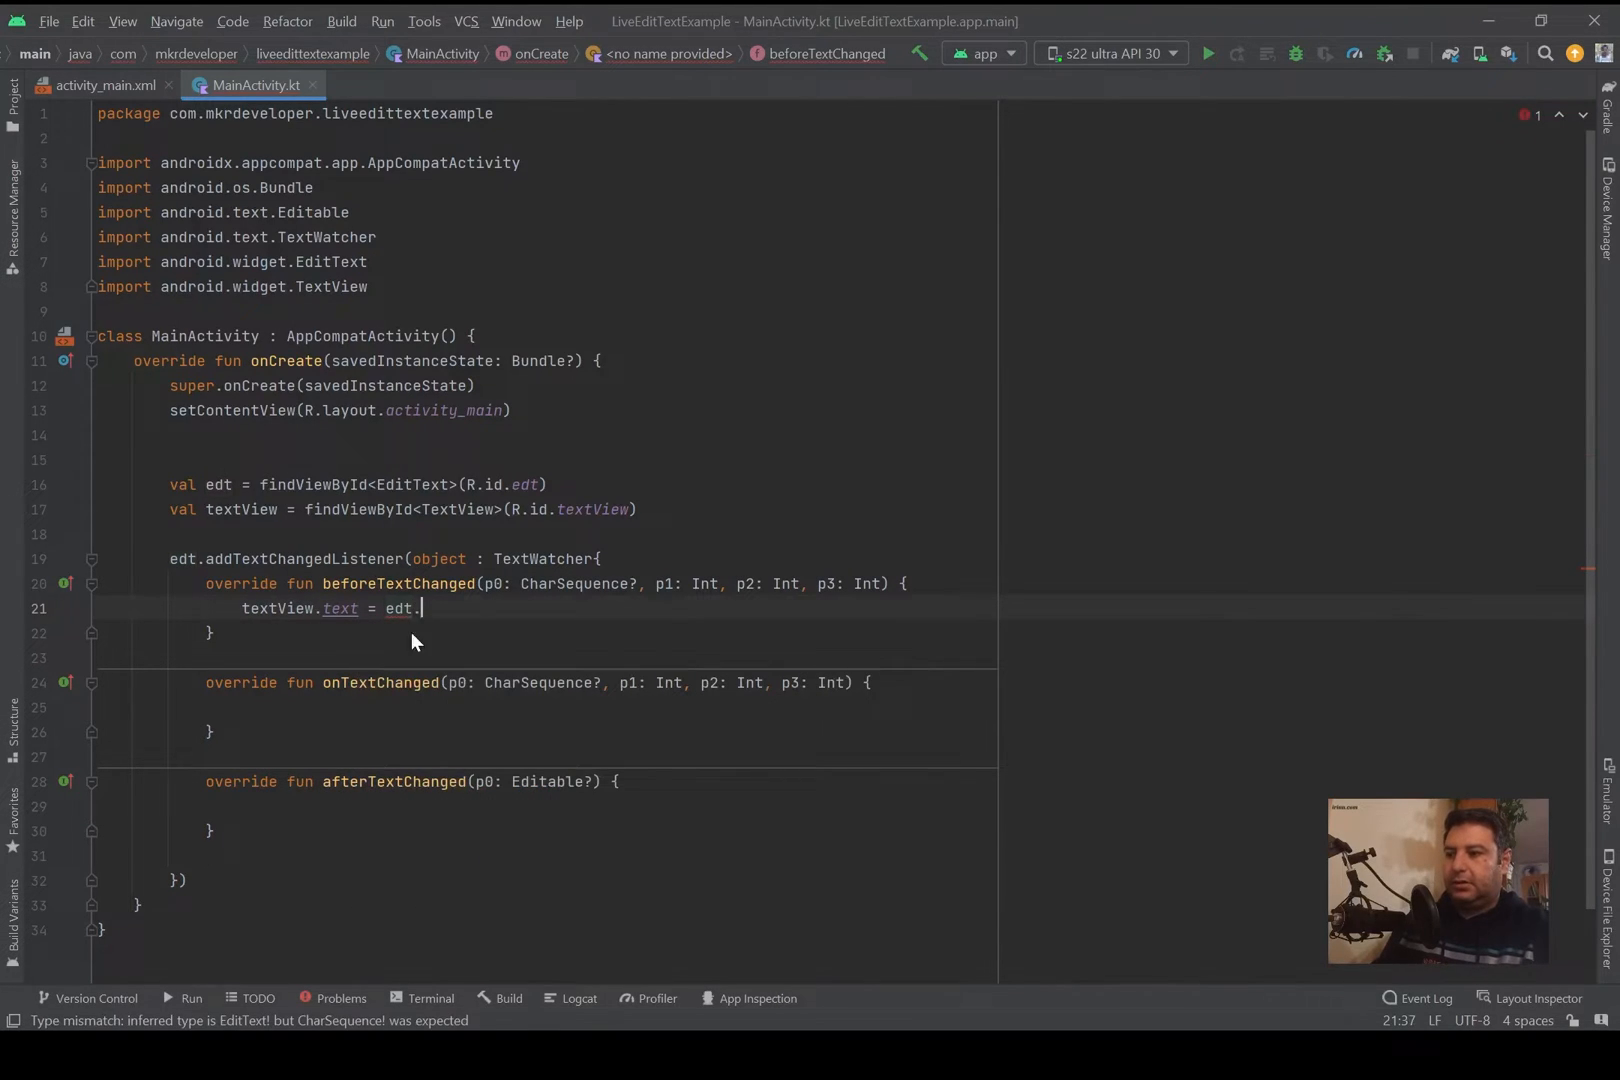
text(text)
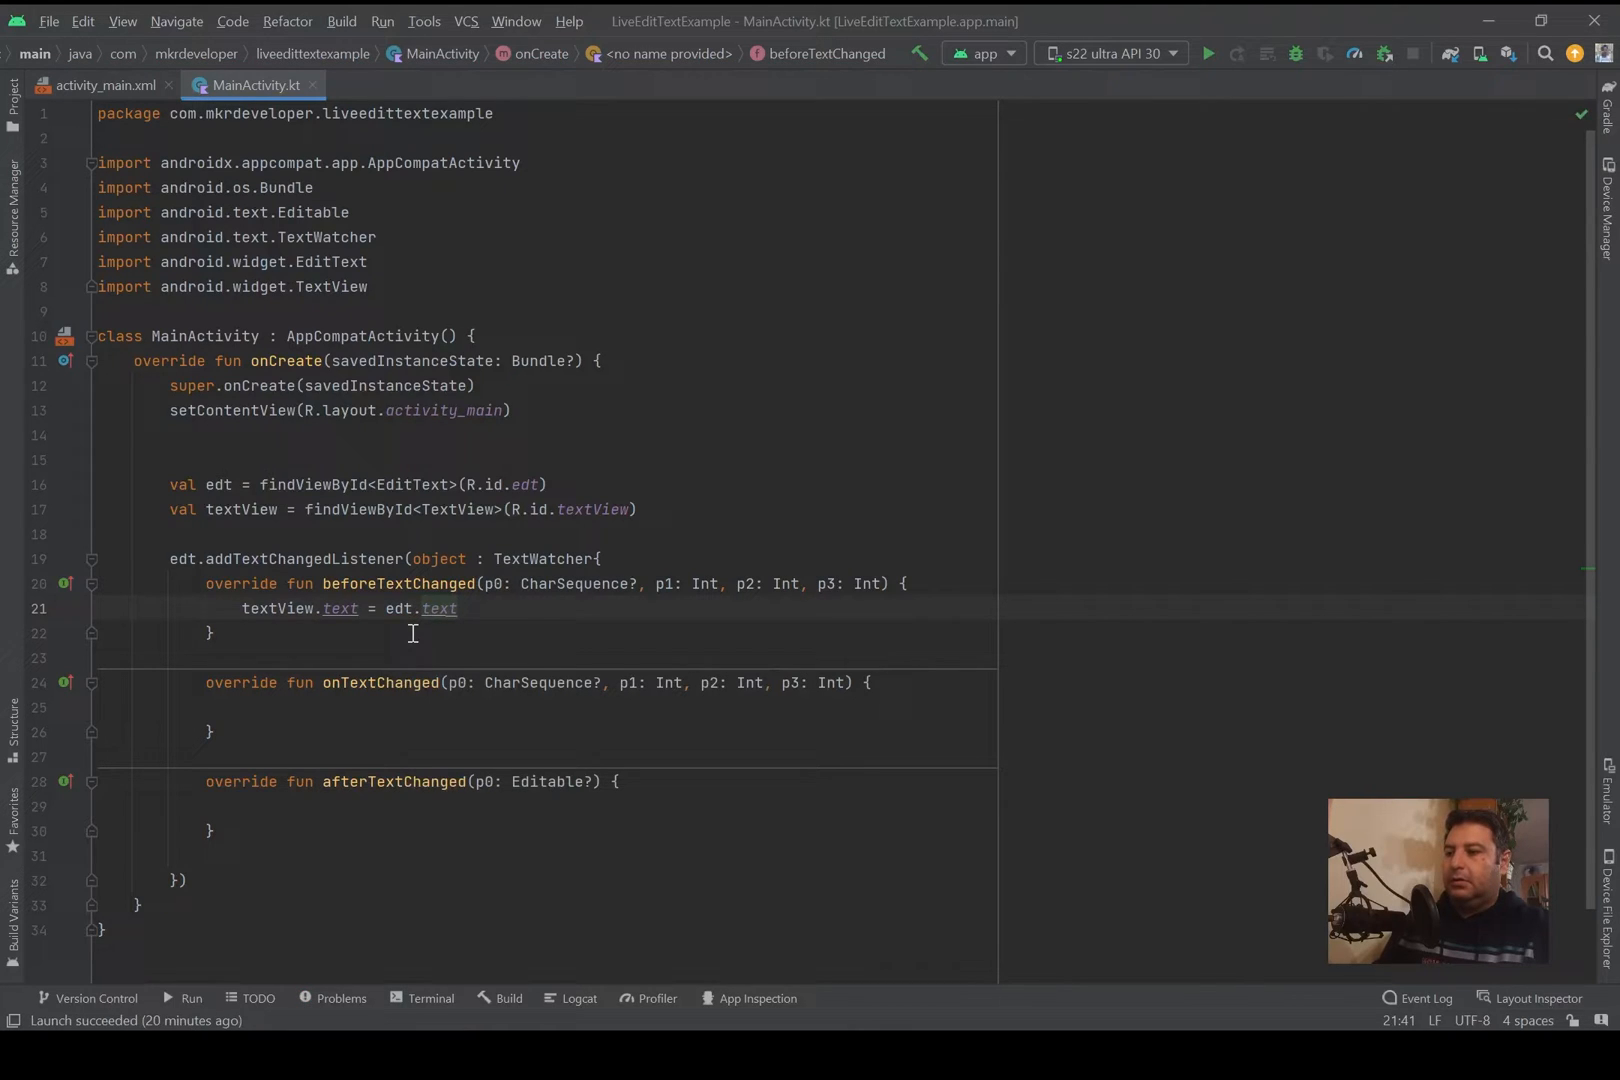
text(.toString())
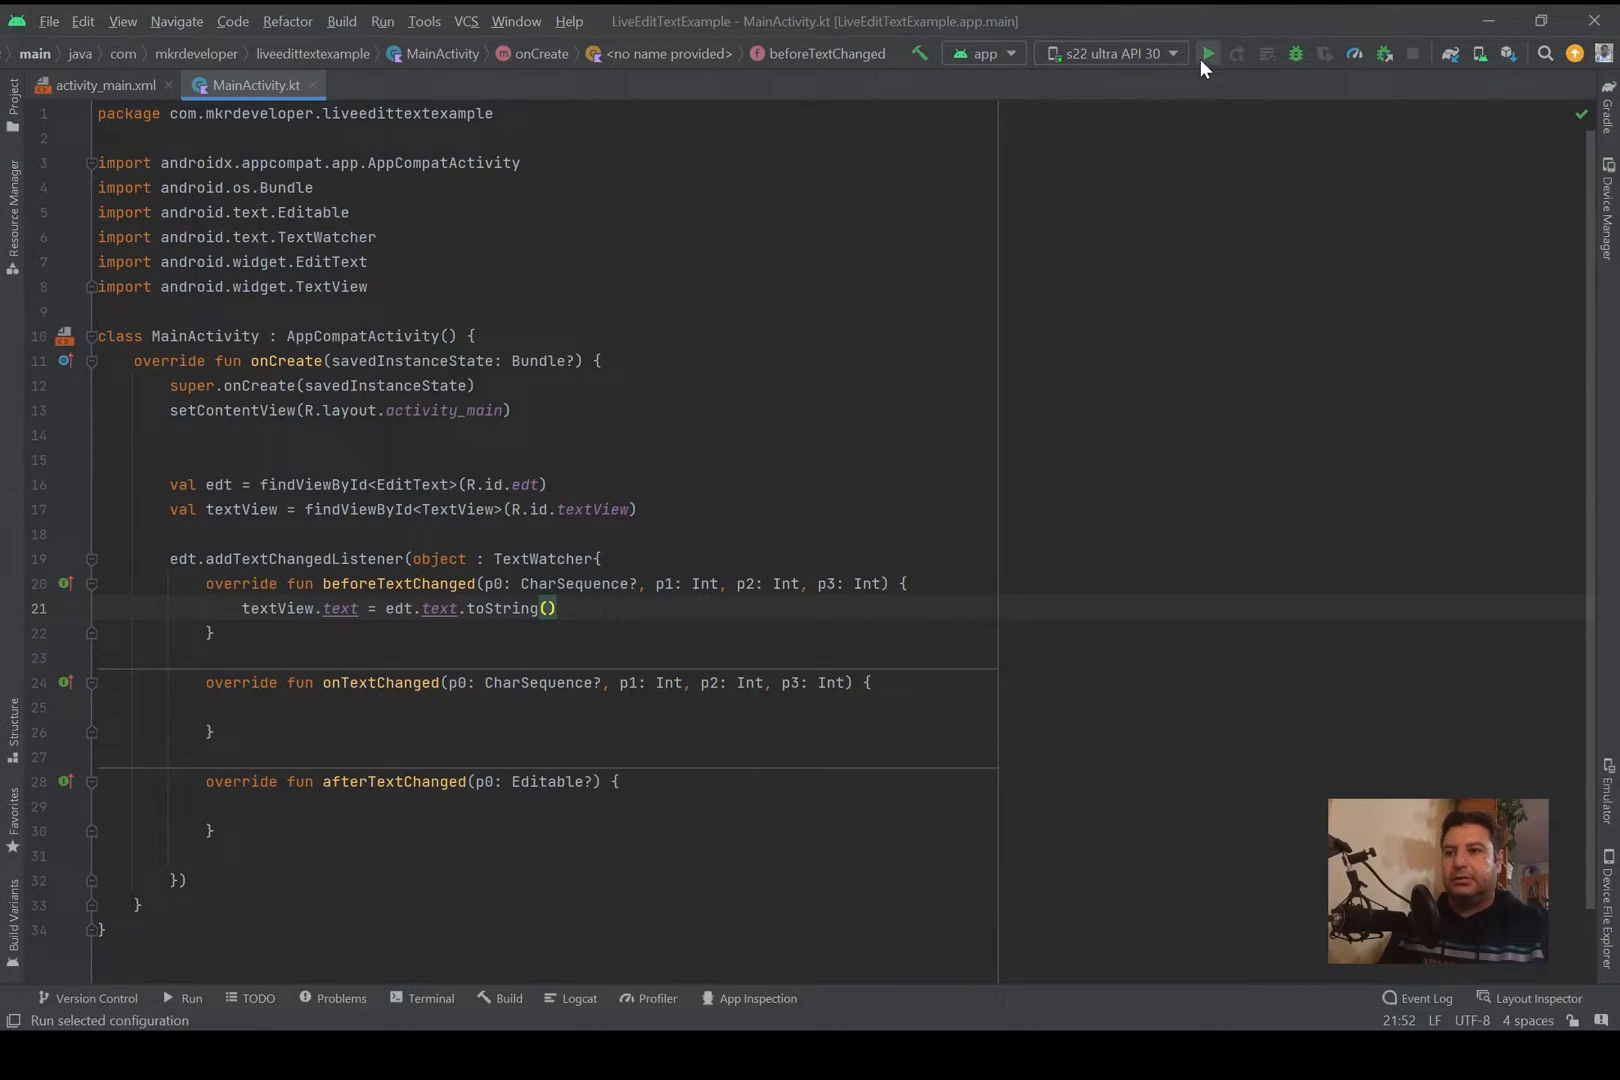
Step: Relaunch the app and type digits 3478 in the EditText, watching the label lag one character behind
click(1206, 54)
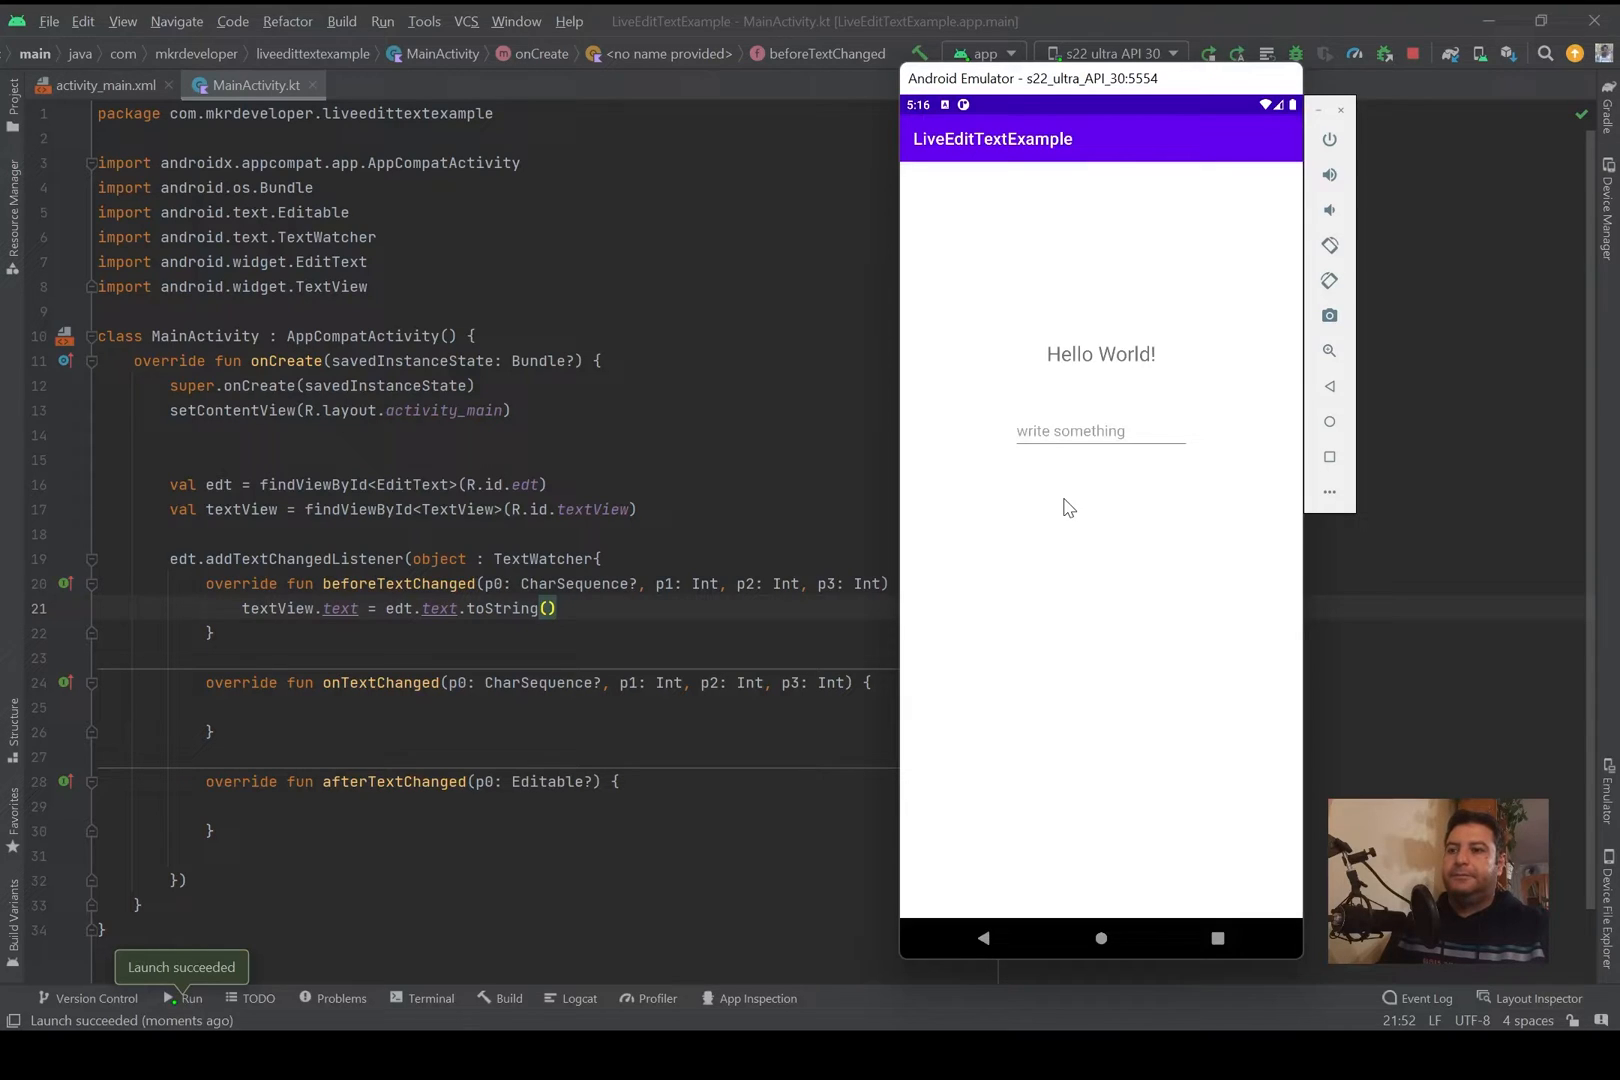
click(1100, 430)
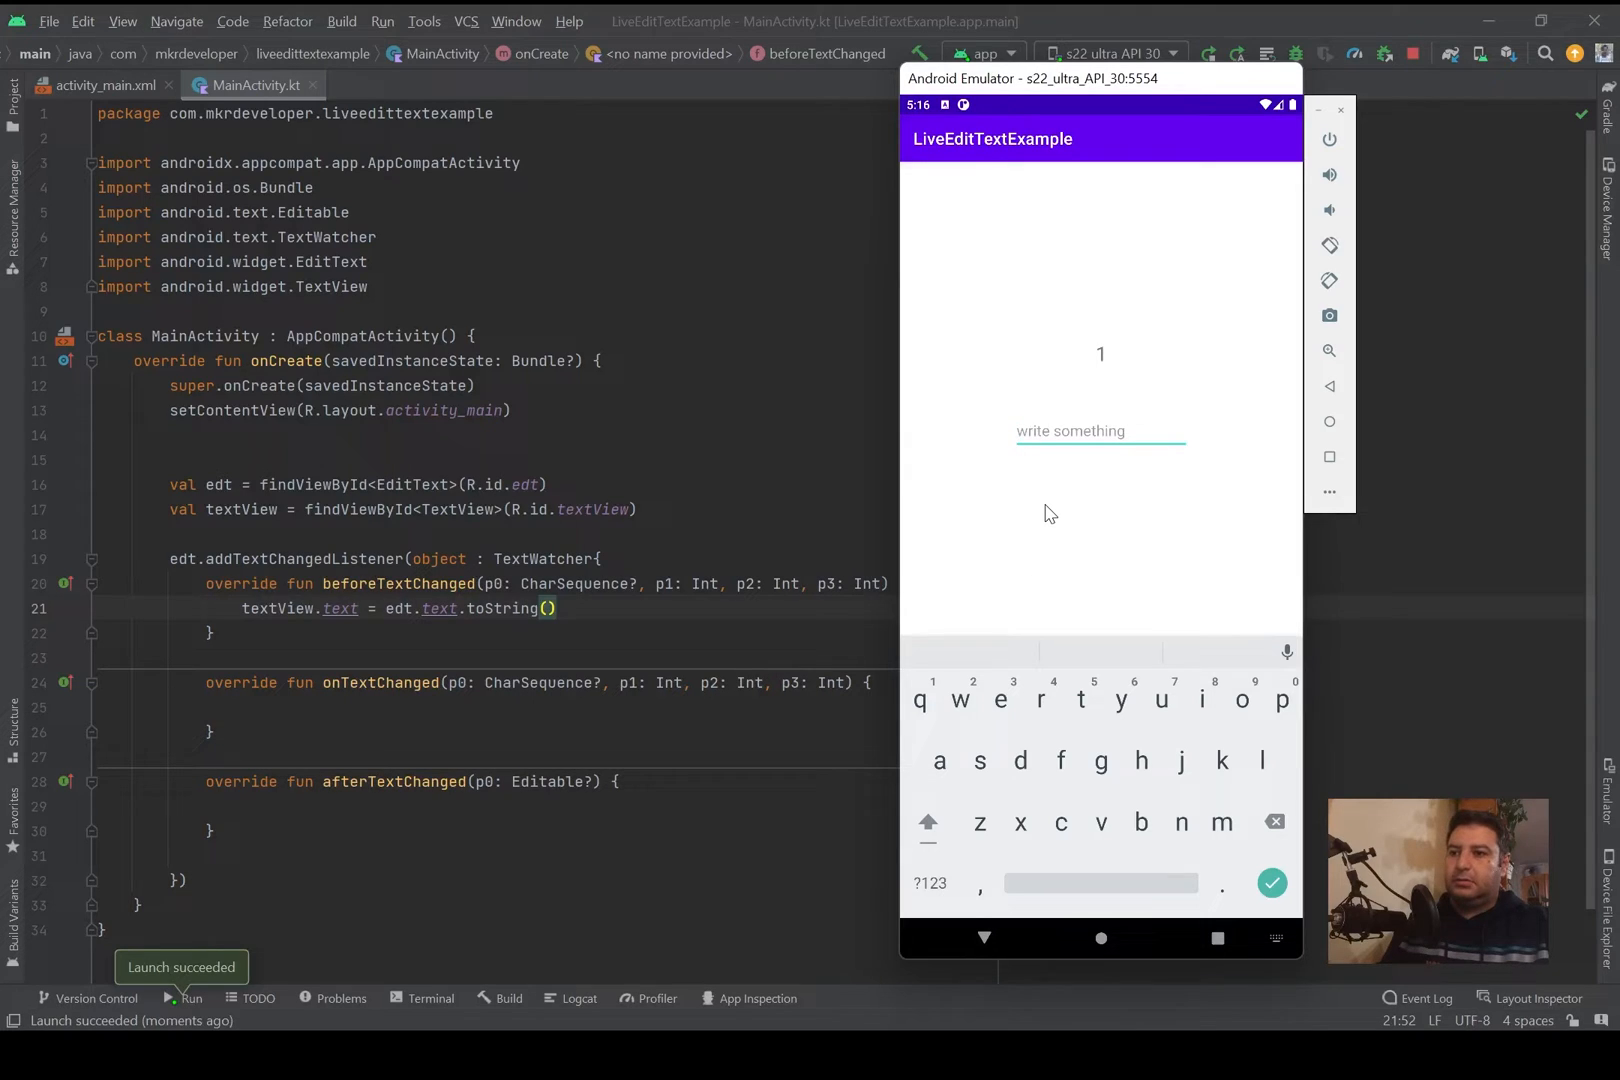
mouse_move(1006, 600)
text(12)
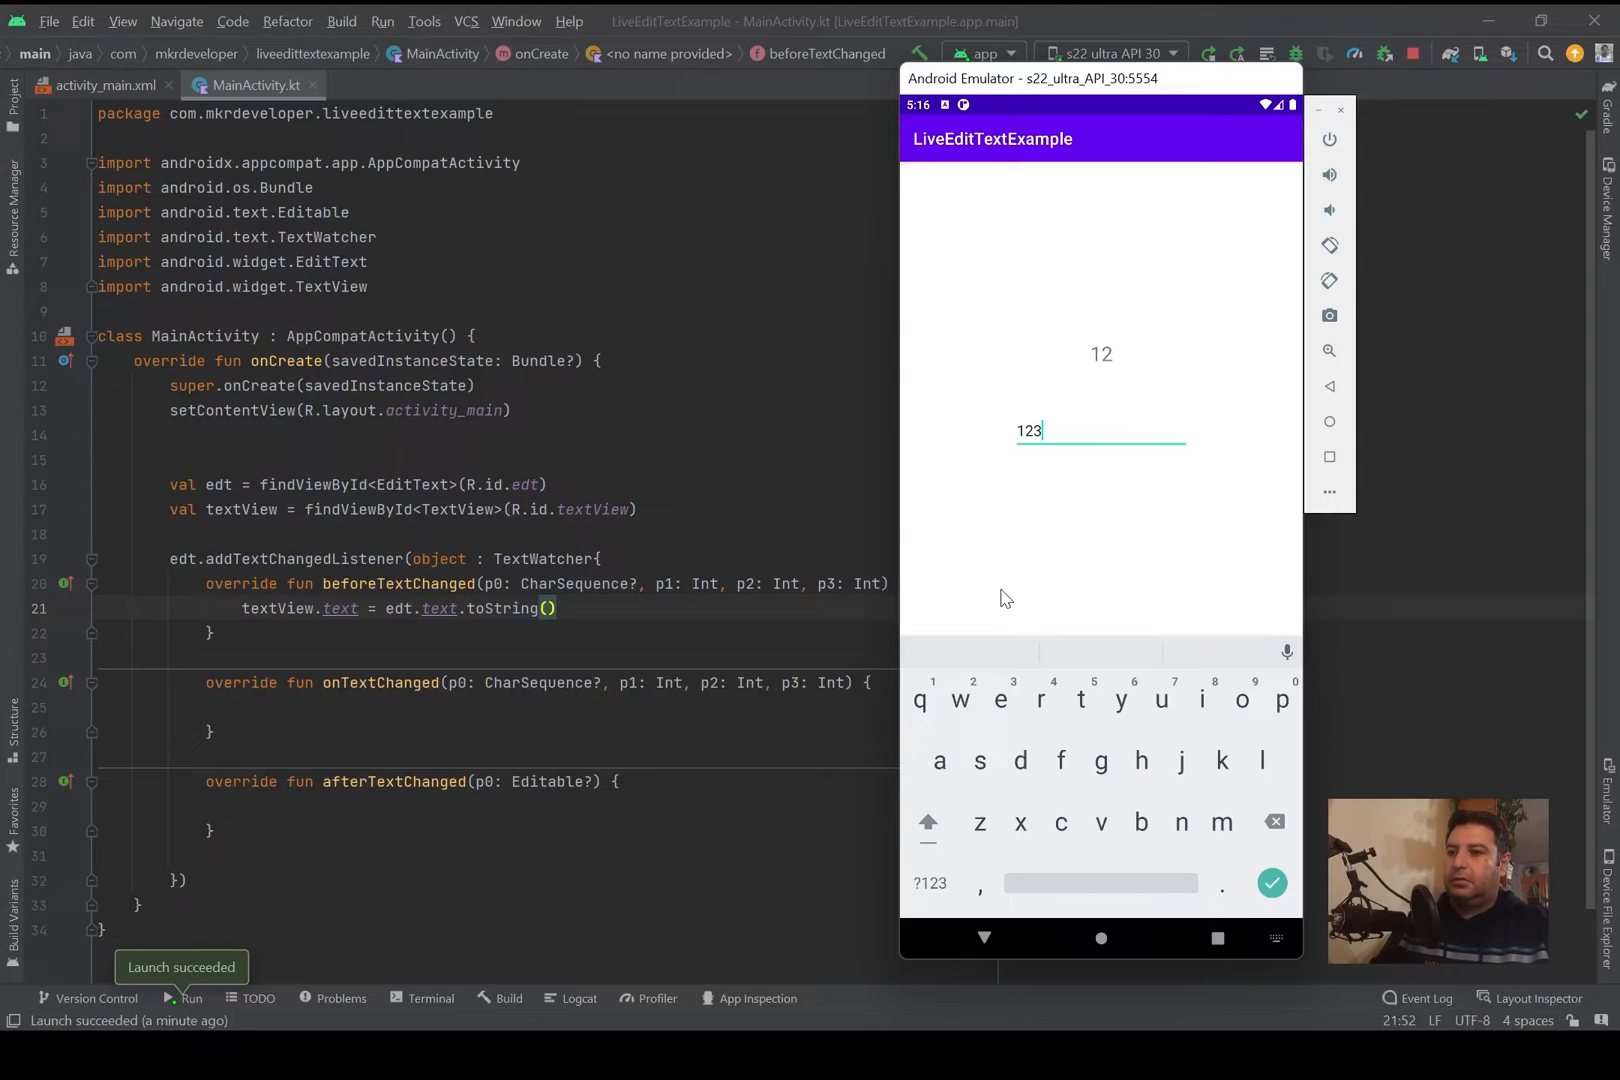
text(3456)
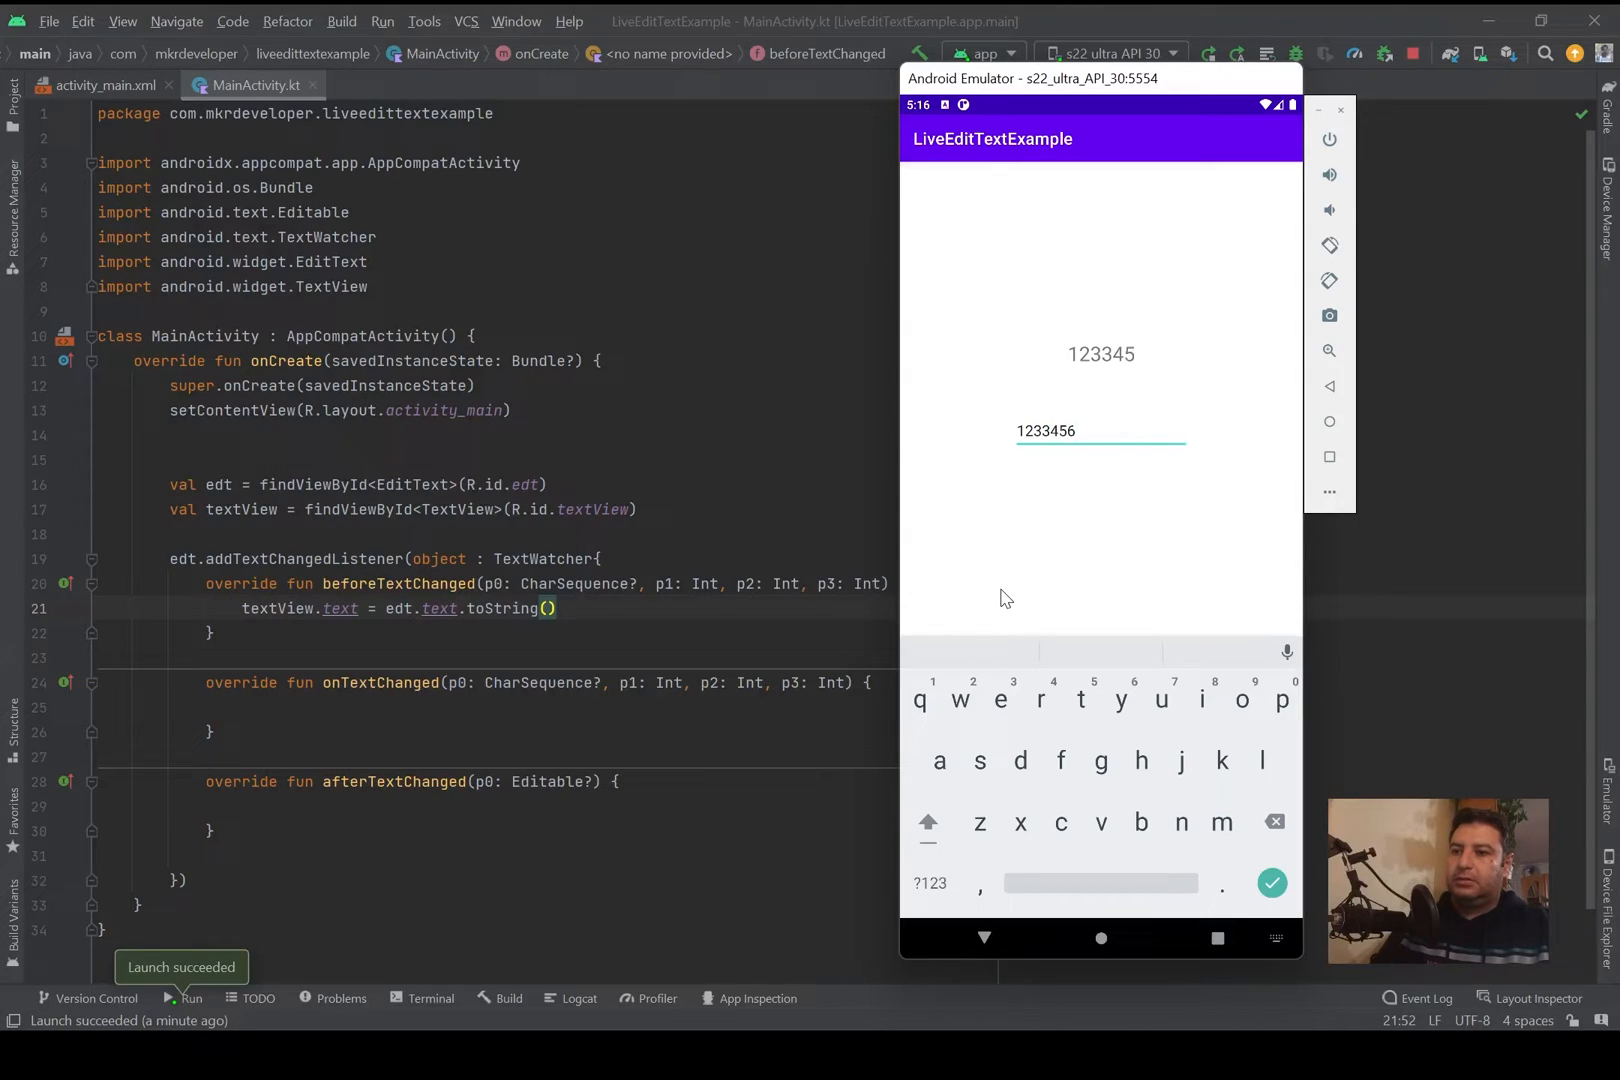
text(7)
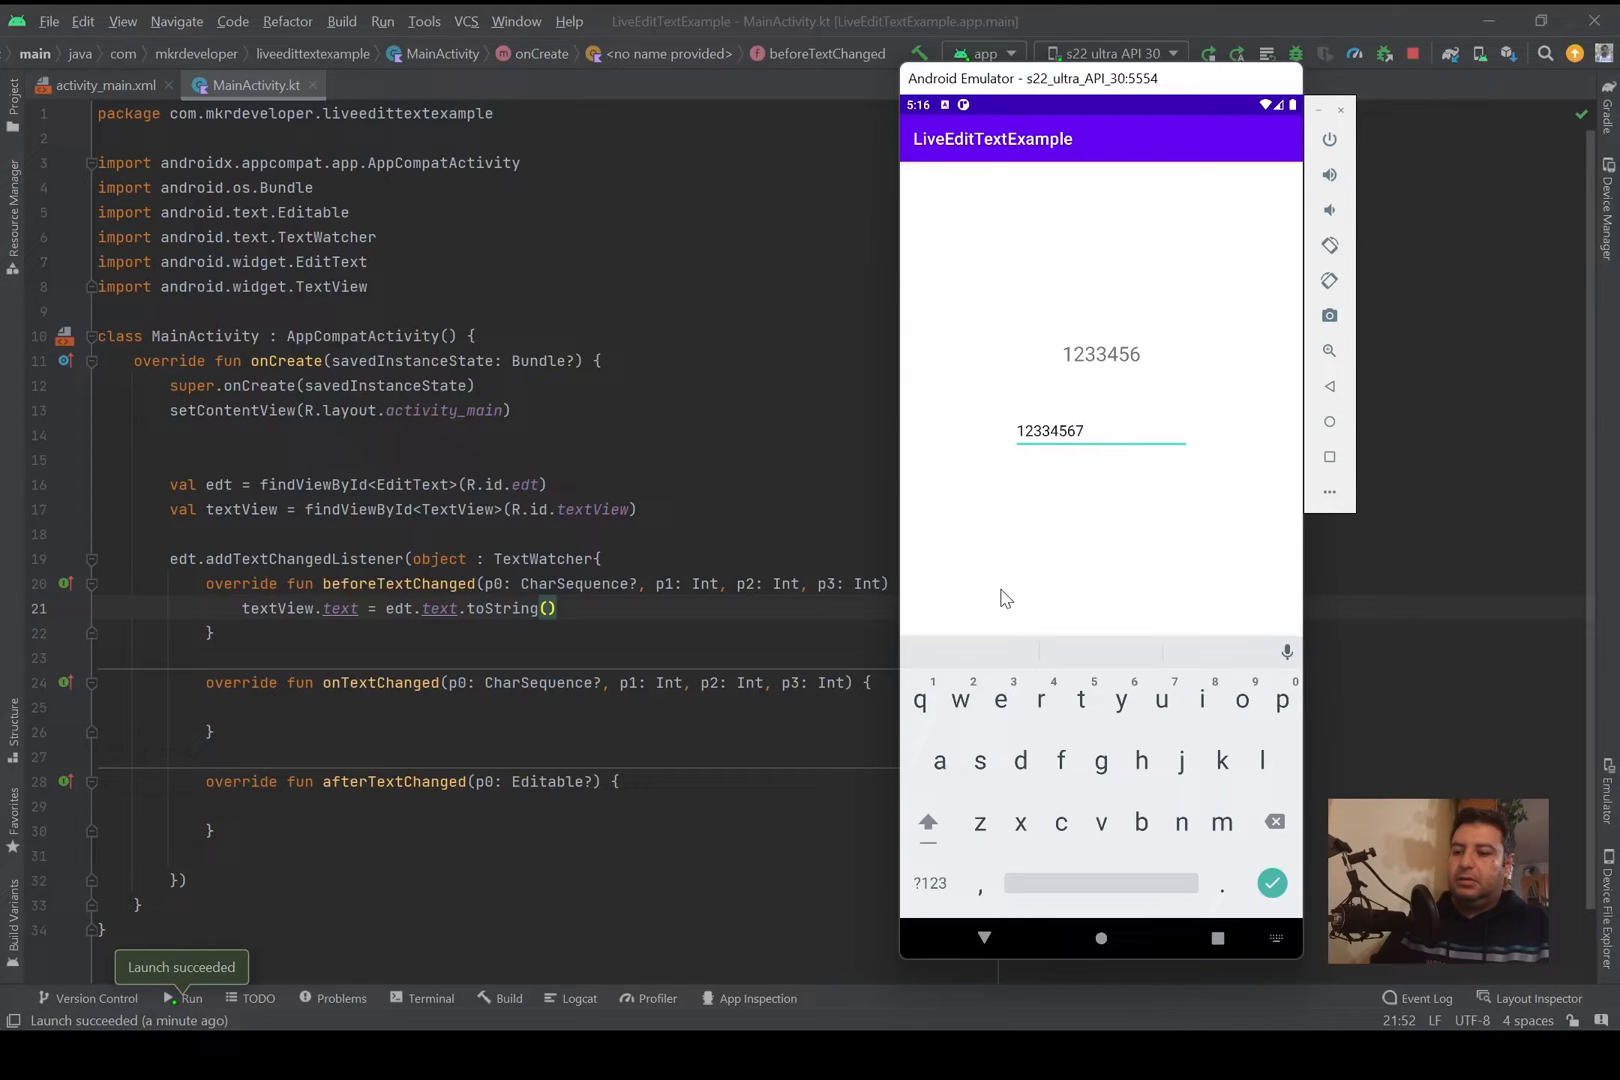
text(8)
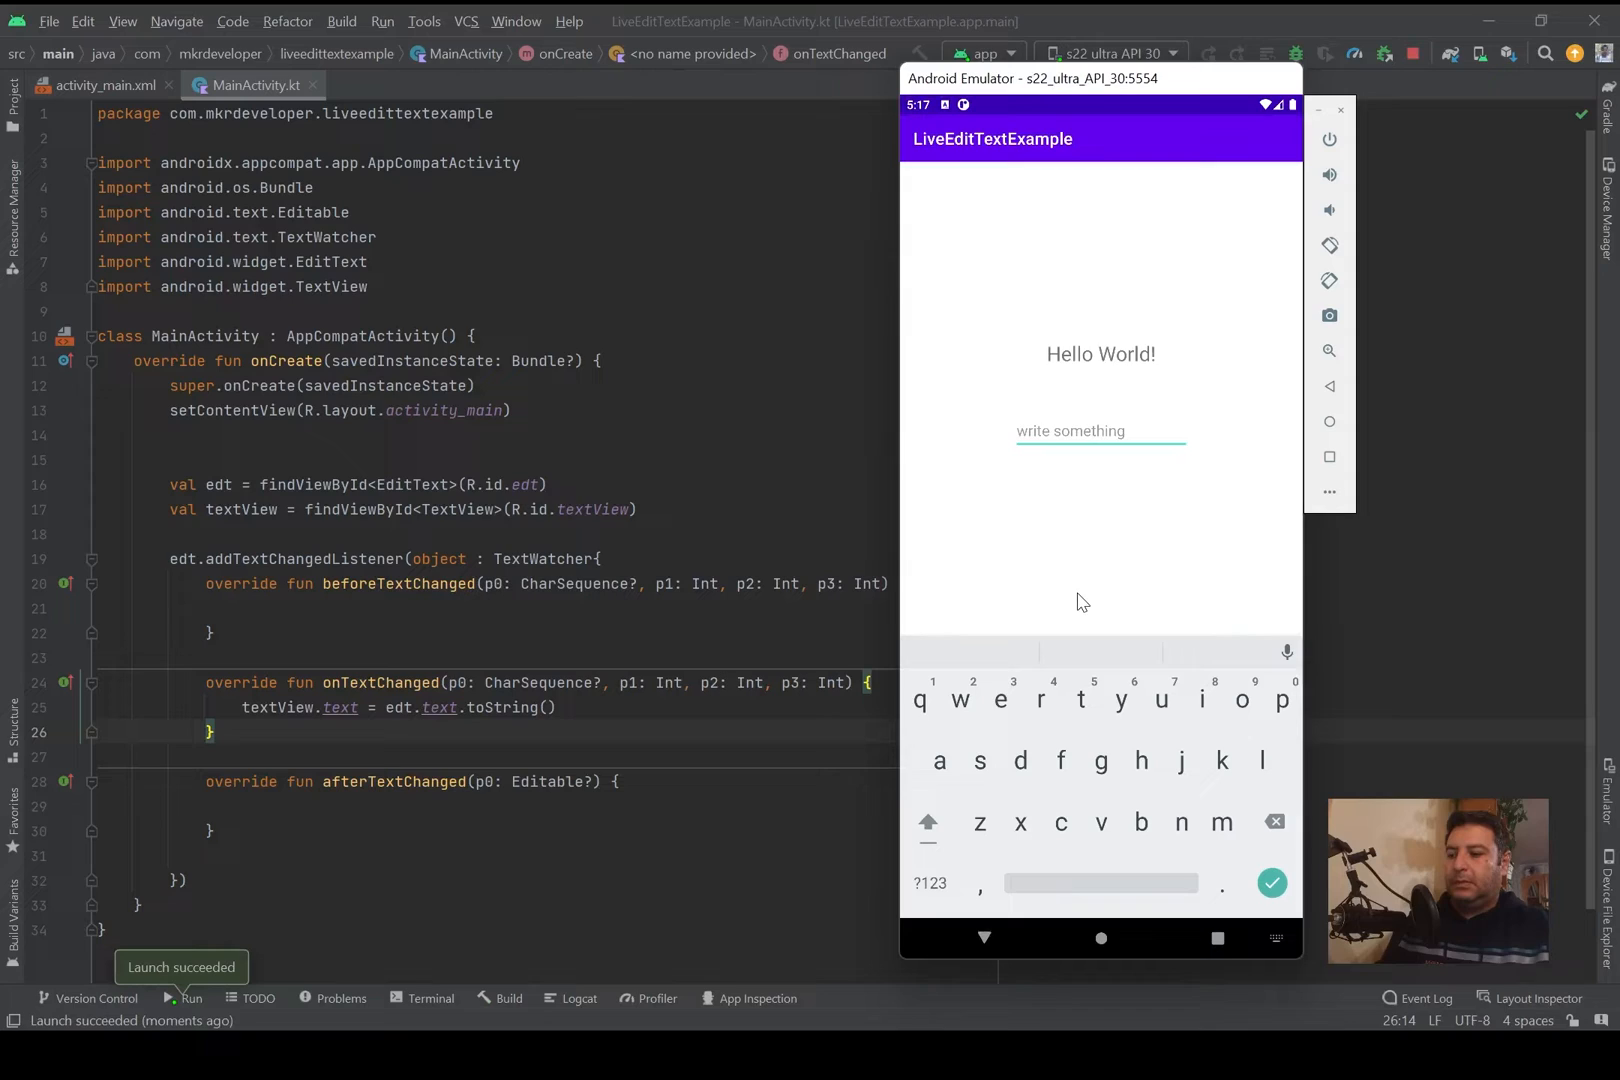
Step: With the update in onTextChanged, type digits like 123456 and 1245, confirming the label matches exactly
text(12345)
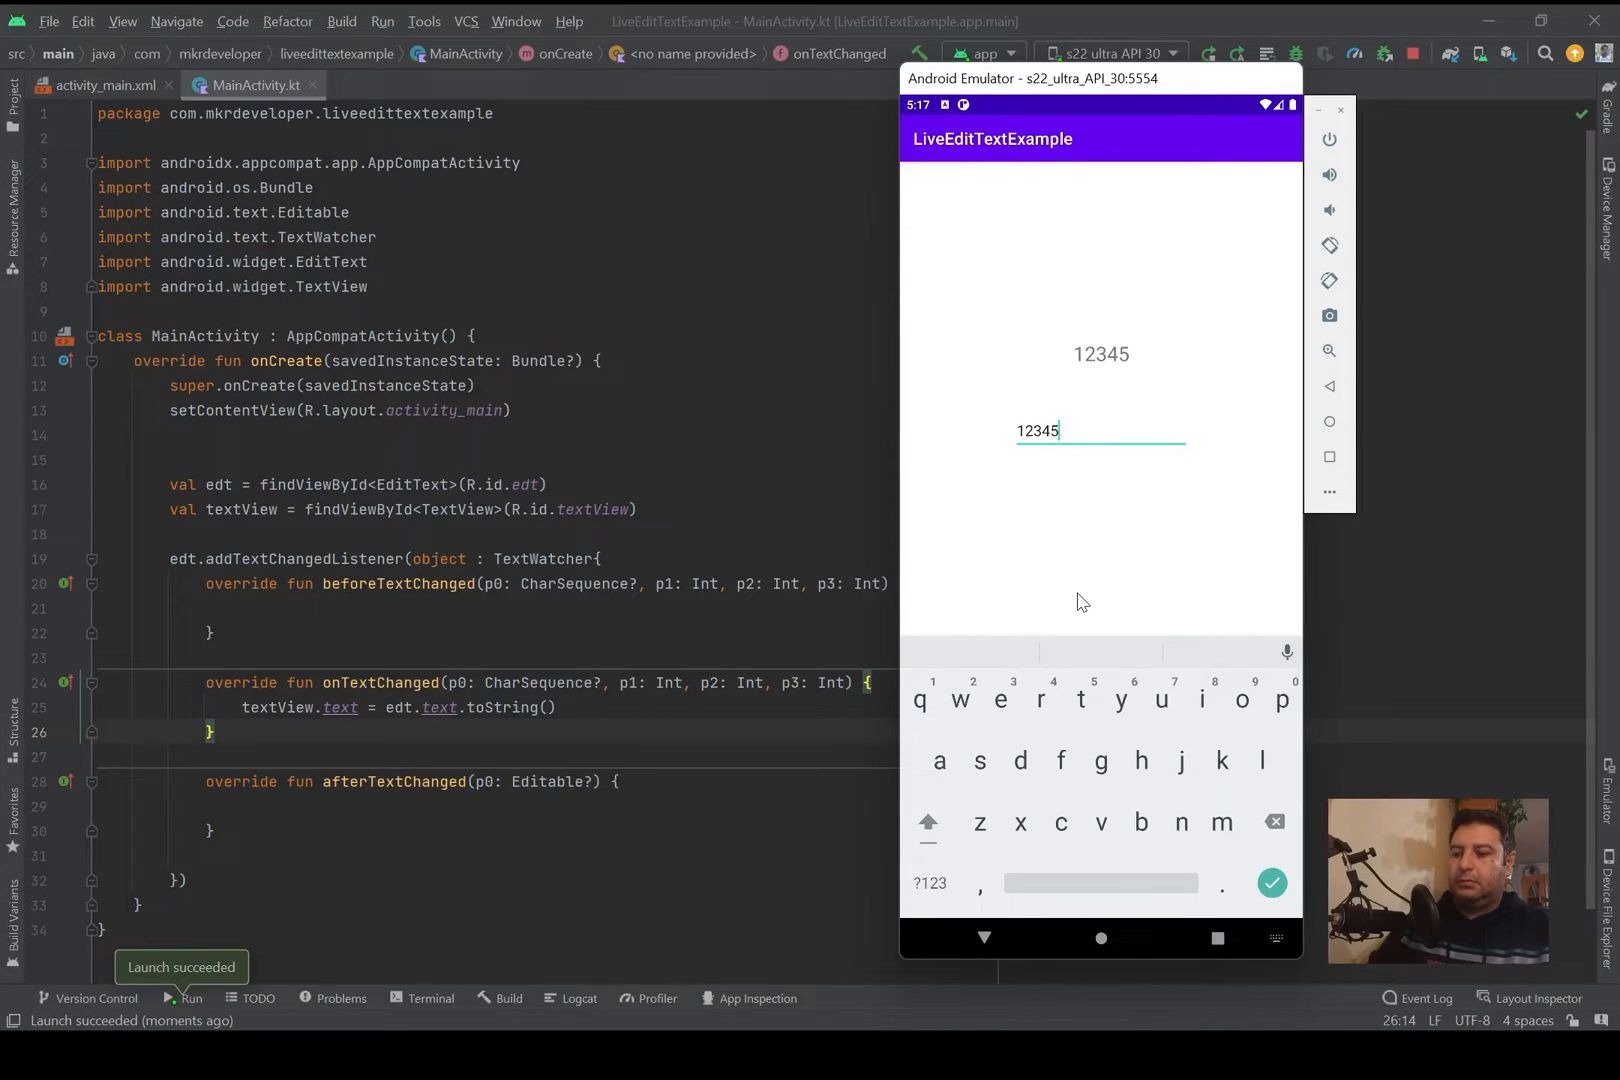
text(6)
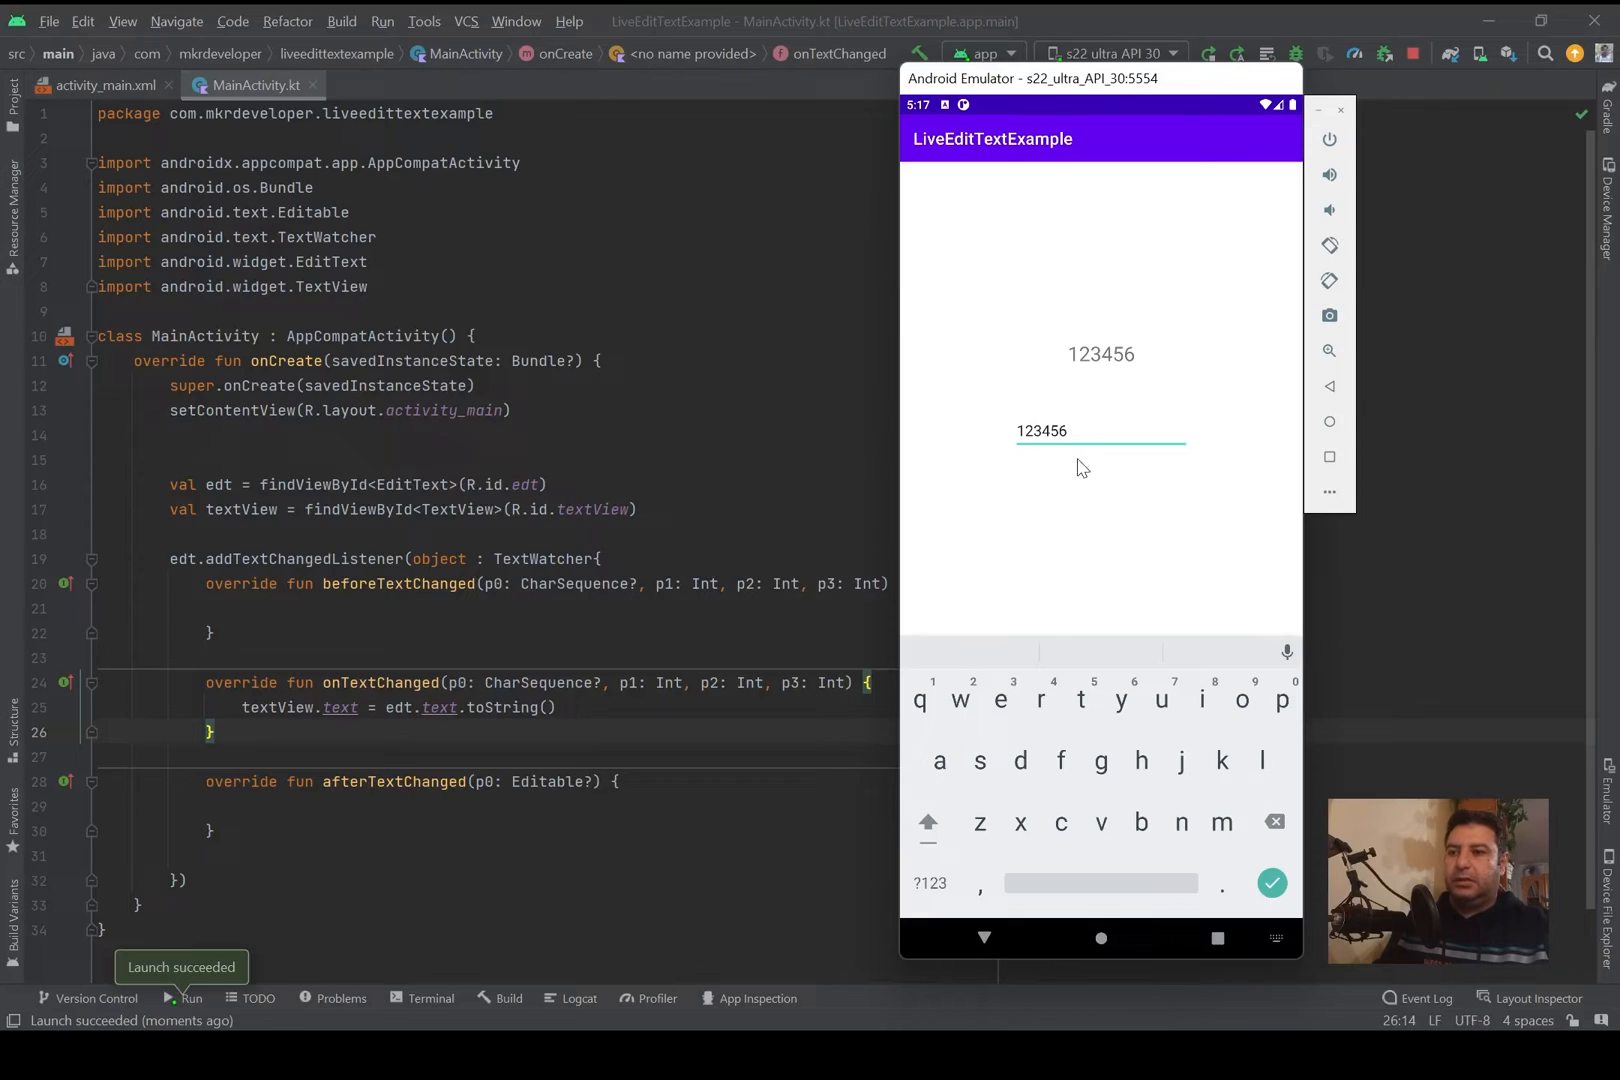
text(124)
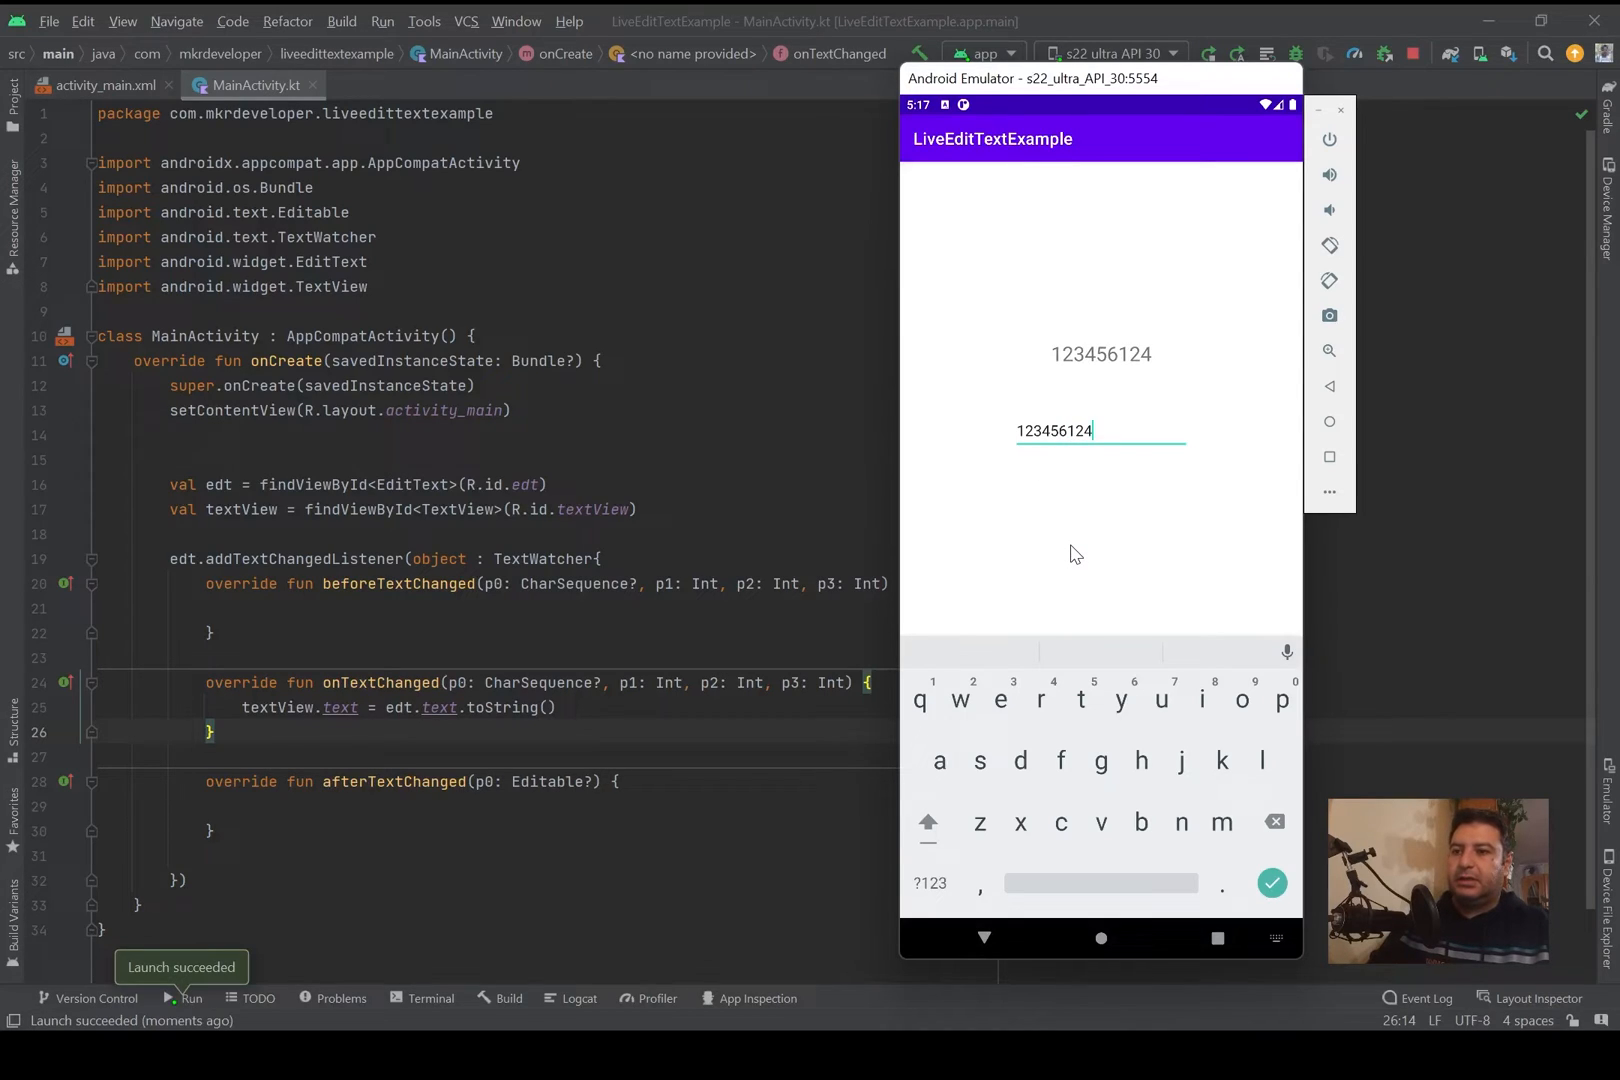
text(5)
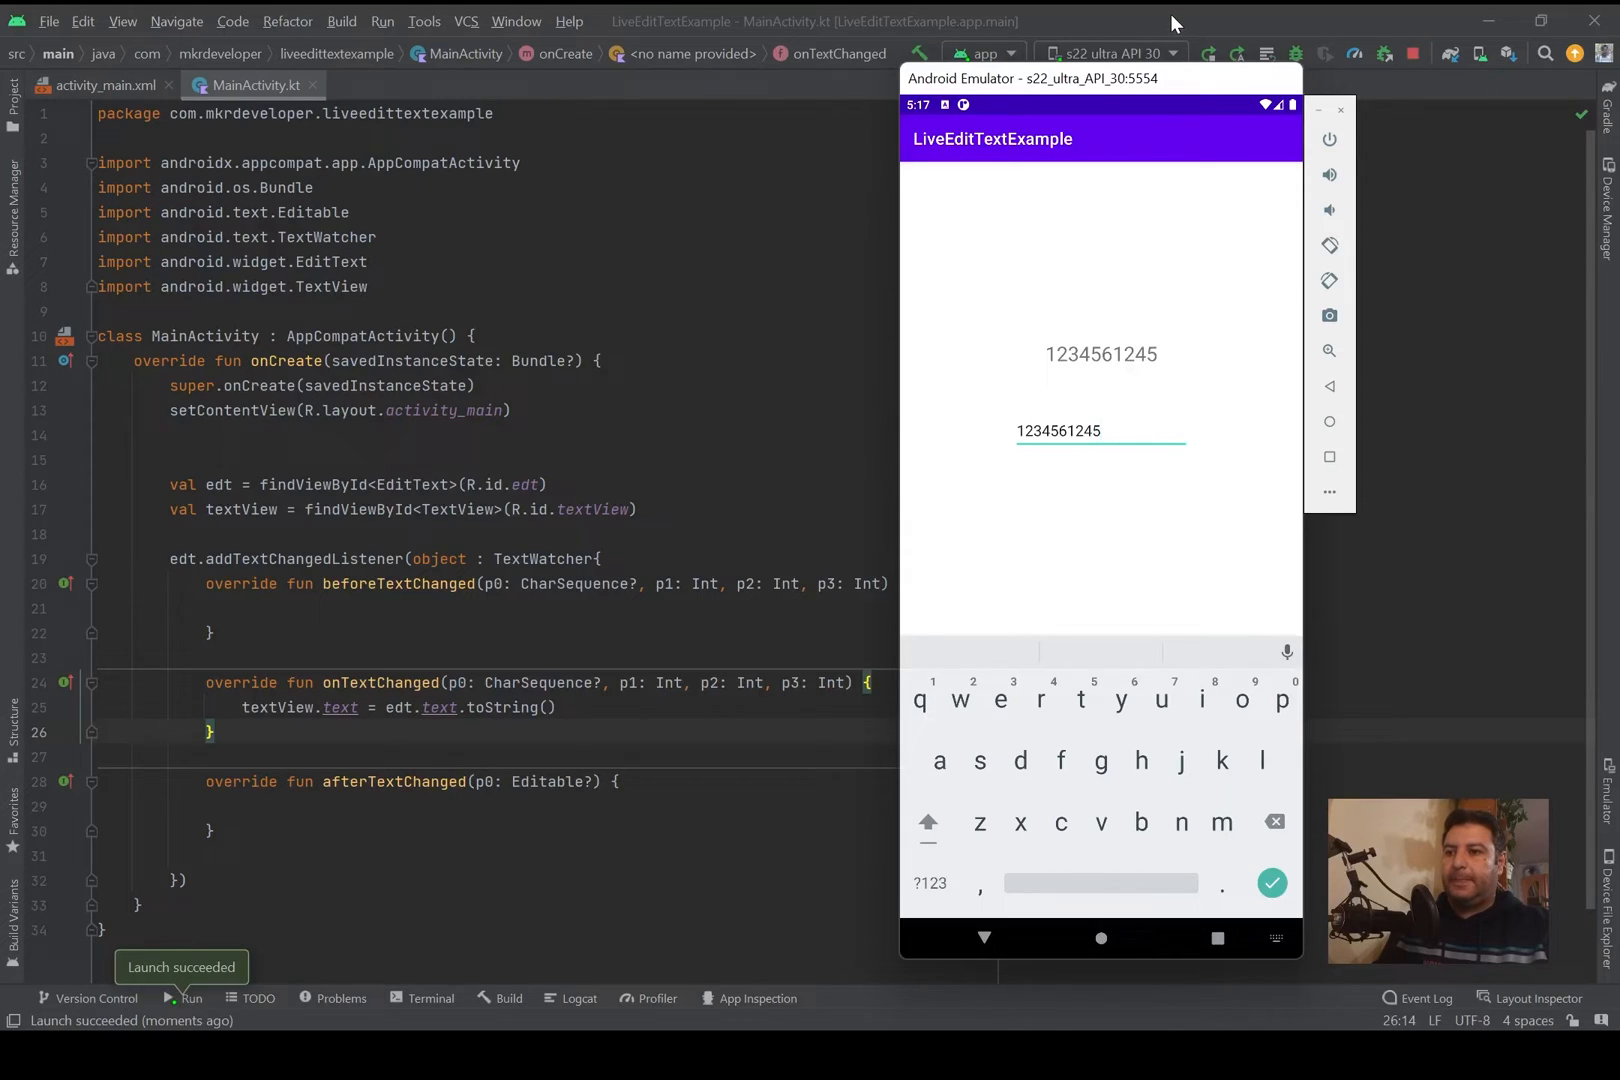
double_click(294, 706)
text(nhg)
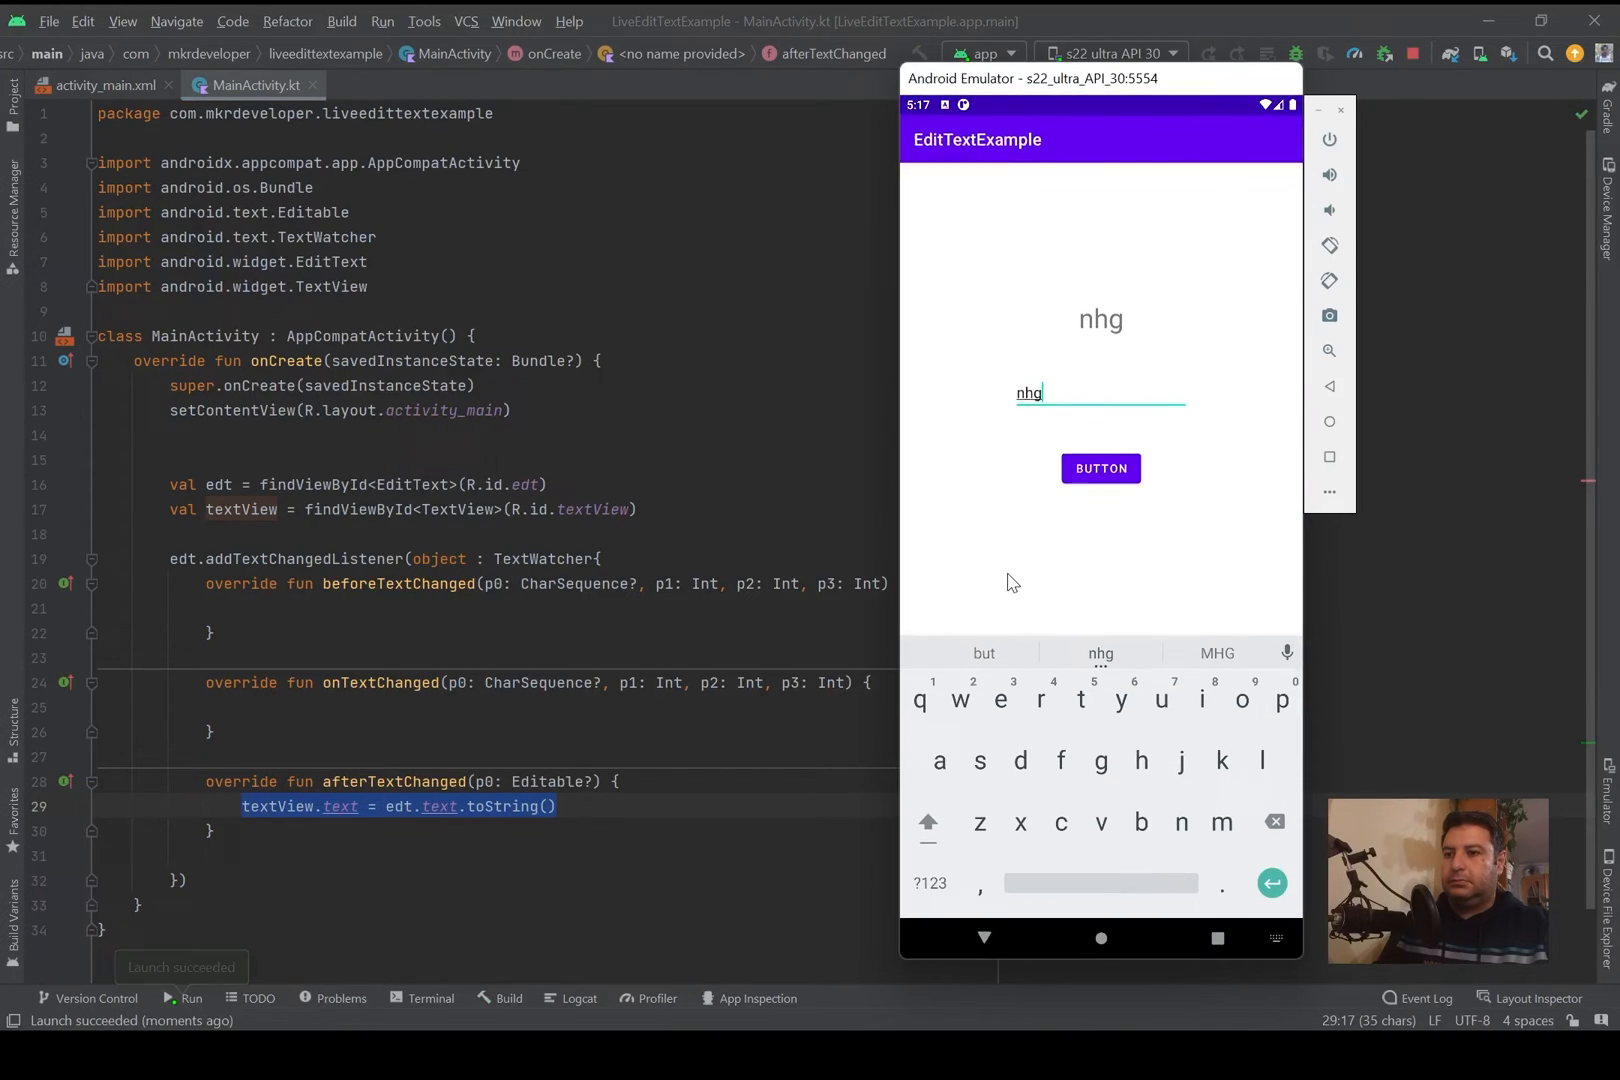
Step: With the update in afterTextChanged, type long digit strings (123456, 65, 7543, 2156) and confirm the label mirrors them
click(180, 998)
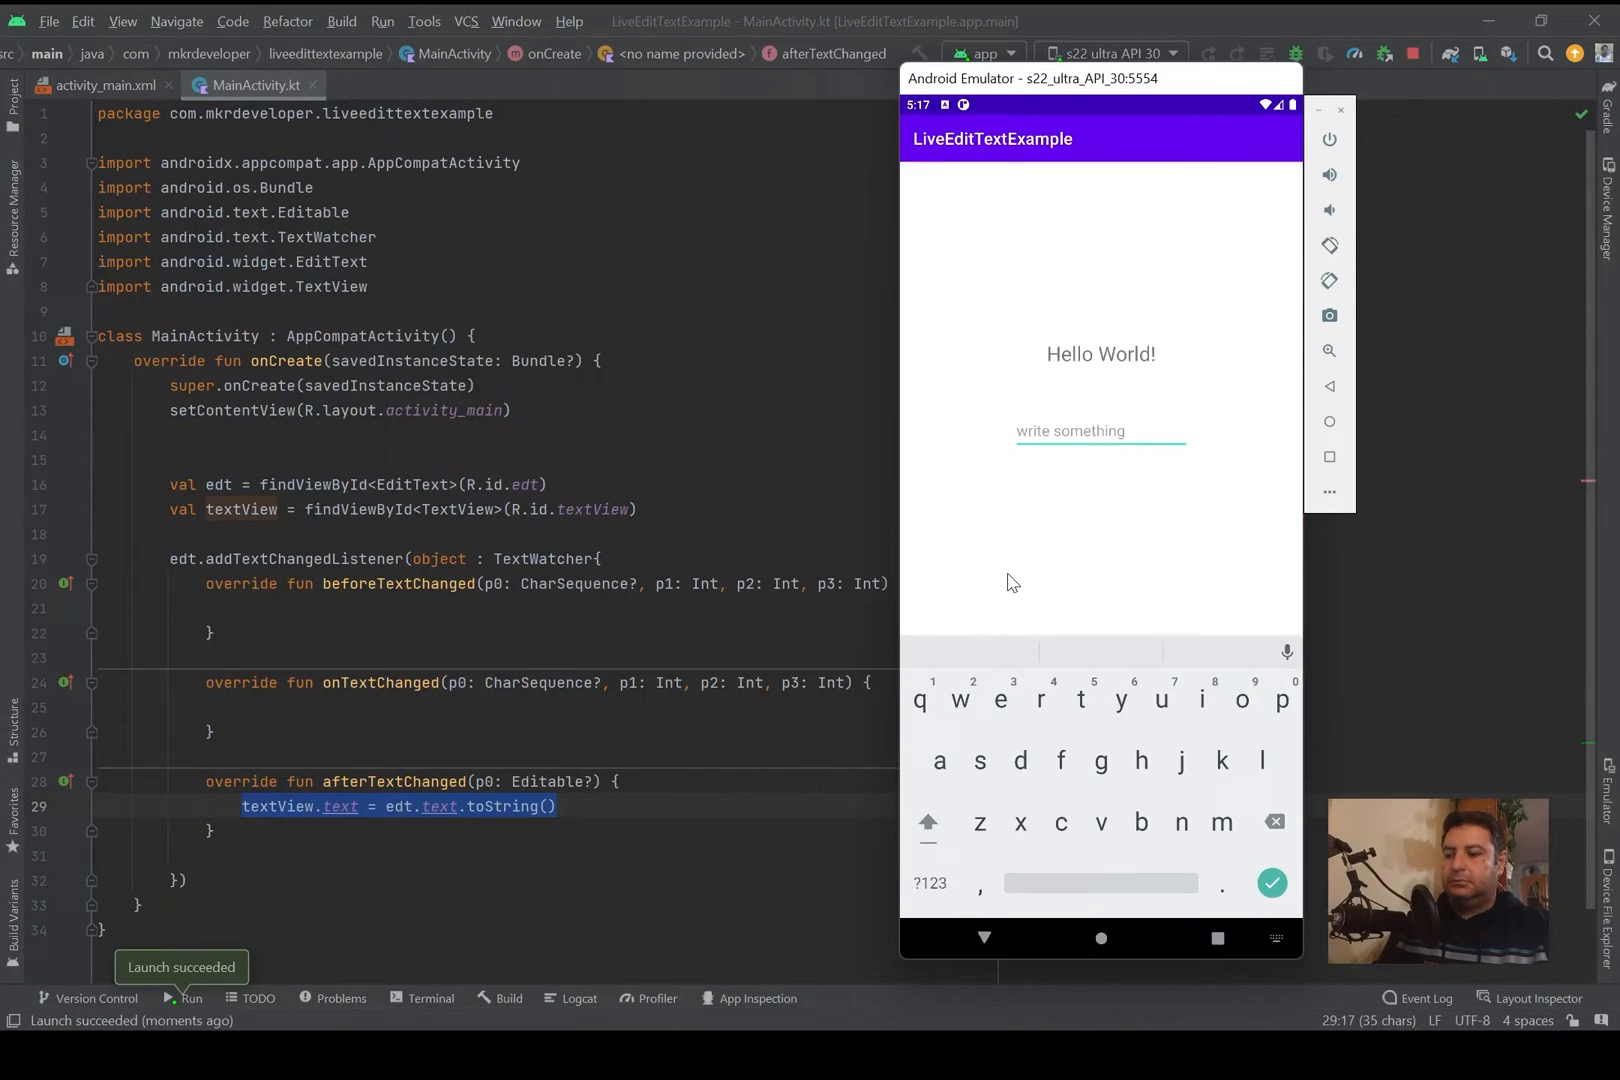
text(123456)
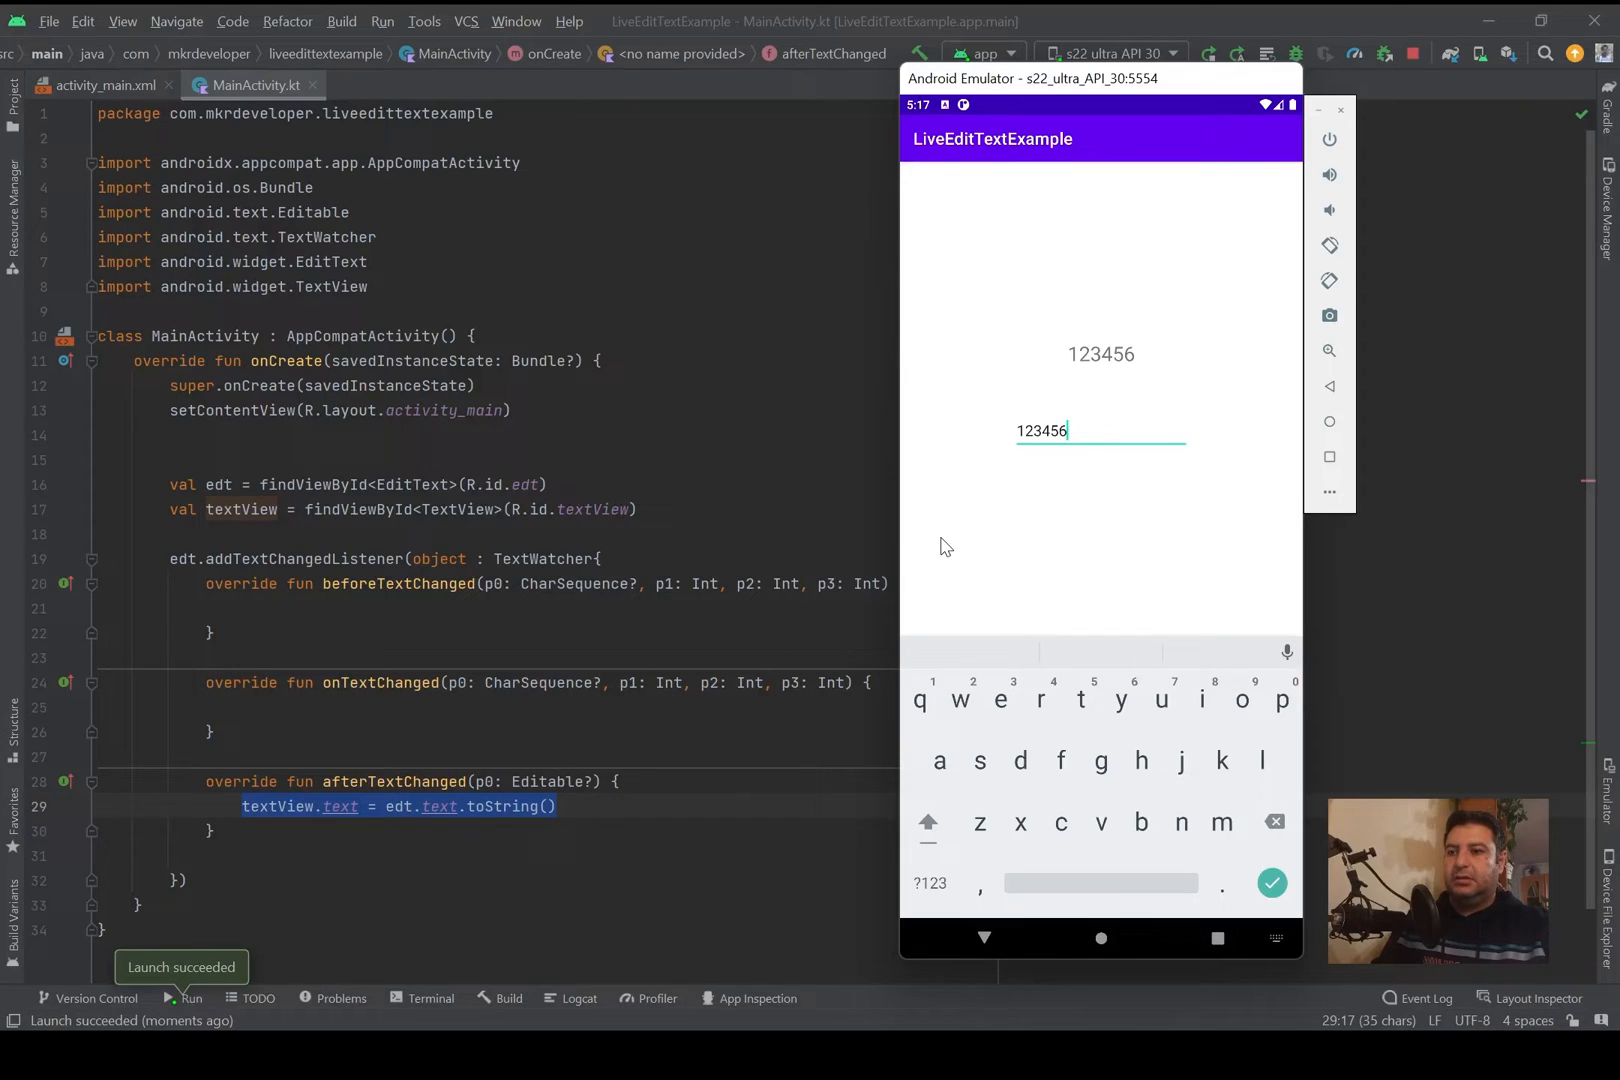
text(65)
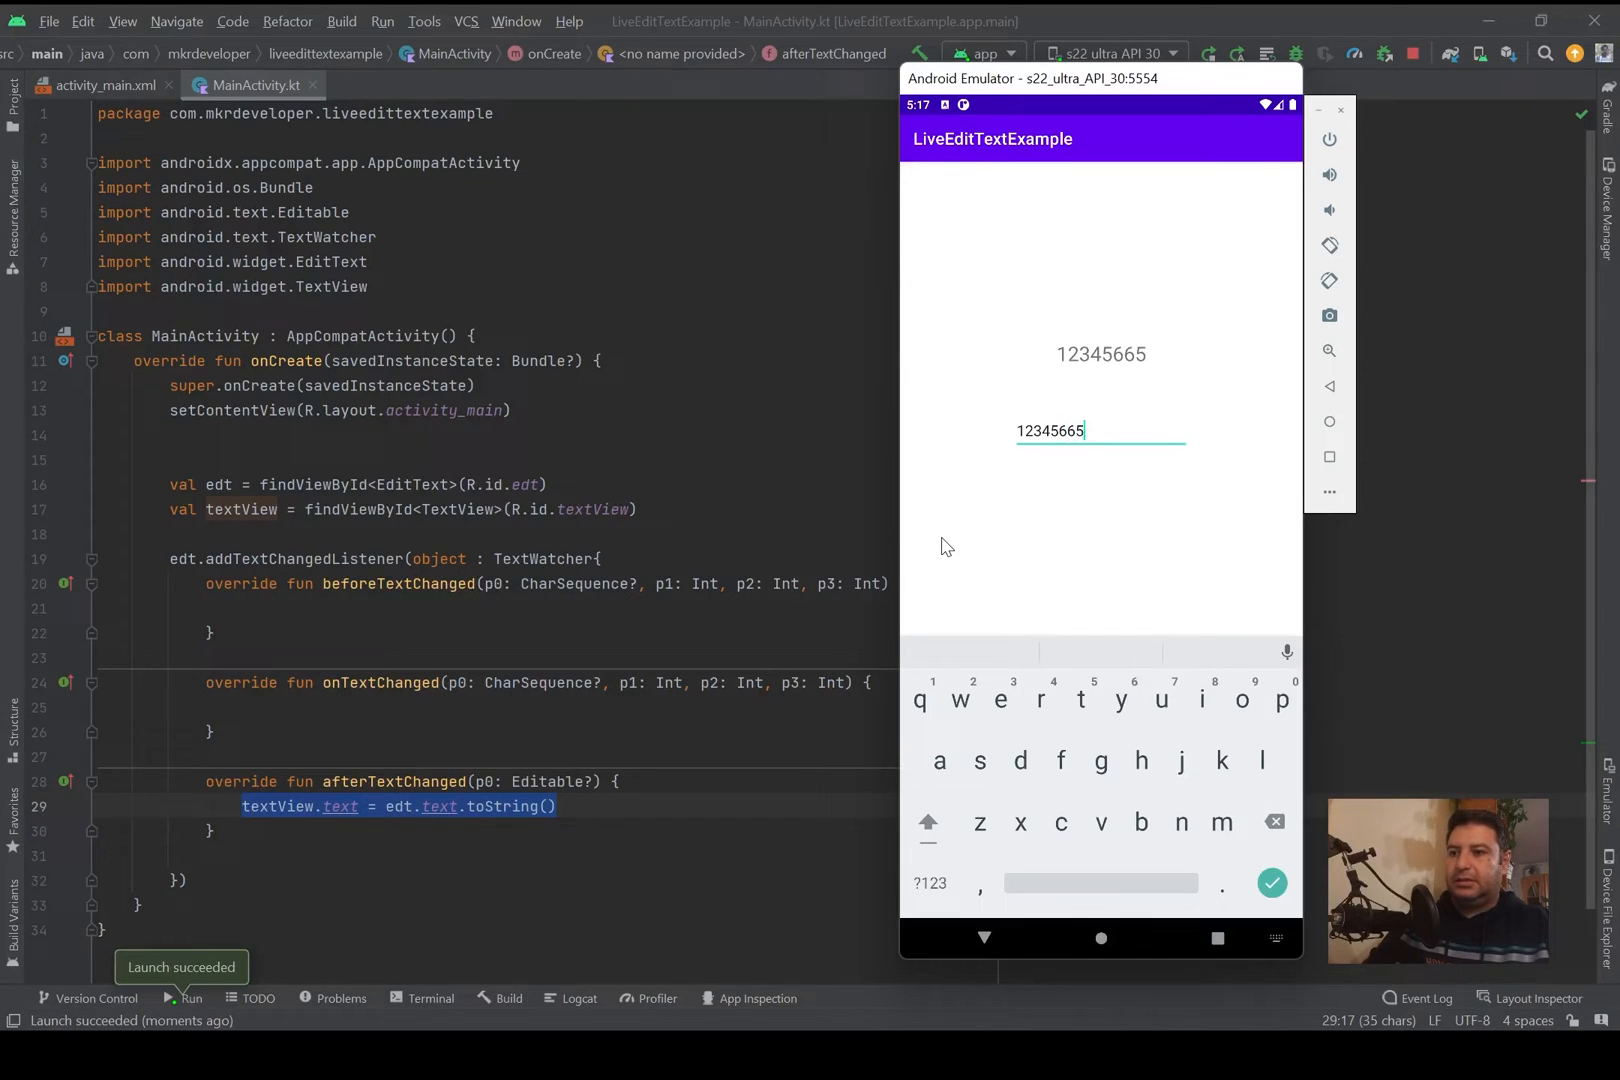
text(7543)
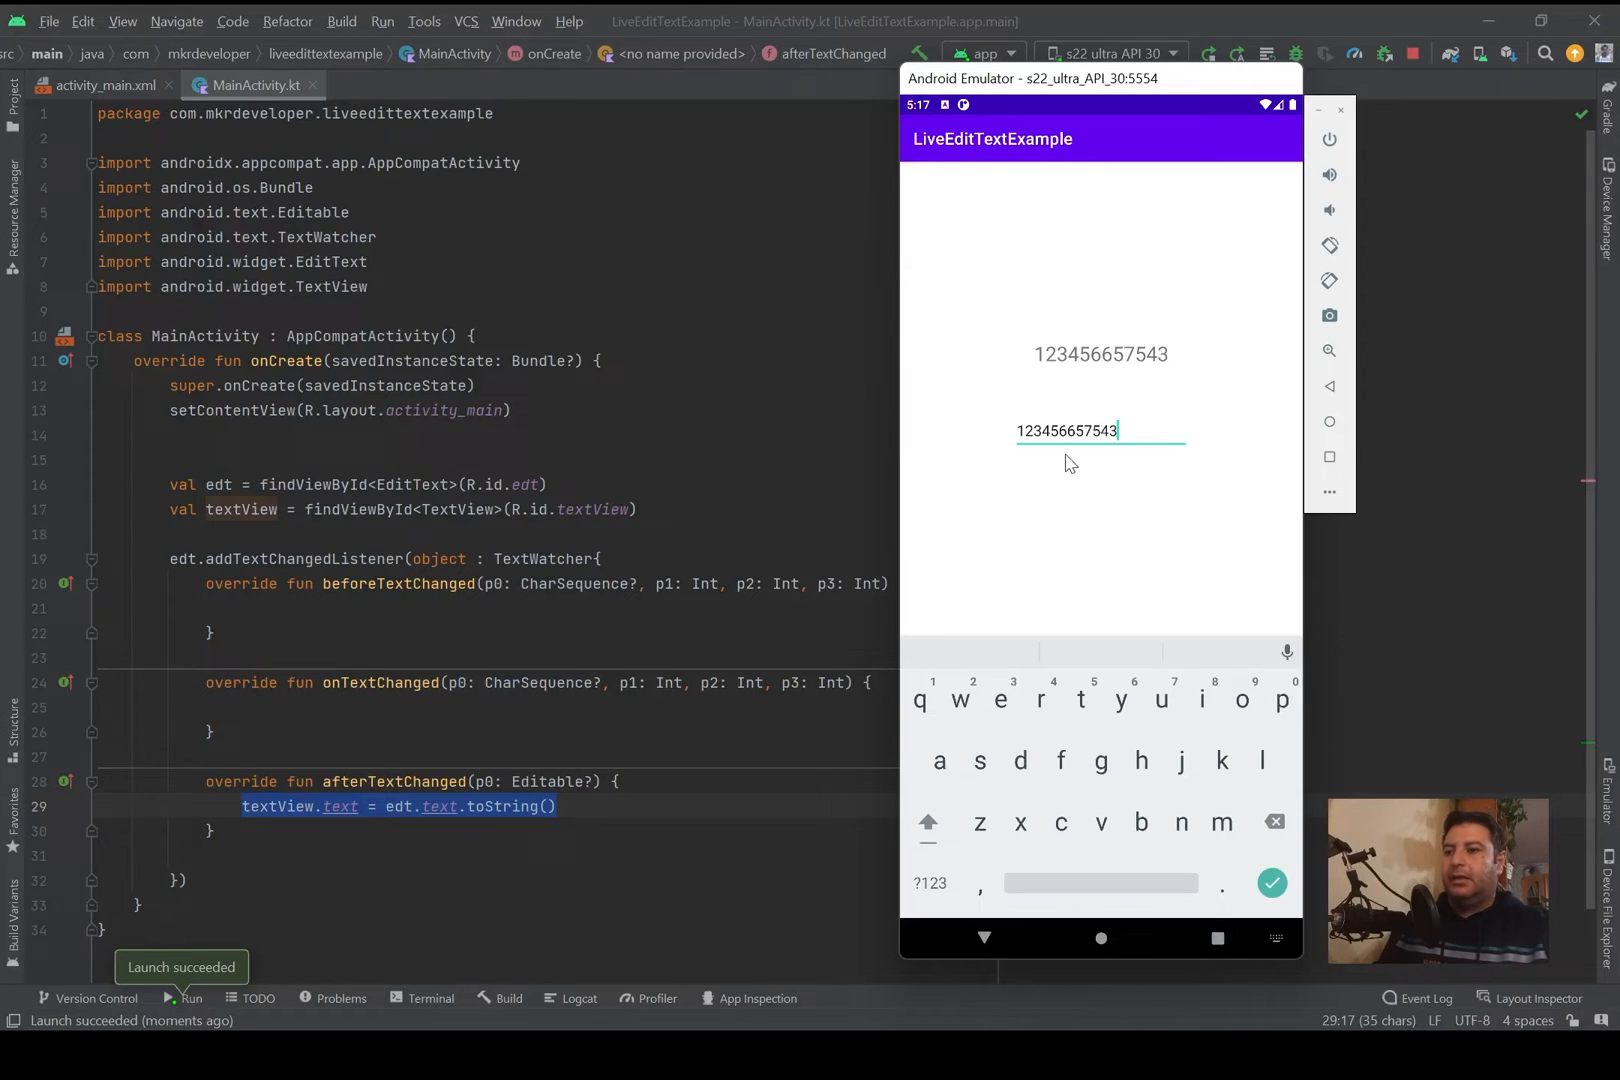
text(215)
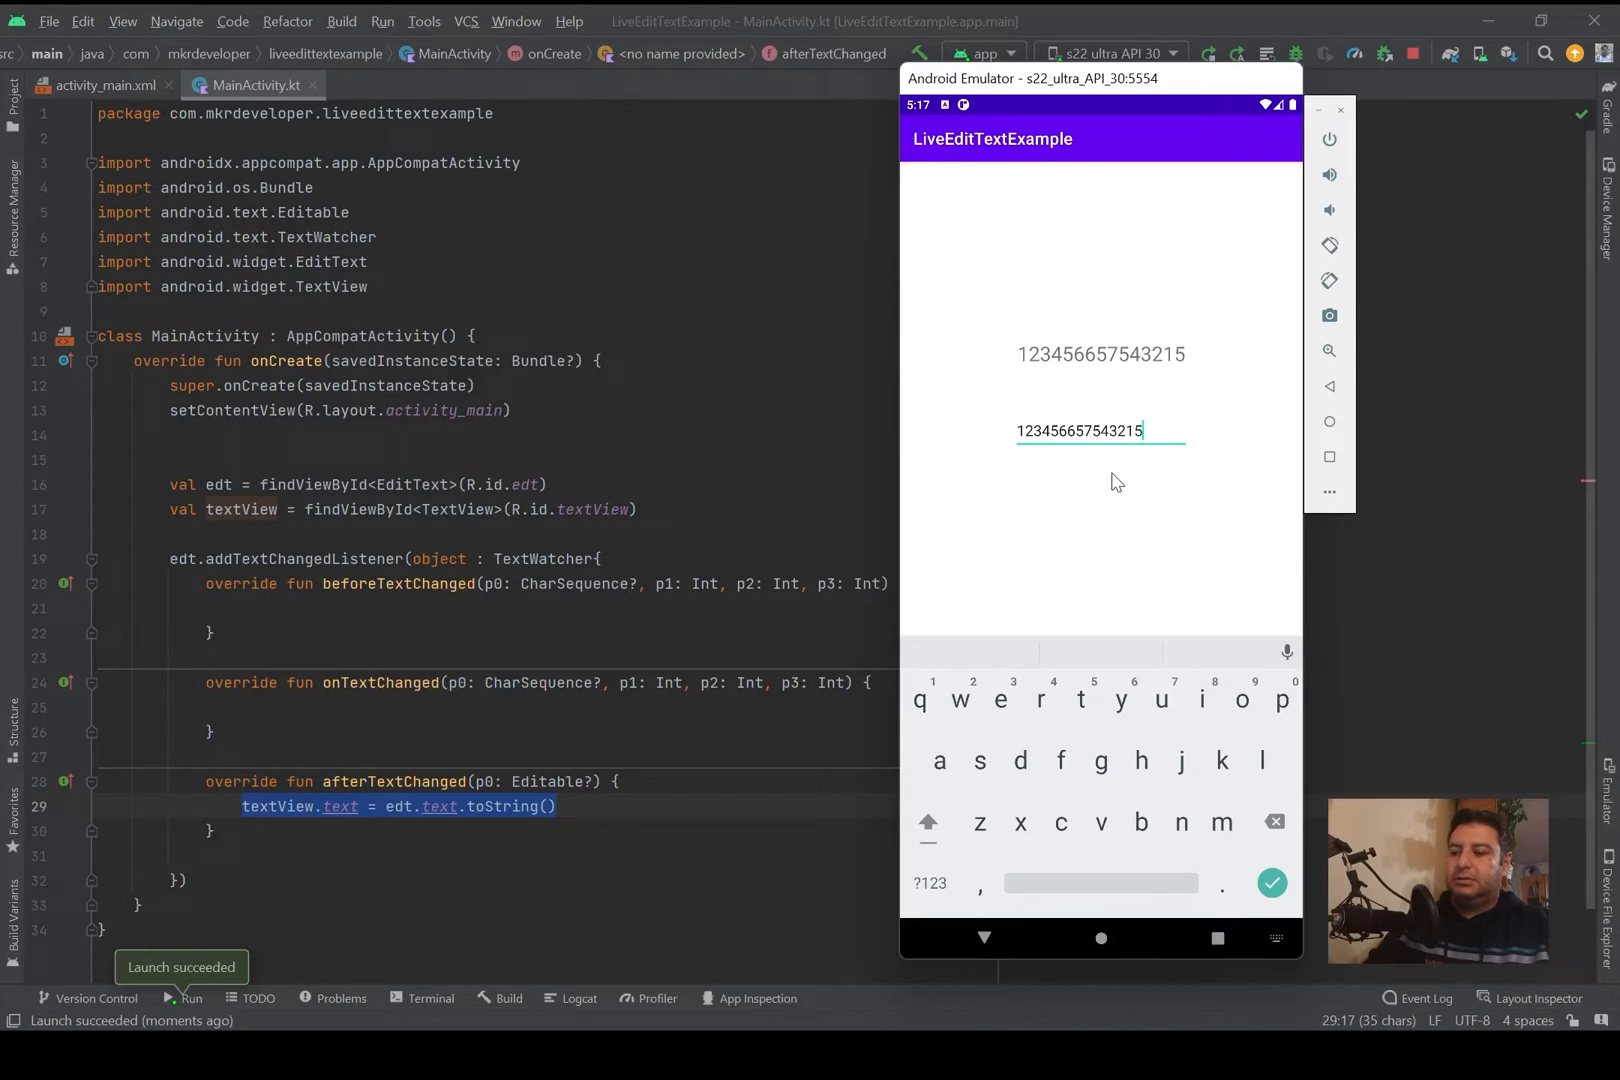
text(6)
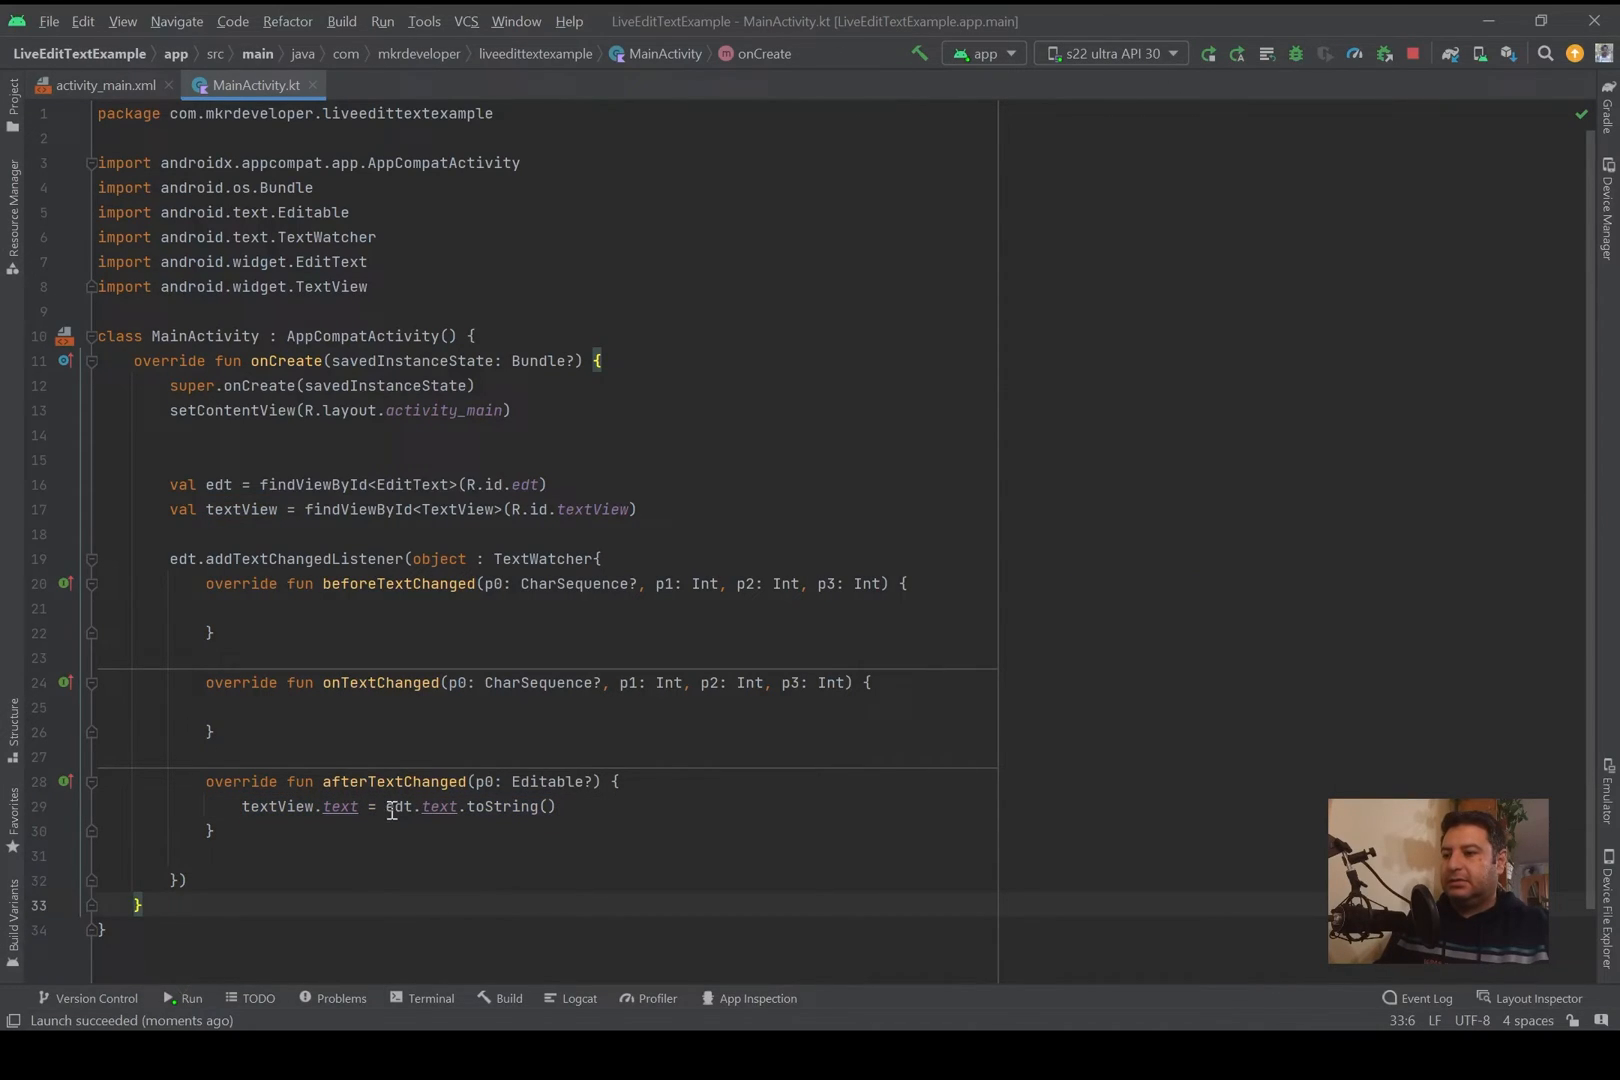
Step: Replace edt.text with p0 so afterTextChanged assigns textView.text = p0.toString()
double_click(418, 806)
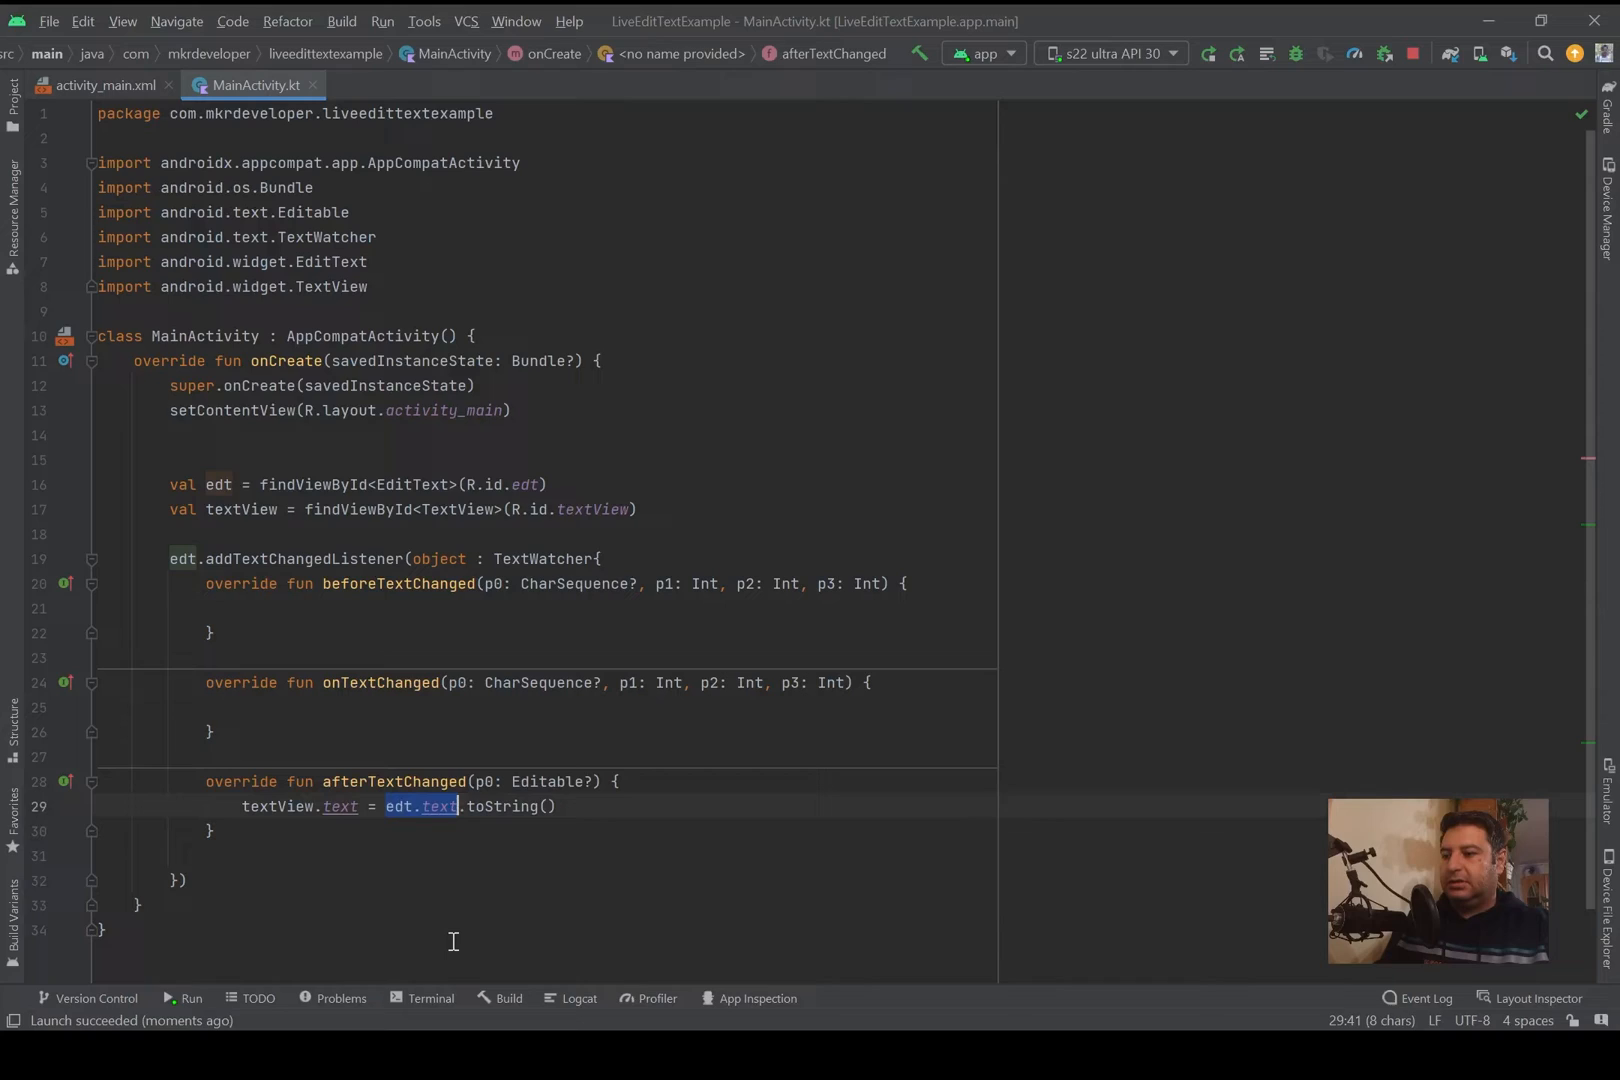
key(Delete)
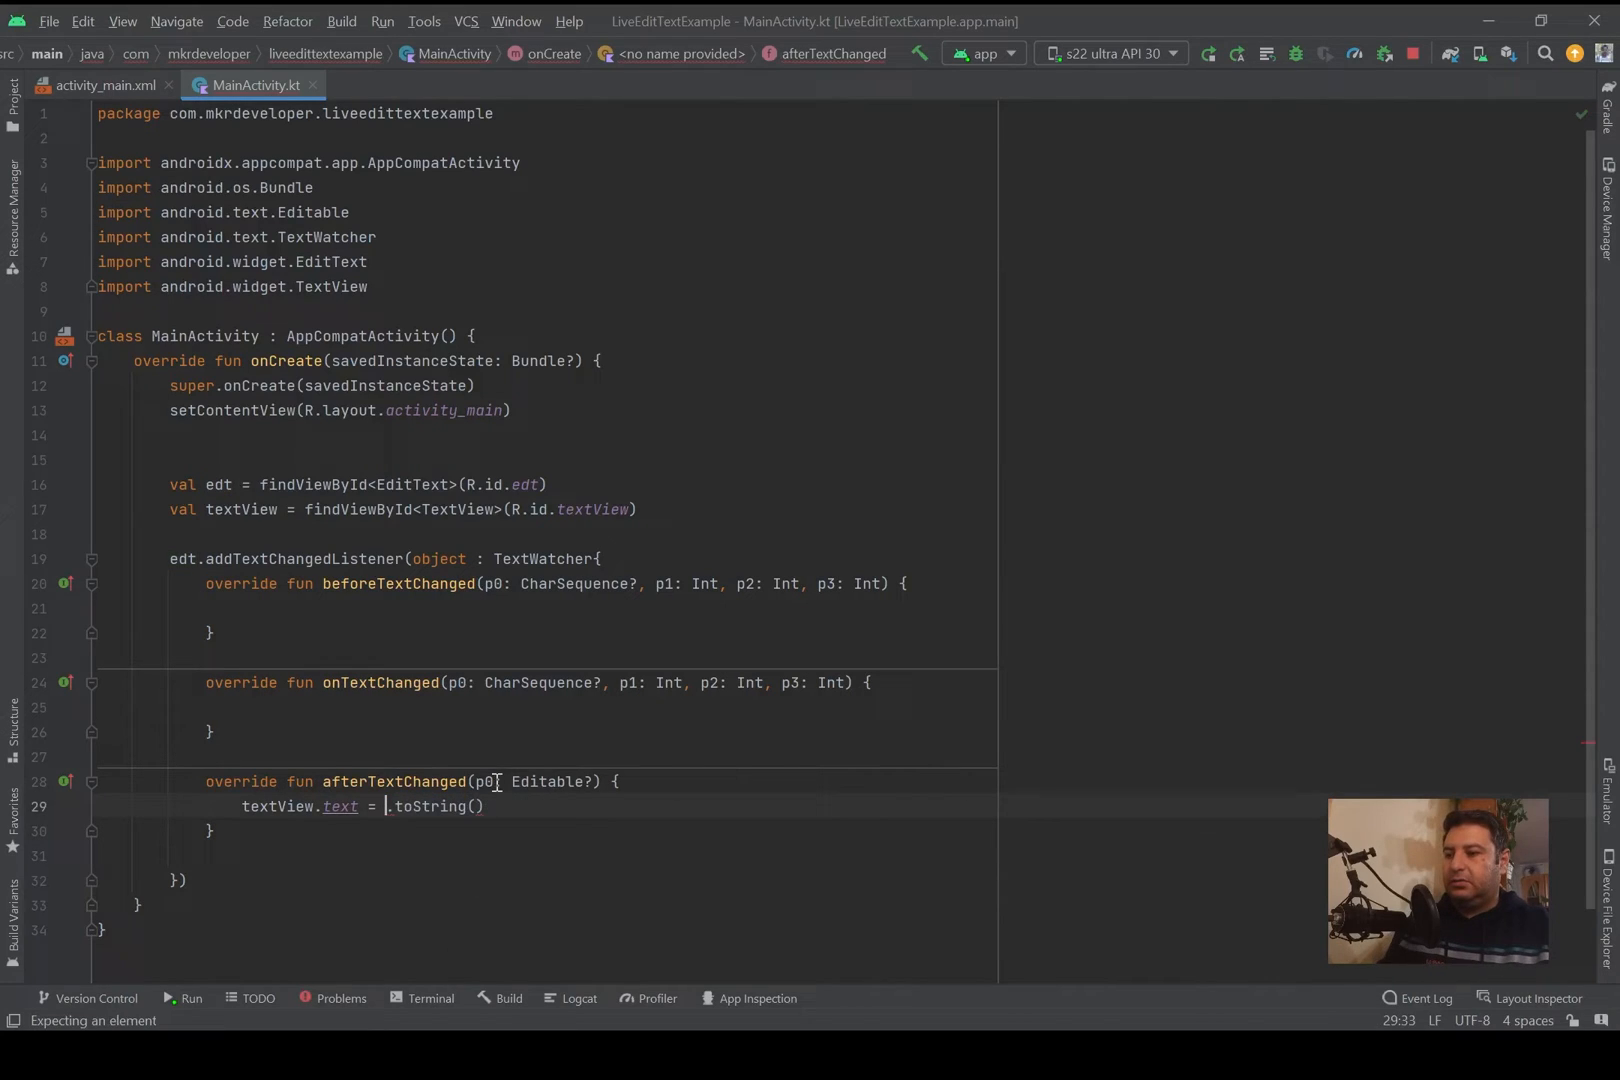
text(p)
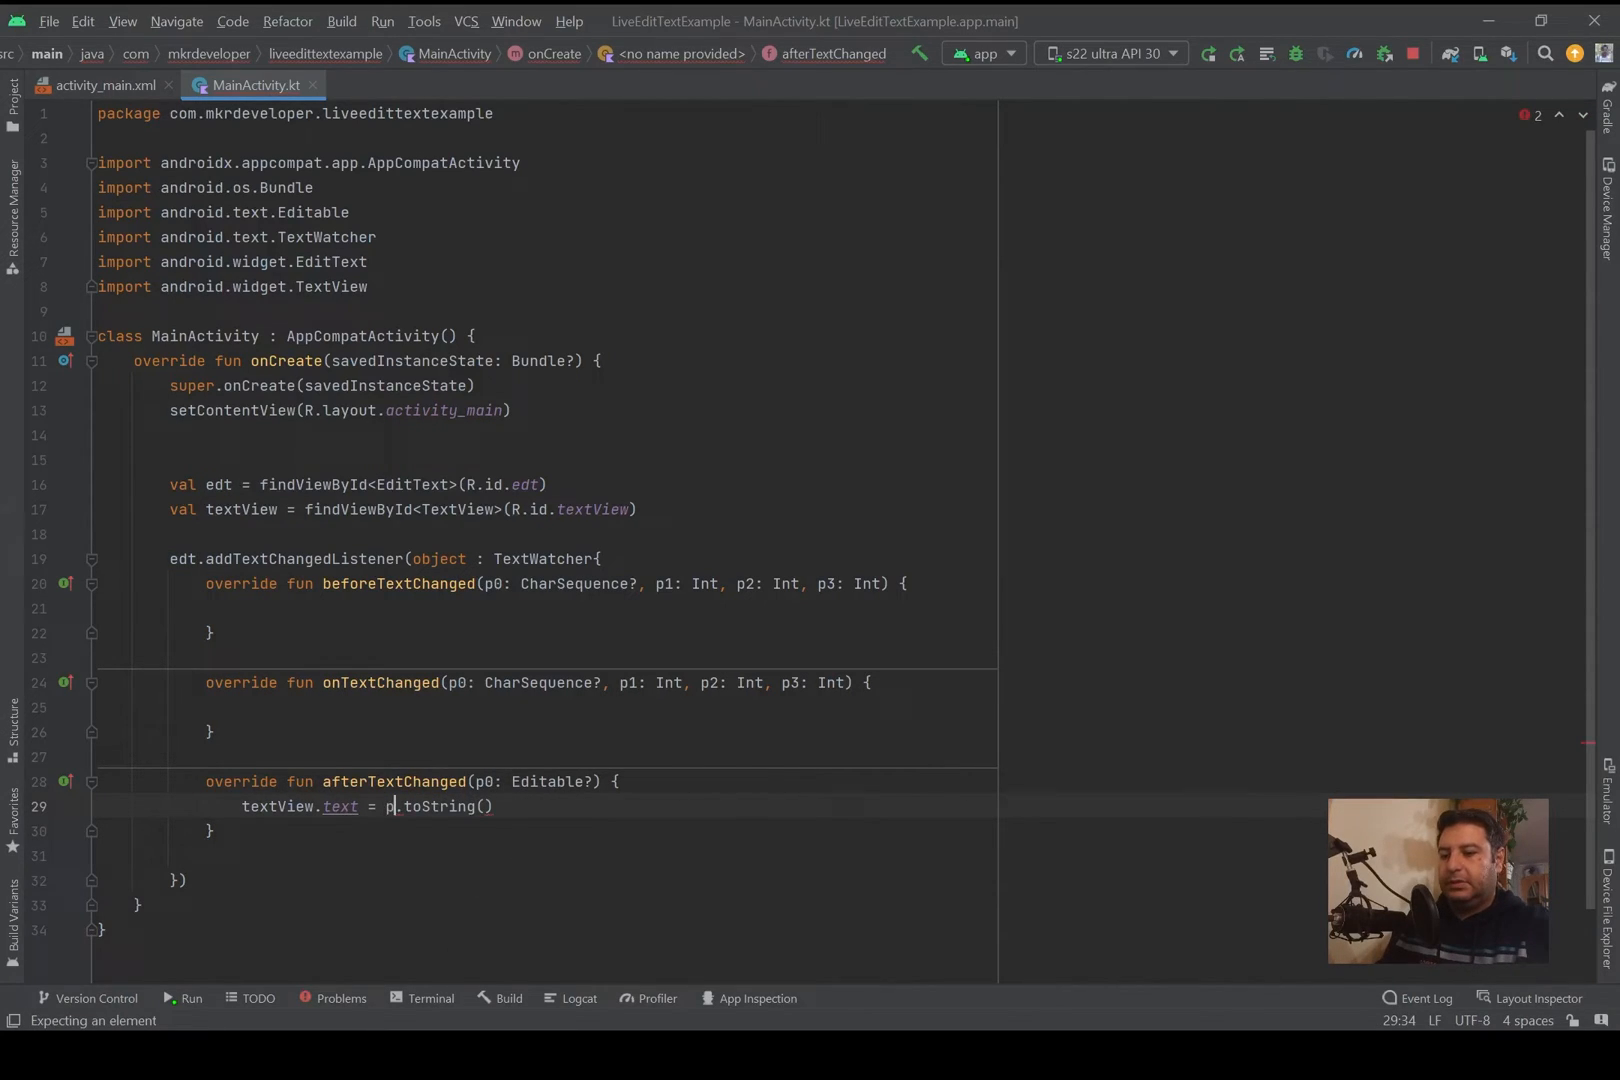
text(0)
text(nhg)
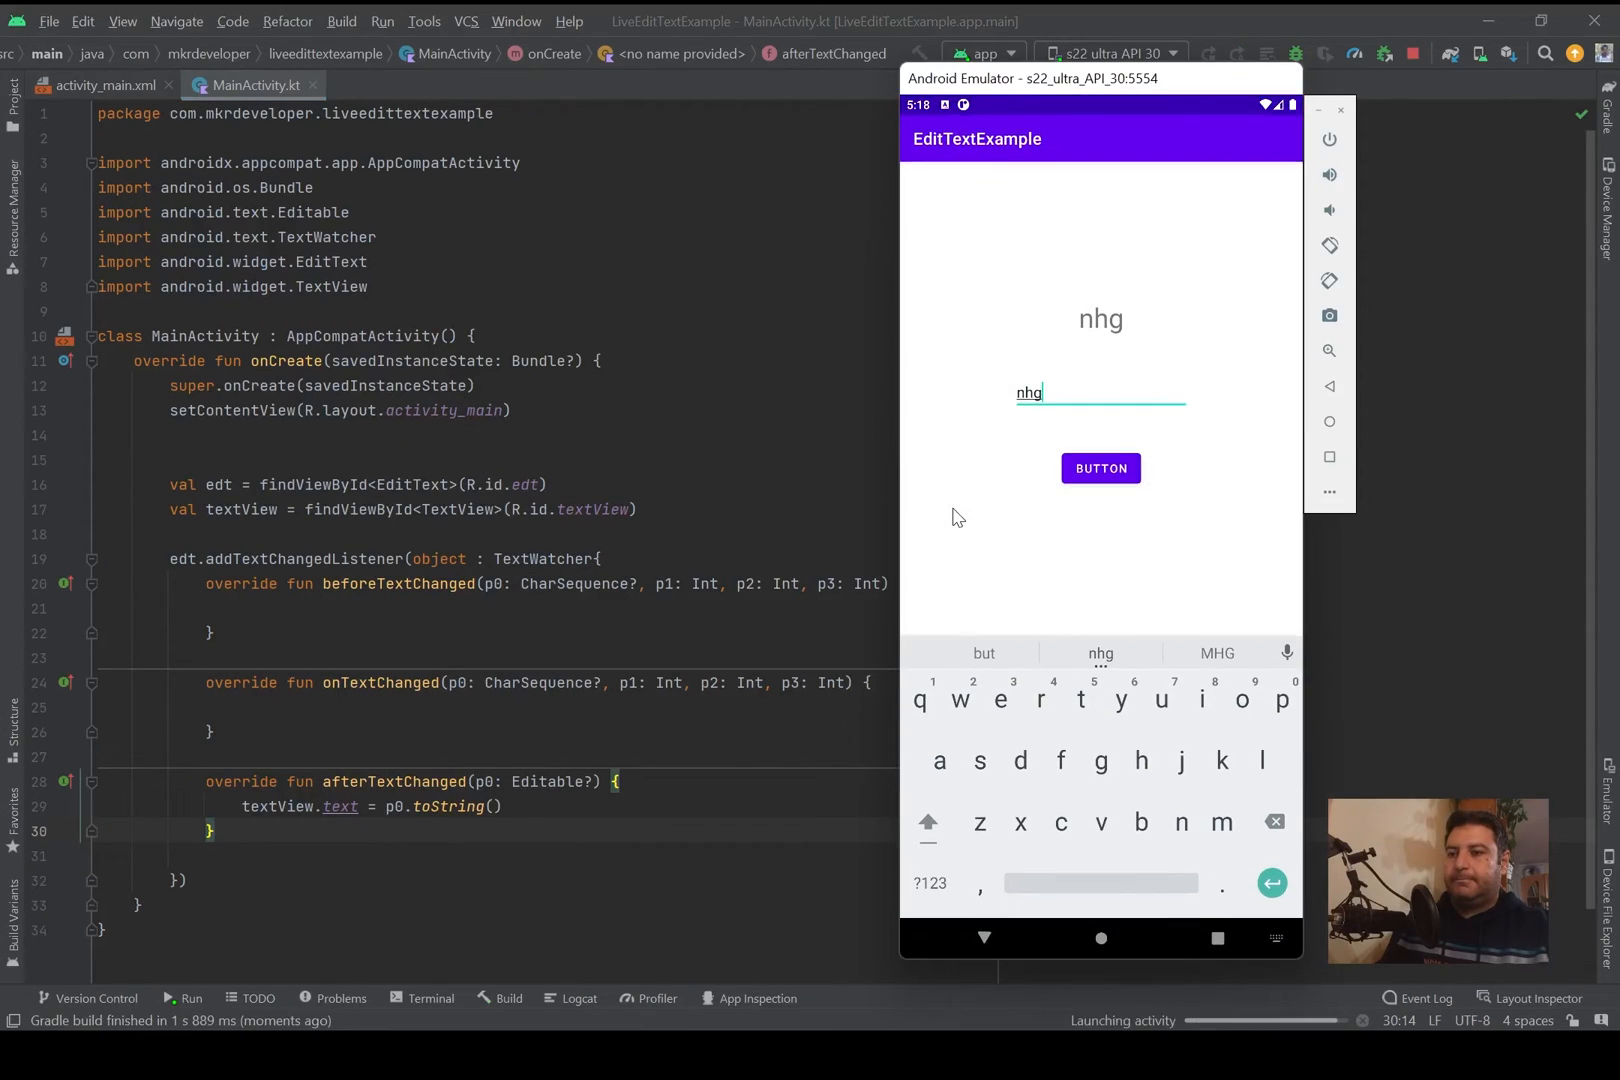
Step: Type '12345' in the relaunched app's EditText and see the label mirror it live
click(178, 998)
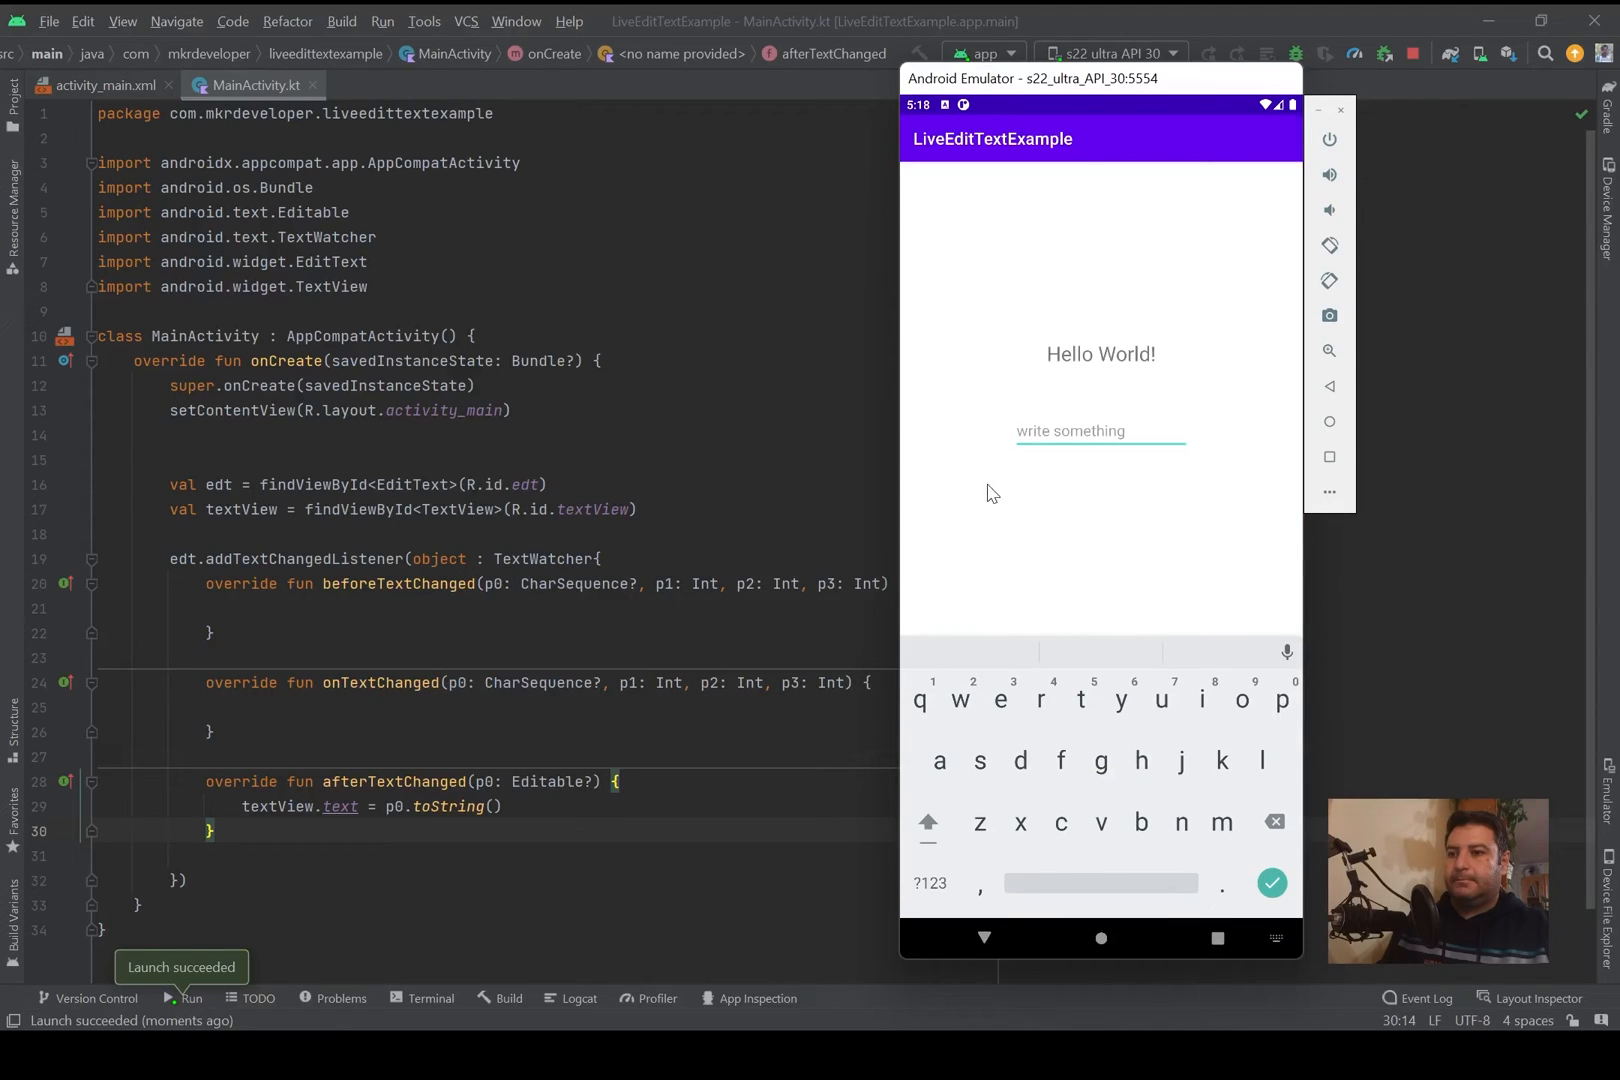
text(1234)
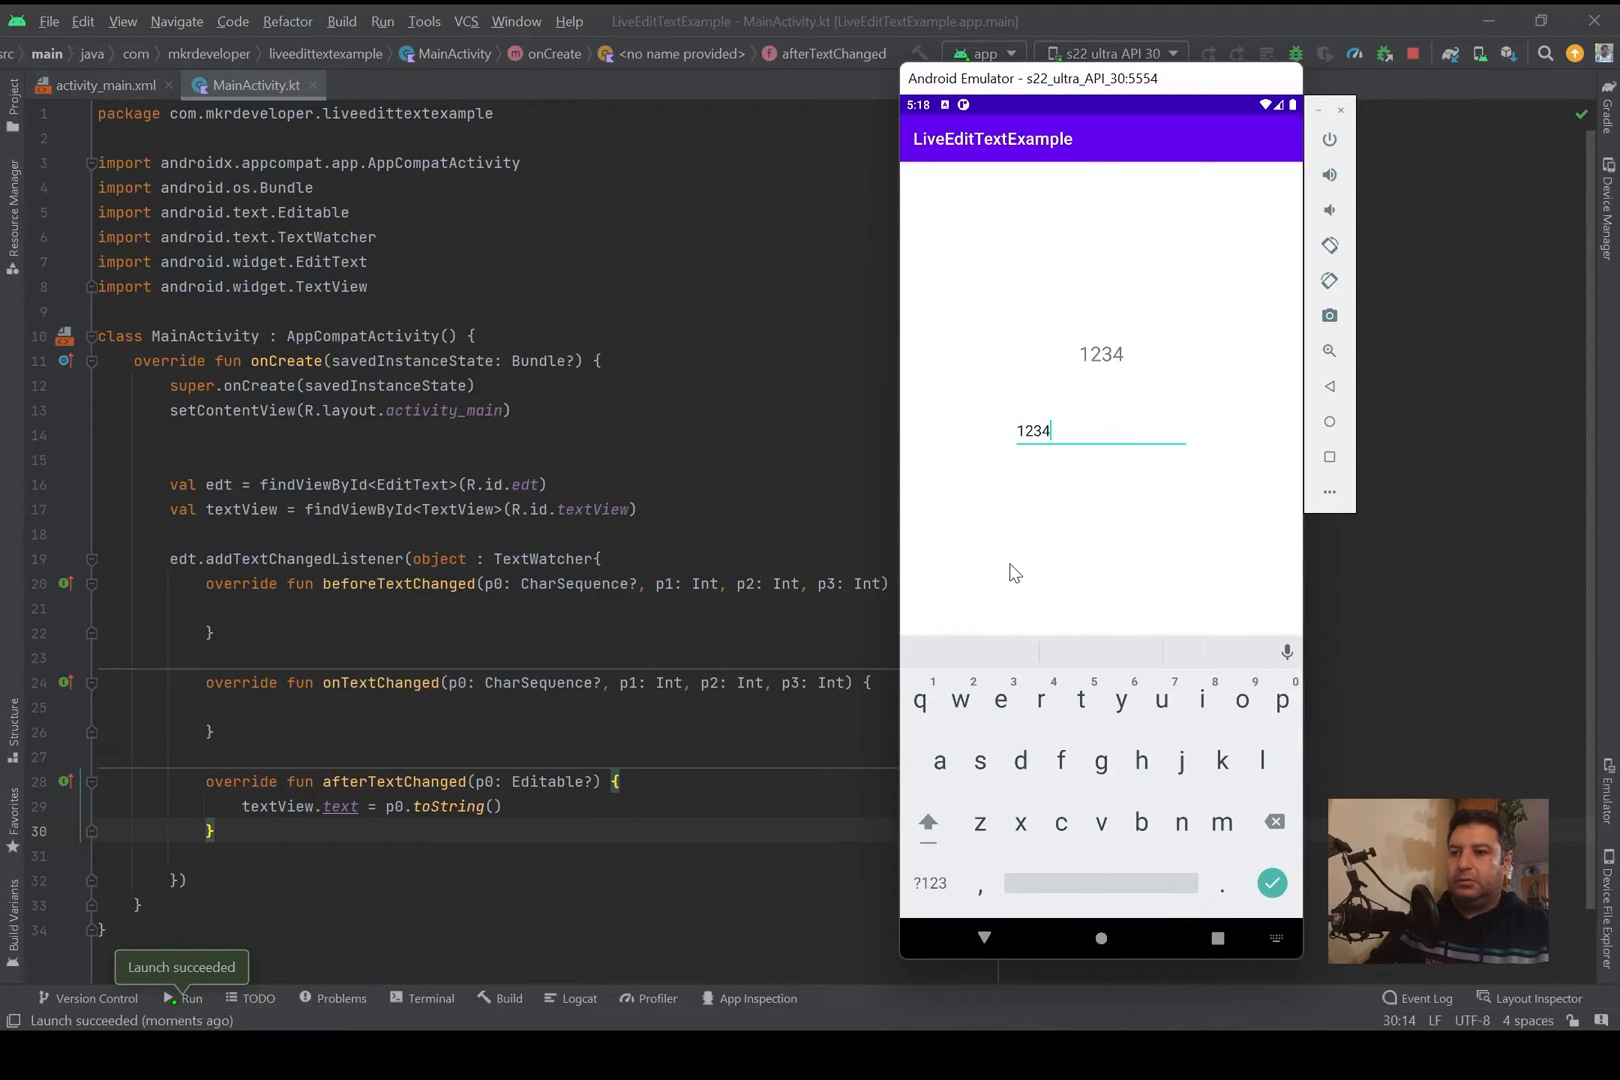
text(5)
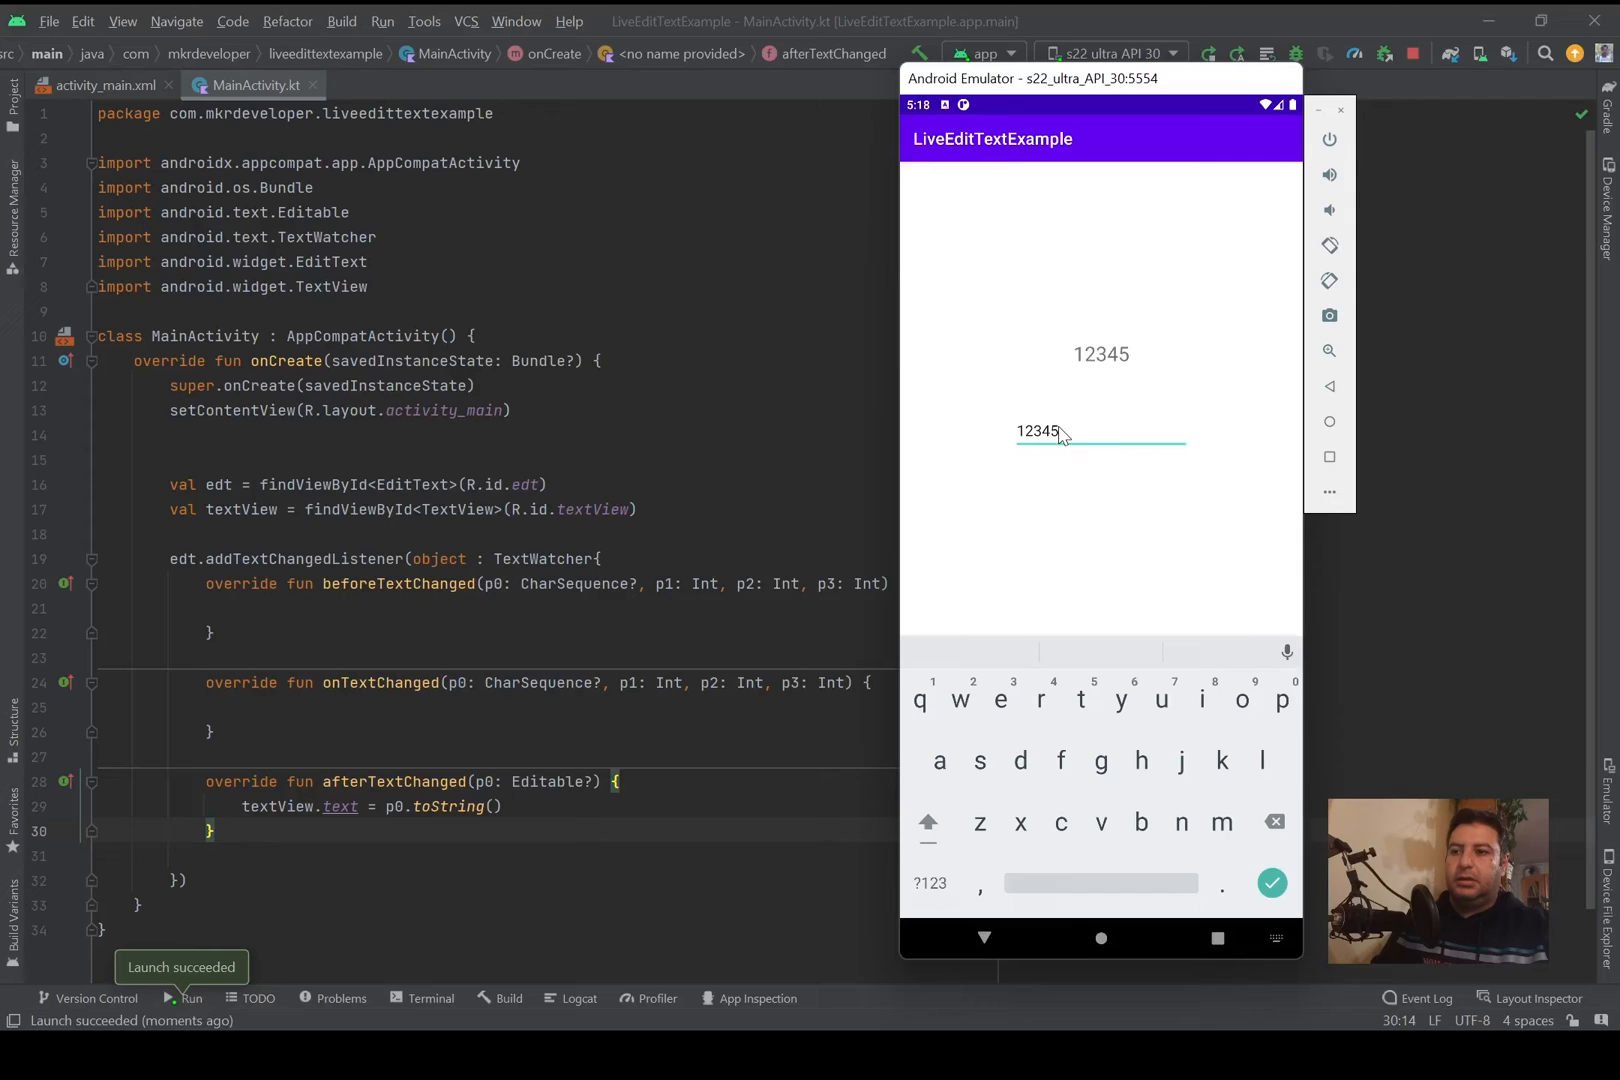